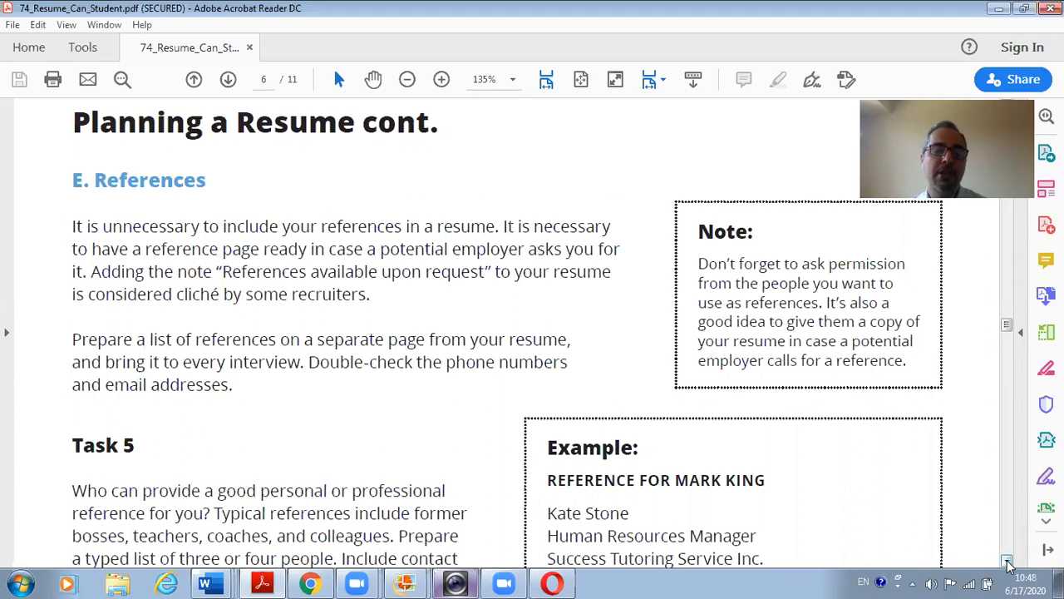
Scroll down and highlight the phrase 'References available upon request'.
{"action": "scroll", "scroll_direction": "down", "scroll_amount": 3}
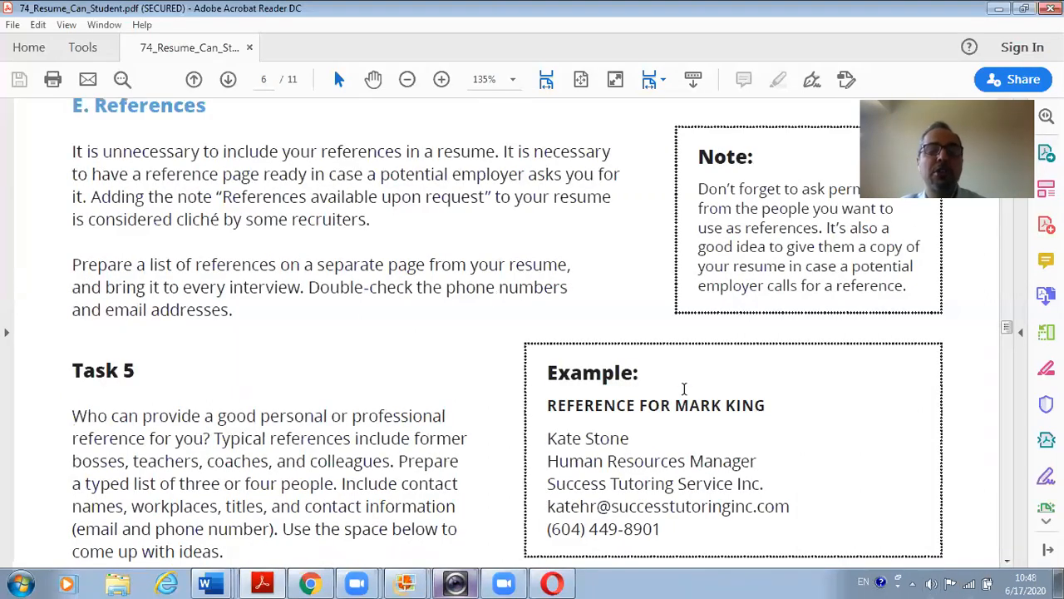
{"action": "left_click_drag", "start_coordinate": [223, 196], "coordinate": [376, 196]}
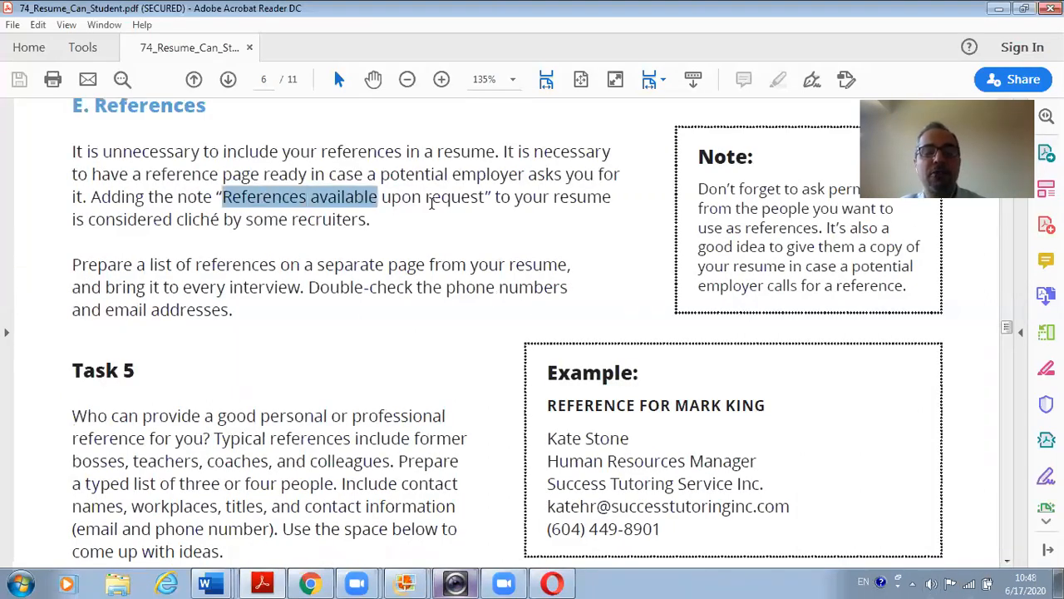
{"action": "left_click_drag", "start_coordinate": [378, 197], "coordinate": [483, 196]}
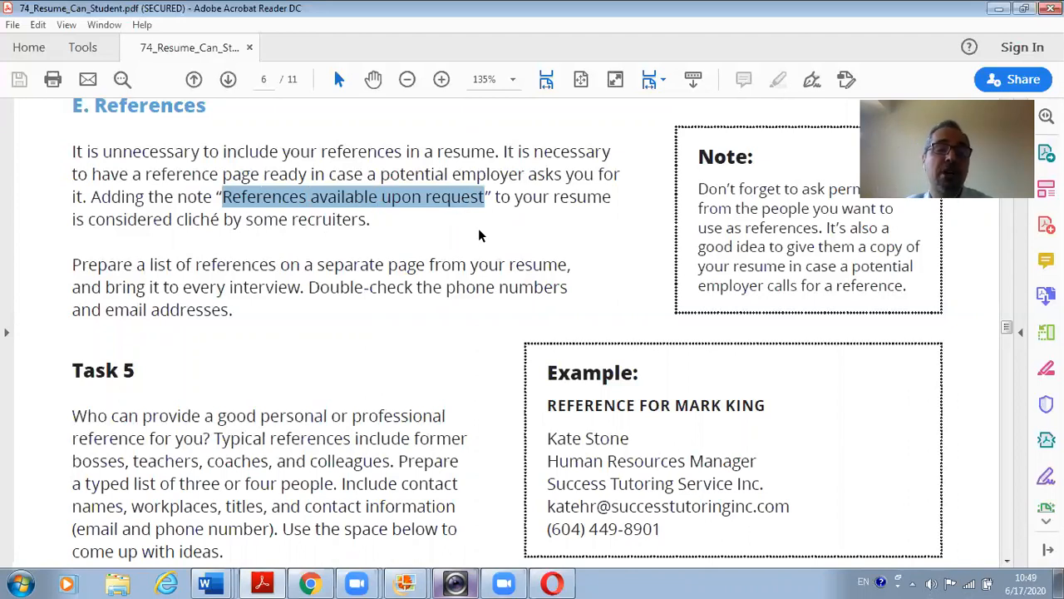
{"action": "mouse_move", "coordinate": [391, 207]}
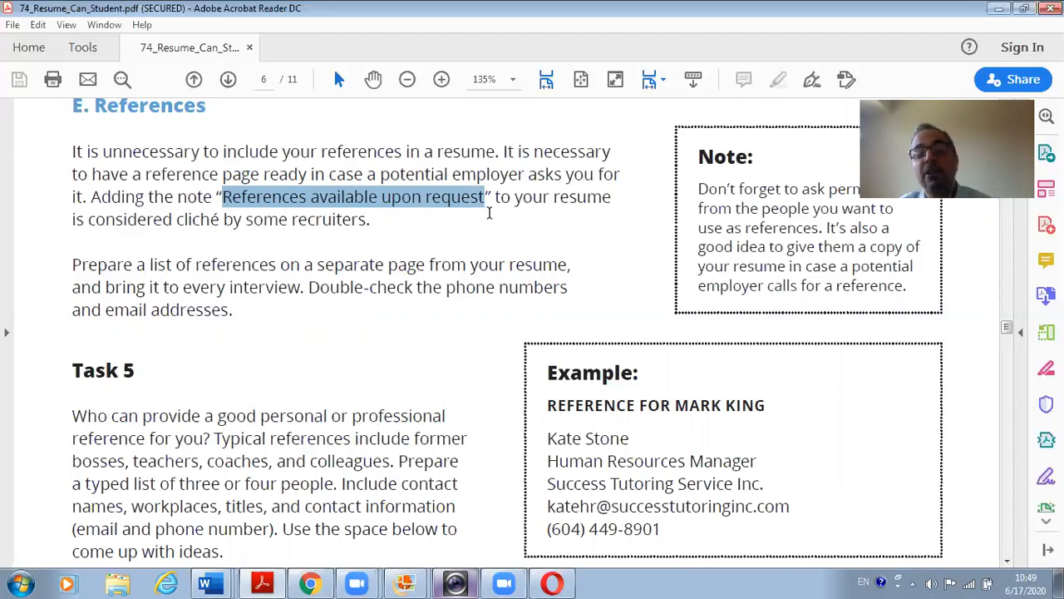
{"action": "mouse_move", "coordinate": [414, 239]}
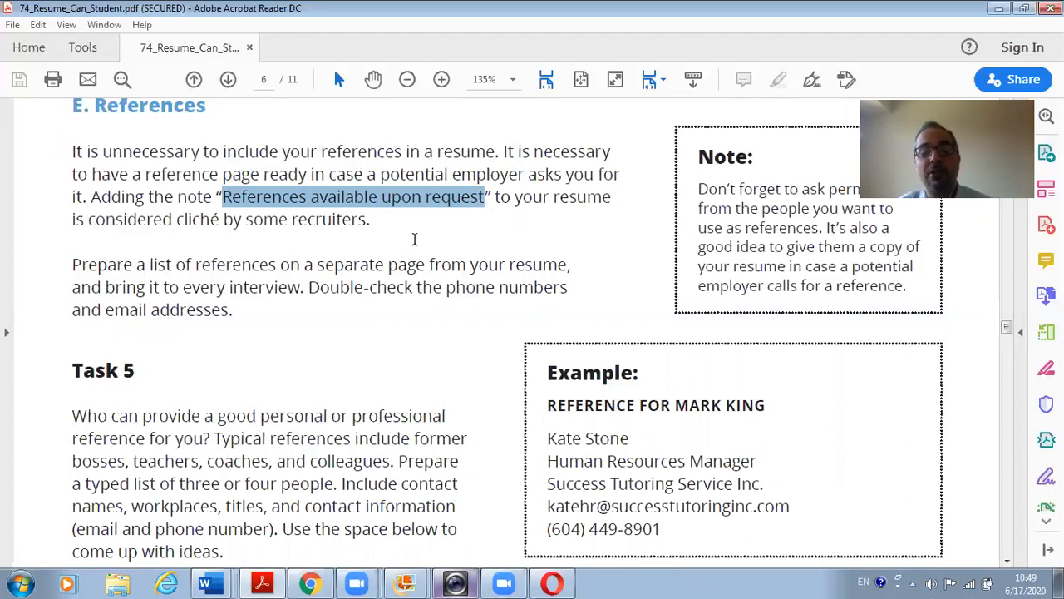
{"action": "mouse_move", "coordinate": [422, 243]}
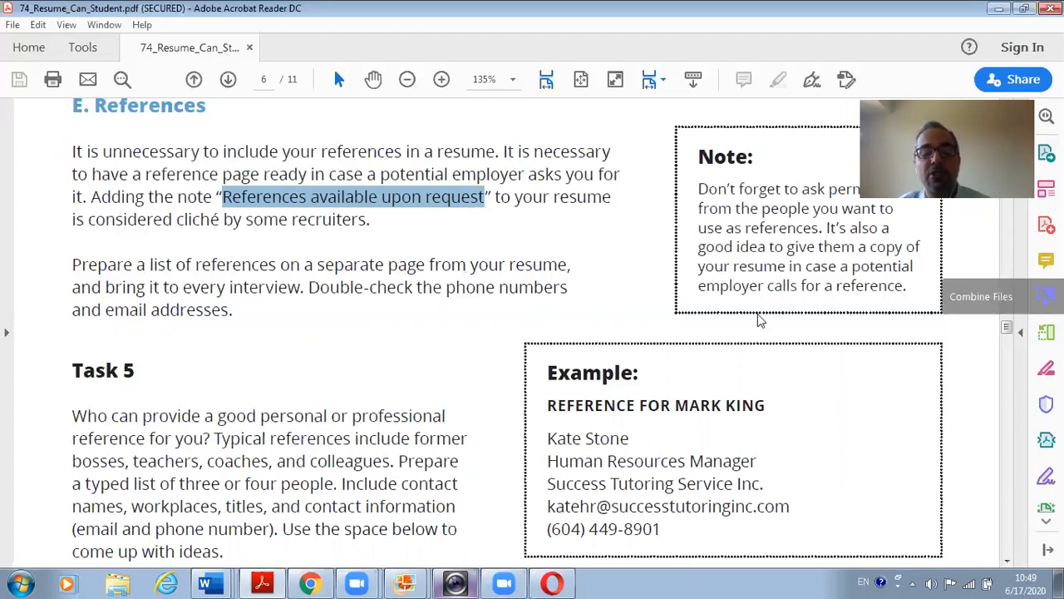
{"action": "mouse_move", "coordinate": [428, 258]}
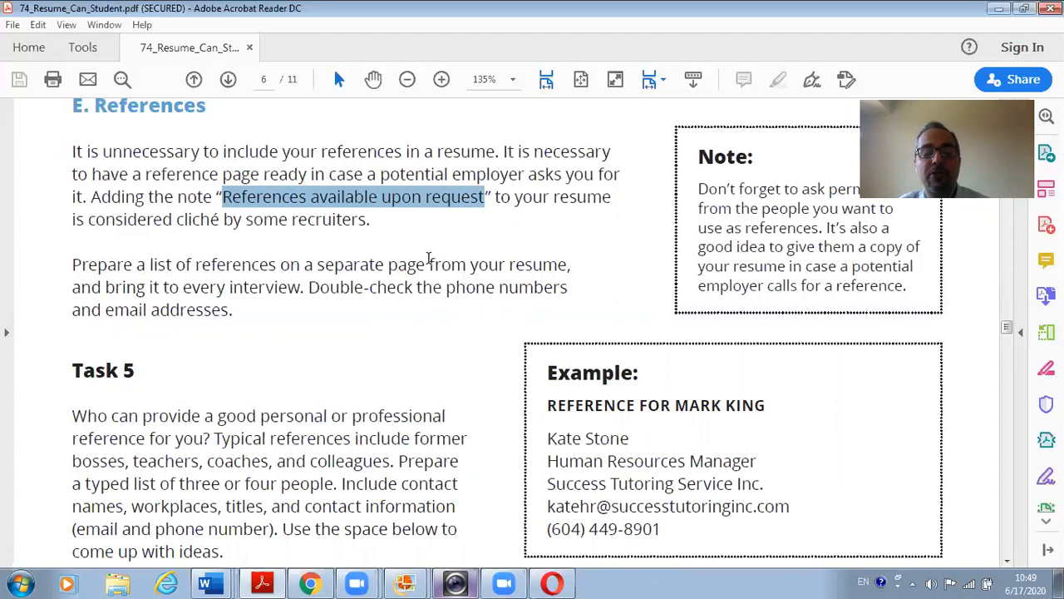
{"action": "mouse_move", "coordinate": [169, 287]}
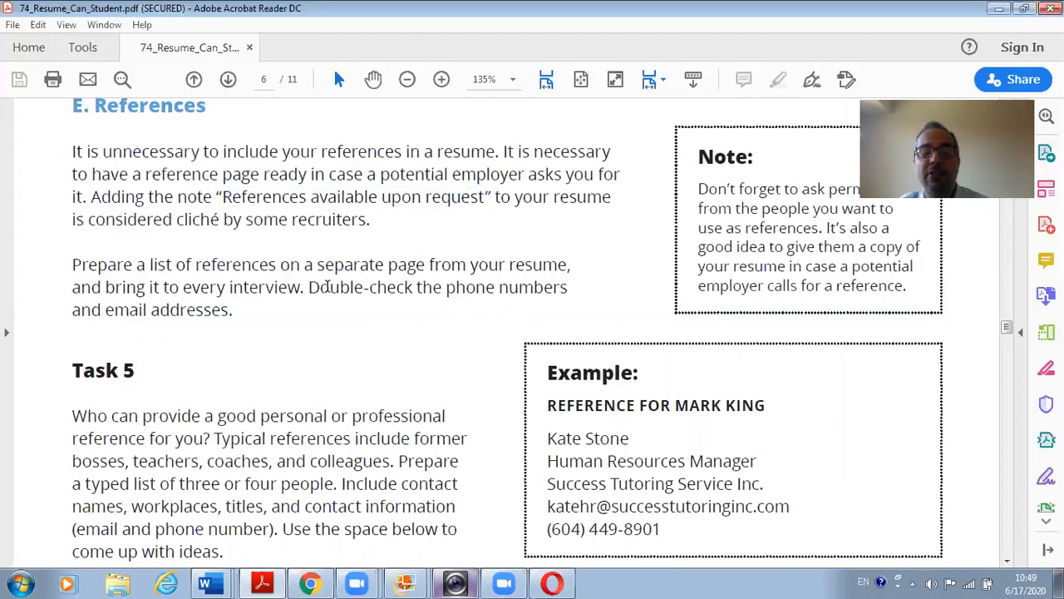
{"action": "mouse_move", "coordinate": [512, 301]}
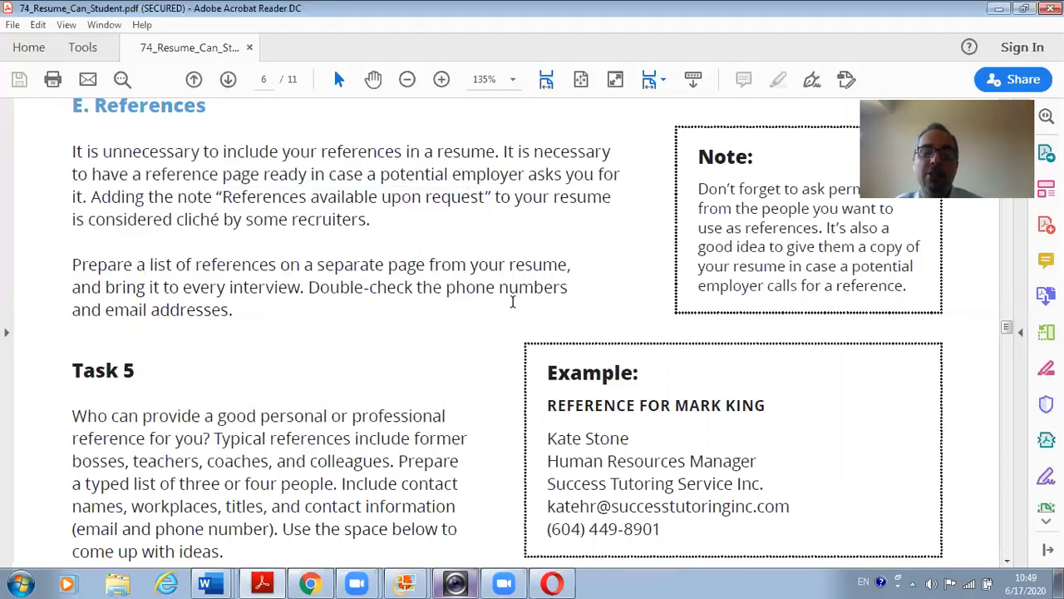
{"action": "mouse_move", "coordinate": [203, 323]}
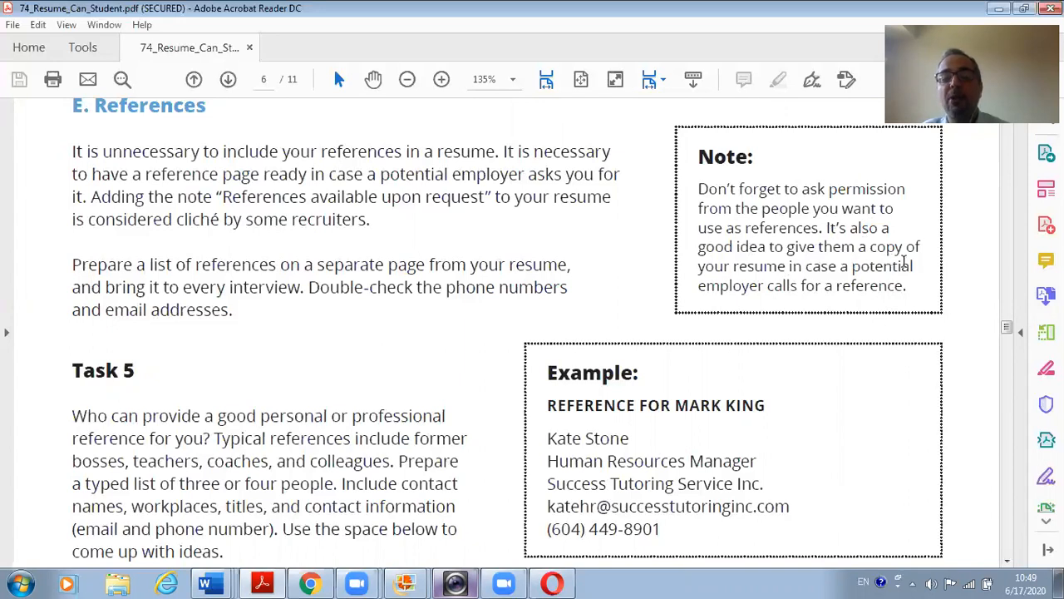
{"action": "mouse_move", "coordinate": [847, 268]}
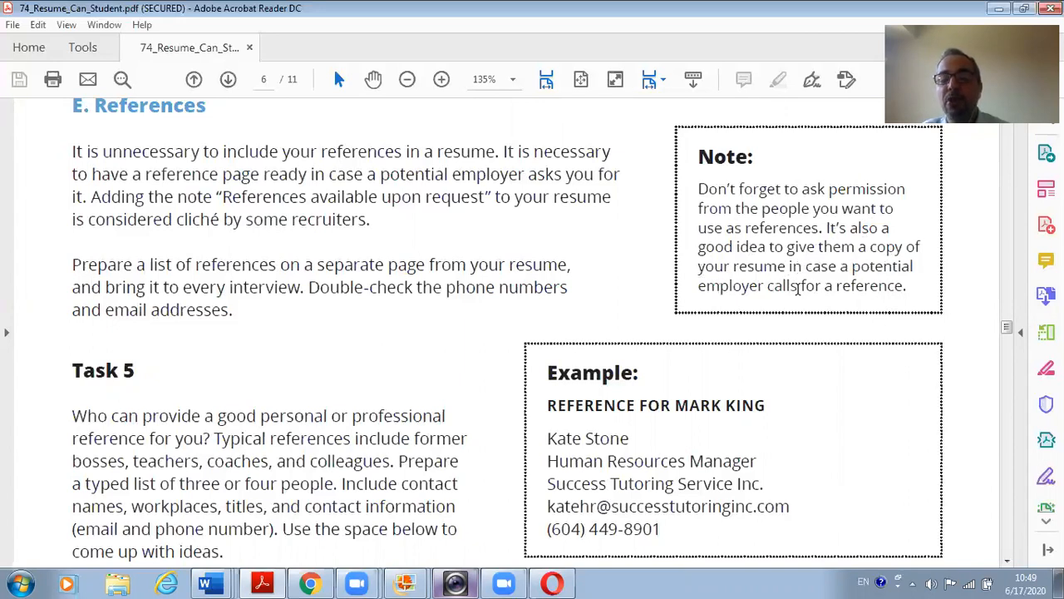
{"action": "mouse_move", "coordinate": [963, 470]}
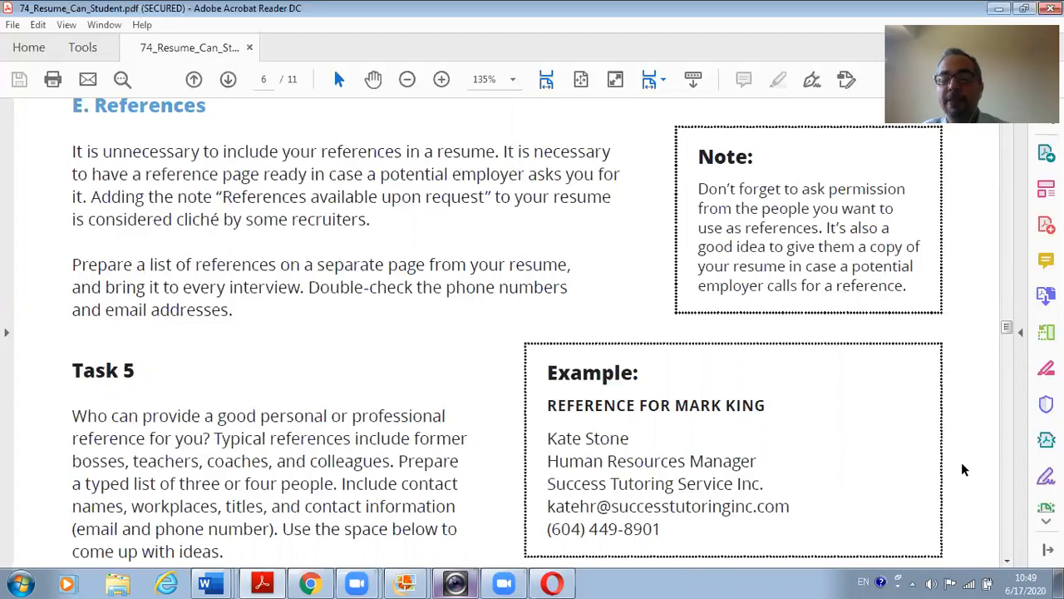
Scroll further, highlight the example reference heading, then clear that highlight.
{"action": "scroll", "scroll_direction": "down", "scroll_amount": 3}
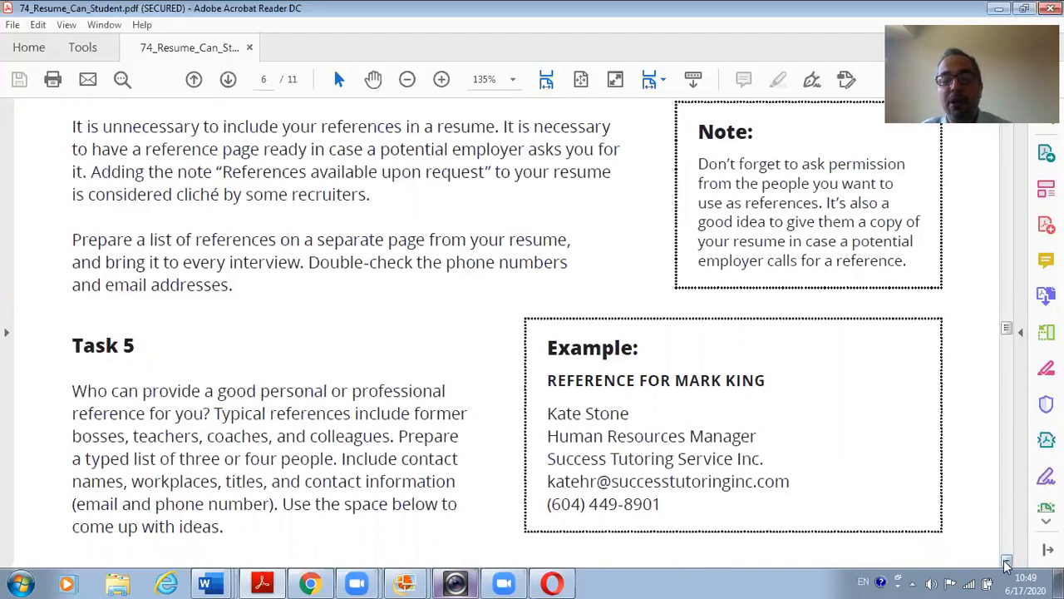
{"action": "scroll", "scroll_direction": "down", "scroll_amount": 3}
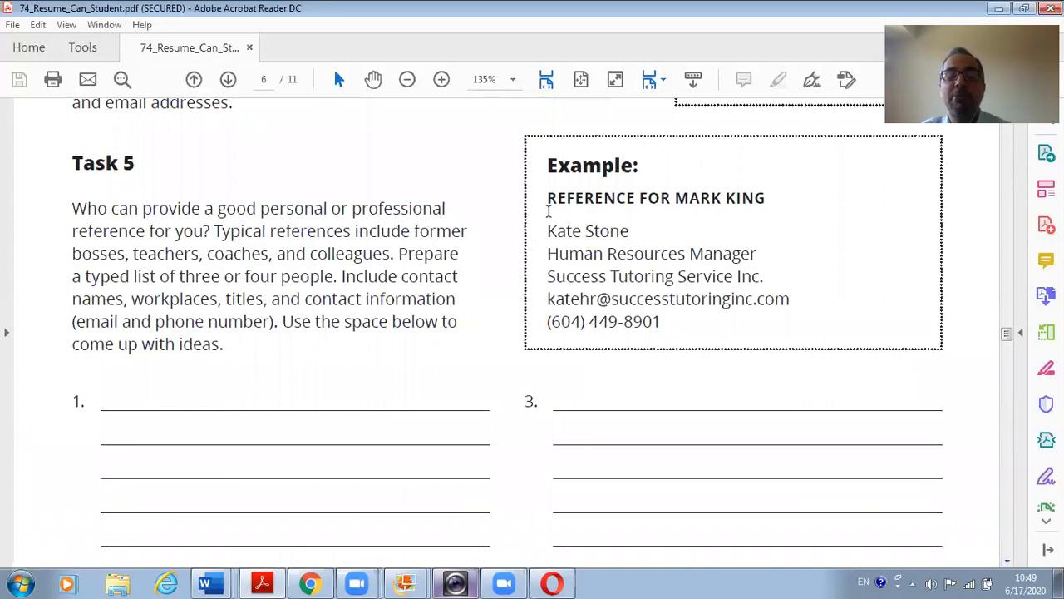
{"action": "left_click_drag", "start_coordinate": [547, 165], "coordinate": [669, 198]}
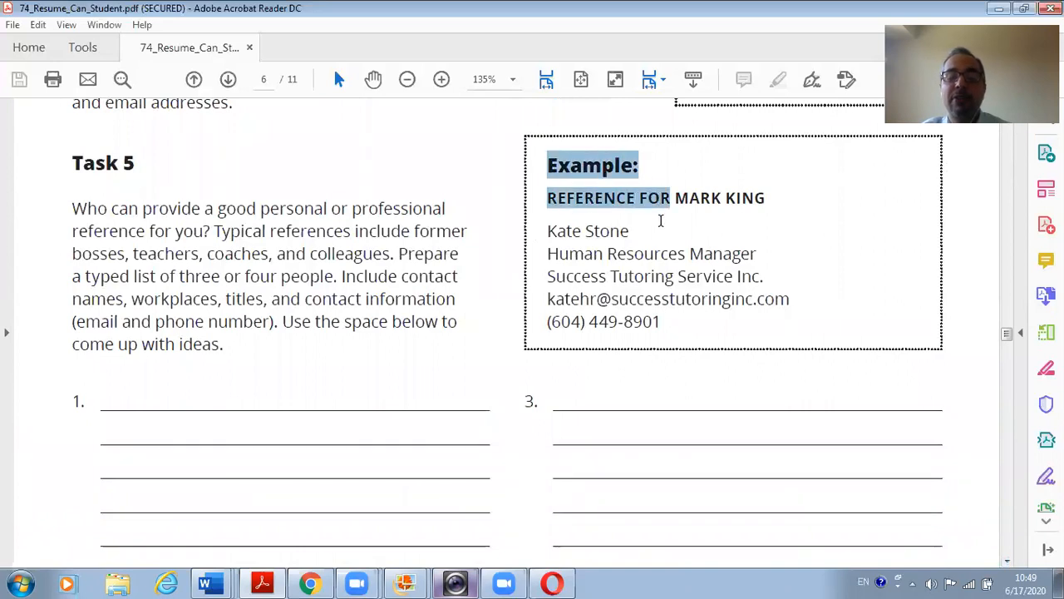
{"action": "left_click_drag", "start_coordinate": [661, 220], "coordinate": [723, 324]}
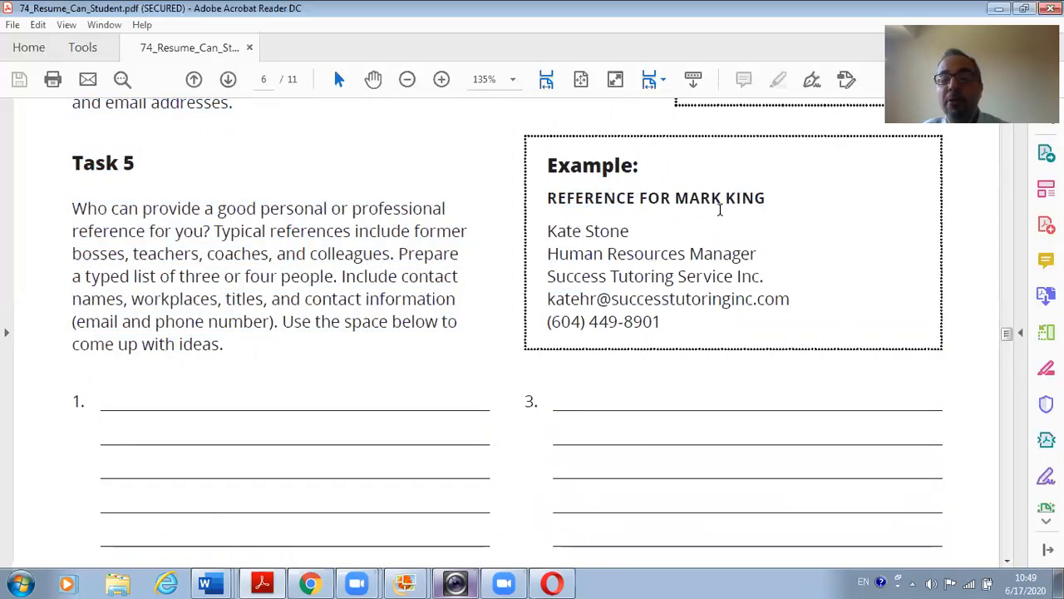
{"action": "mouse_move", "coordinate": [551, 231]}
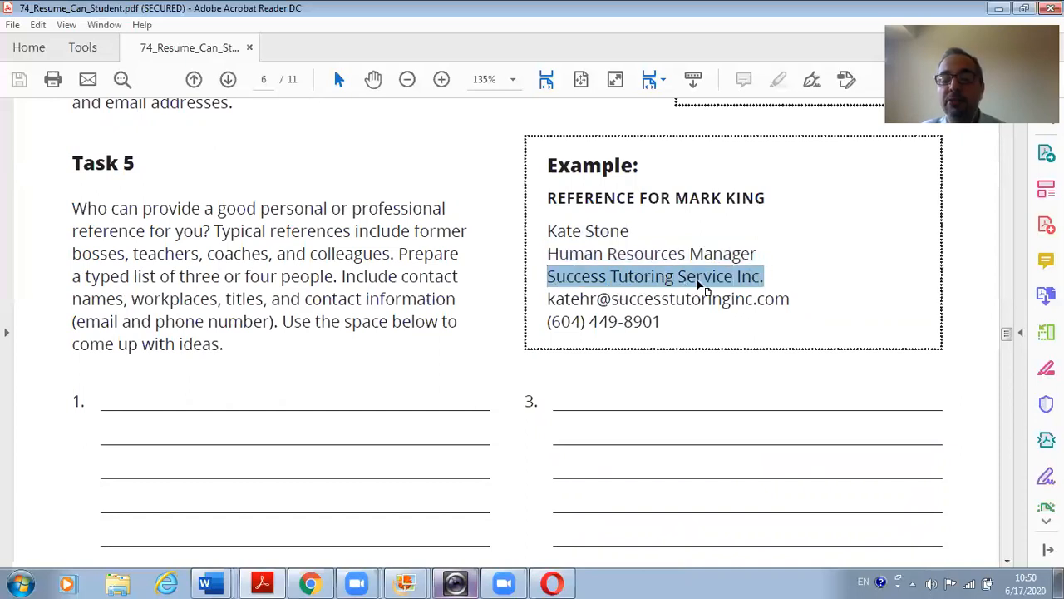
{"action": "mouse_move", "coordinate": [709, 304]}
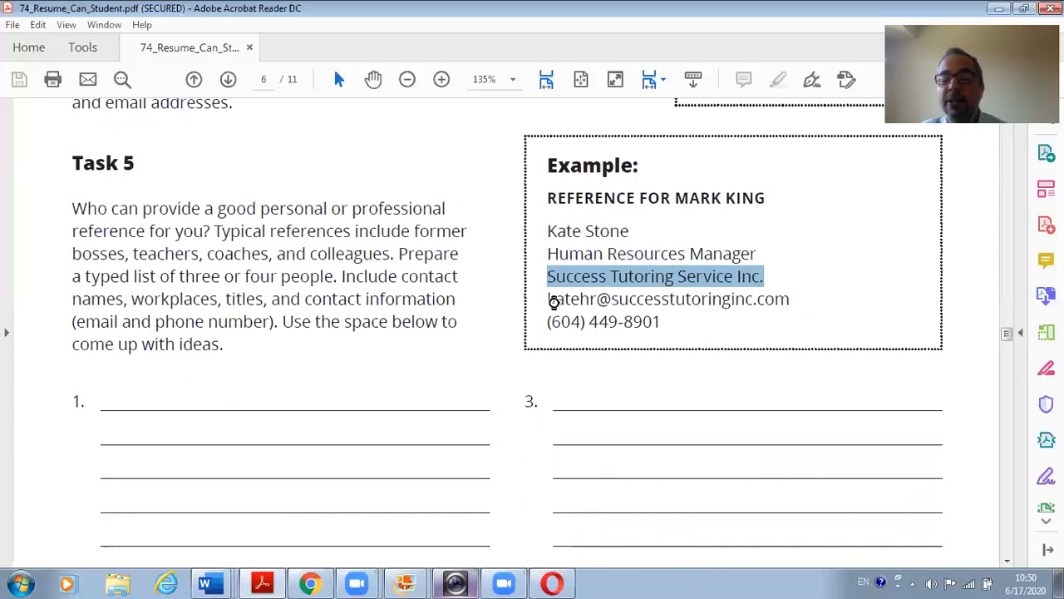
{"action": "mouse_move", "coordinate": [582, 332]}
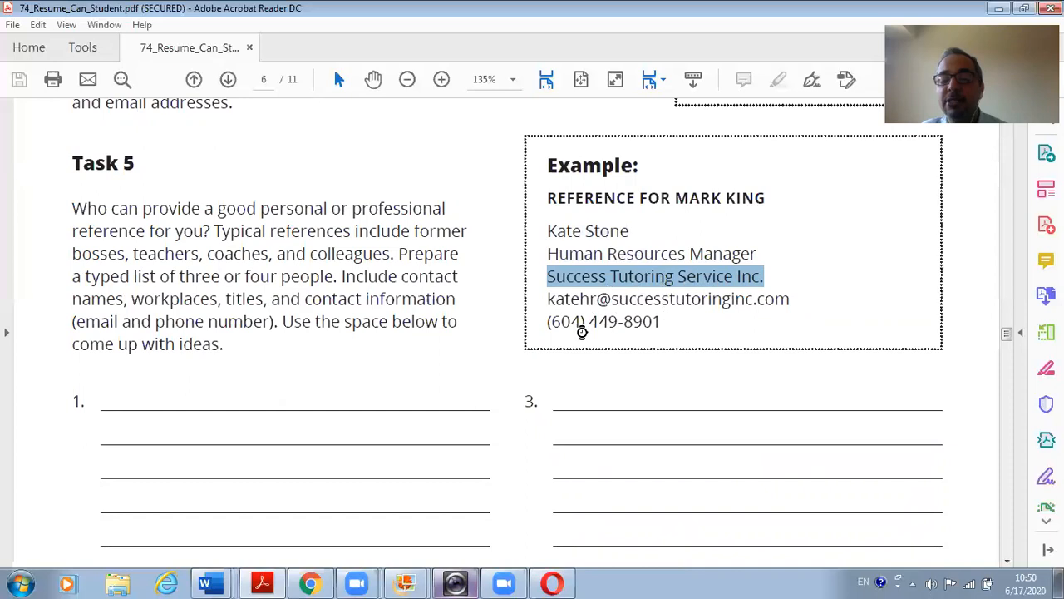
{"action": "mouse_move", "coordinate": [640, 323]}
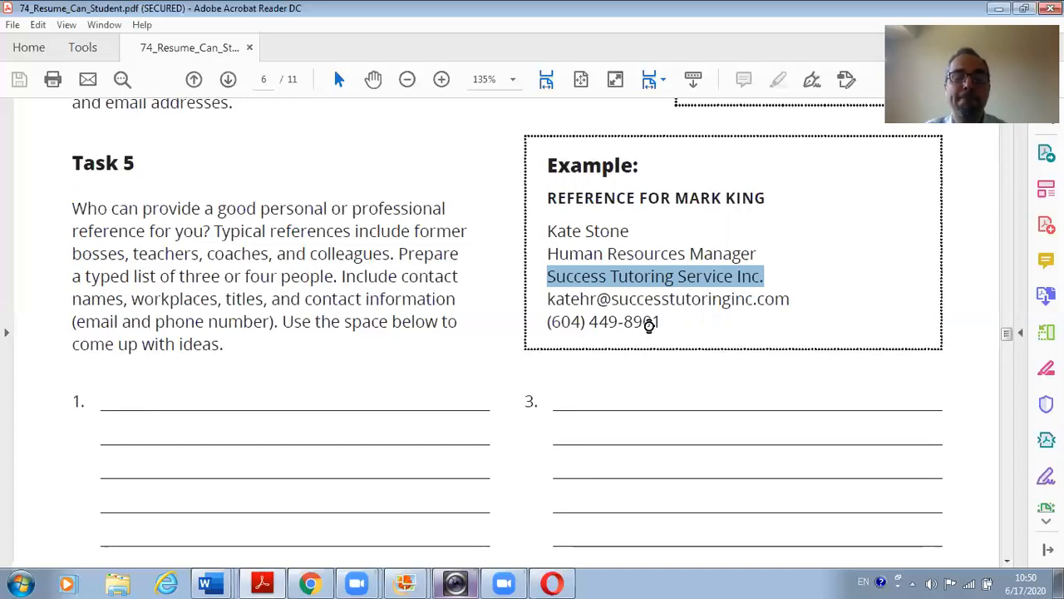
{"action": "mouse_move", "coordinate": [977, 389]}
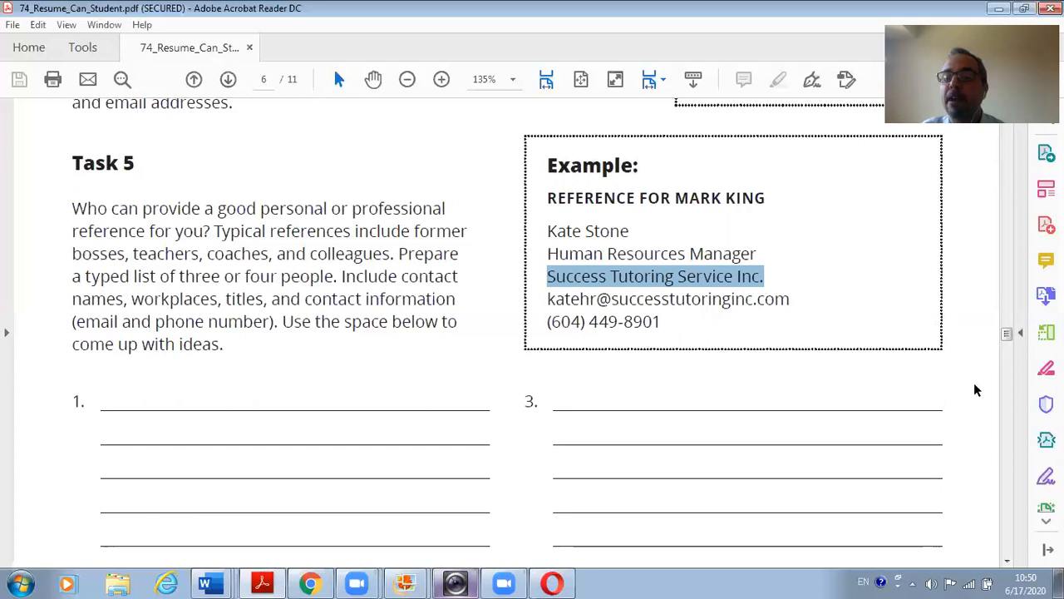
{"action": "mouse_move", "coordinate": [997, 376]}
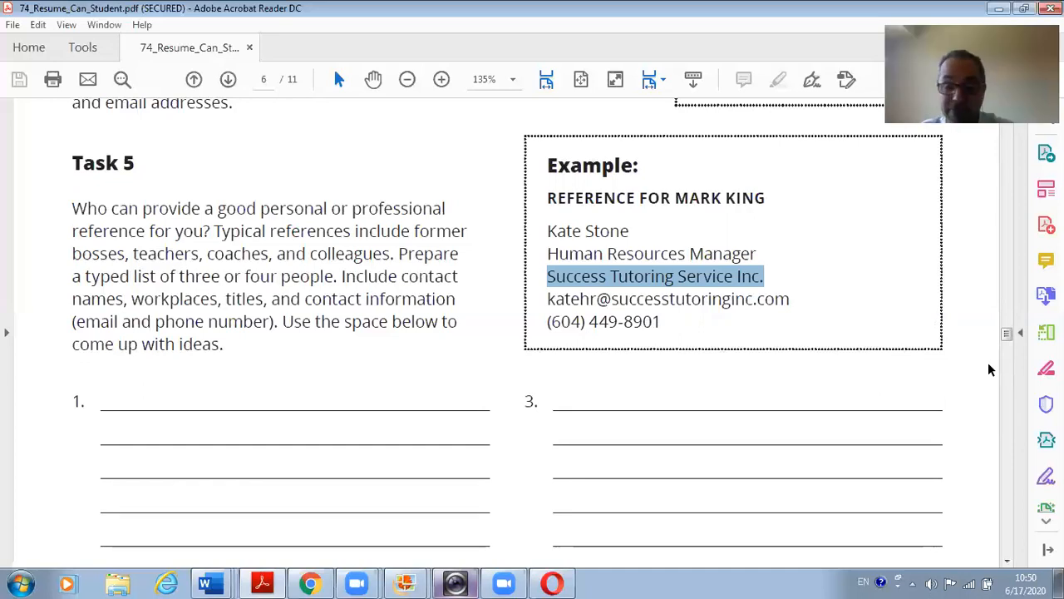
Dismiss the Outlook 2016 welcome setup wizard, answering No to the exit prompt.
{"action": "scroll", "scroll_direction": "down", "scroll_amount": 3}
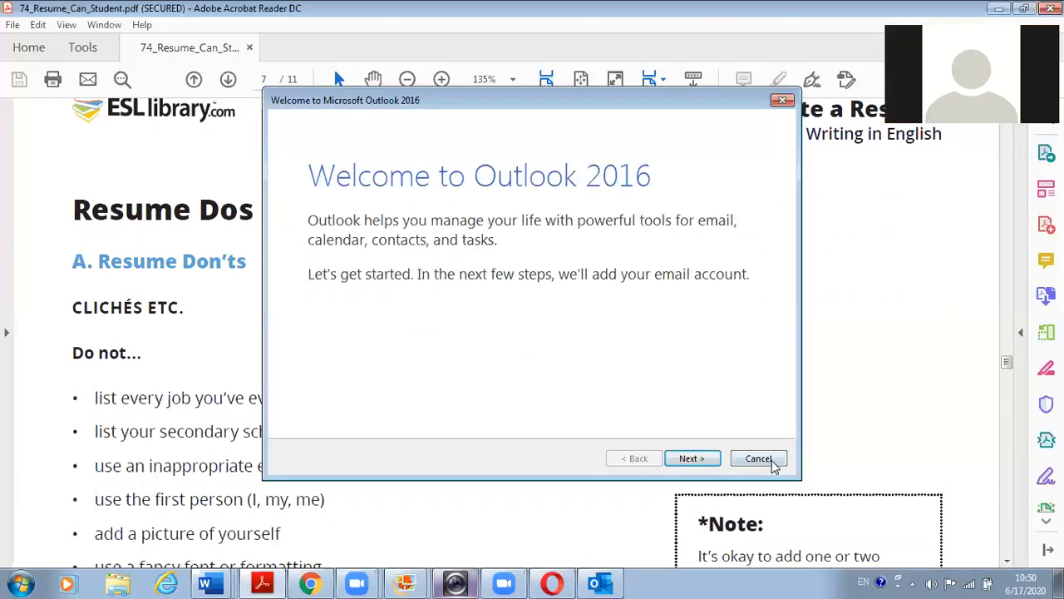
{"action": "left_click", "coordinate": [758, 458]}
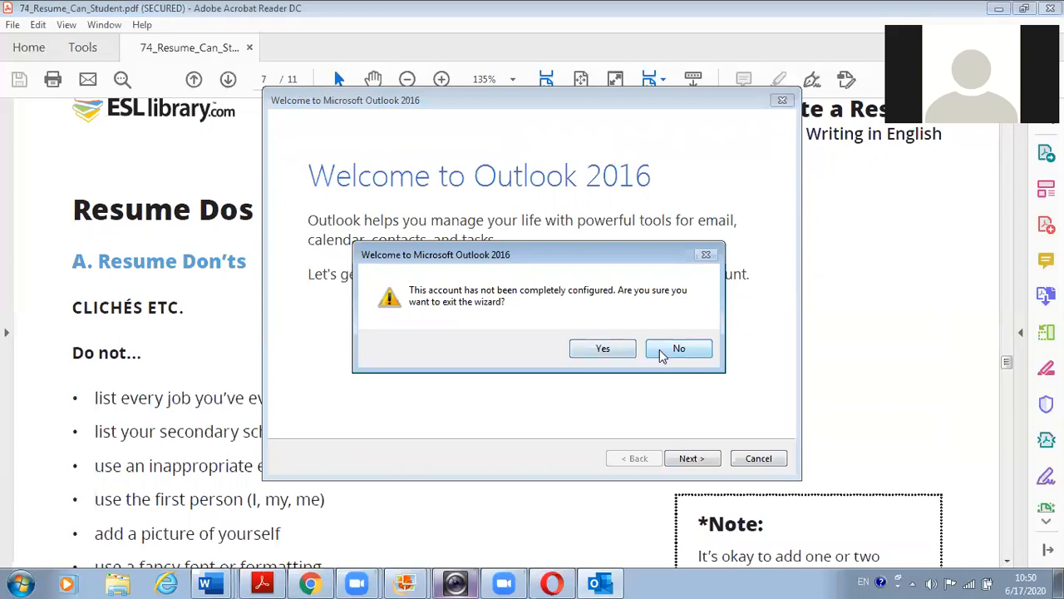
{"action": "left_click", "coordinate": [678, 349]}
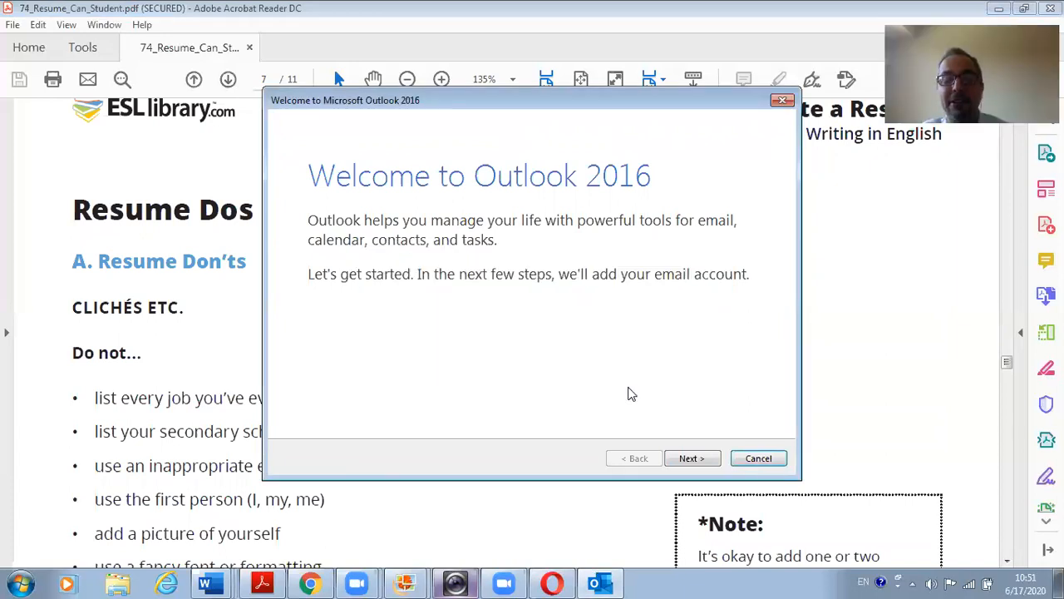
{"action": "left_click", "coordinate": [758, 458]}
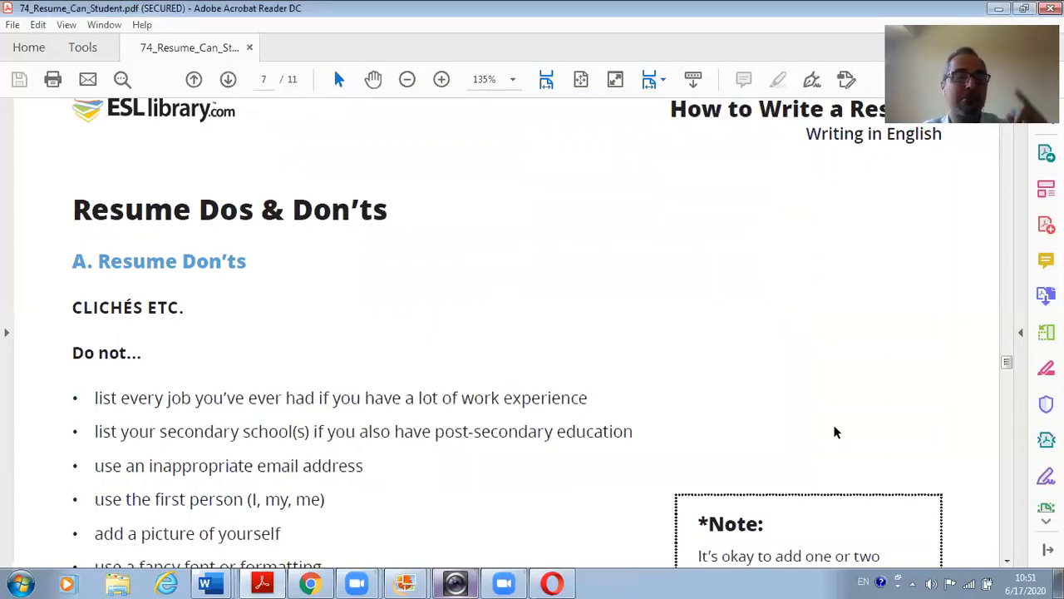
{"action": "mouse_move", "coordinate": [1005, 568]}
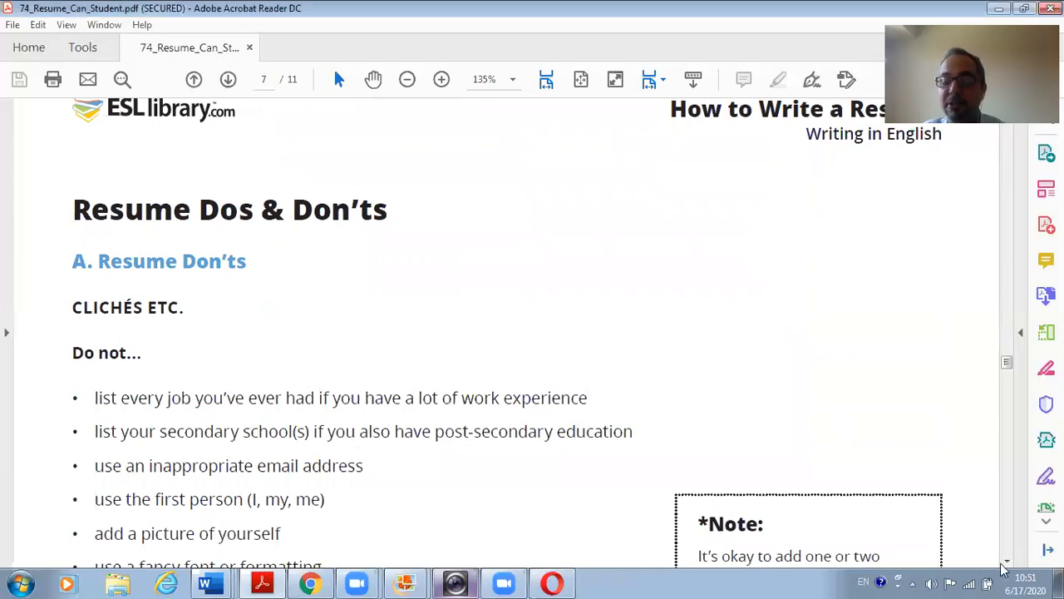
Scroll to reveal page 7's full 'Do not…' list and the *Note box, selecting a line.
{"action": "scroll", "scroll_direction": "down", "scroll_amount": 3}
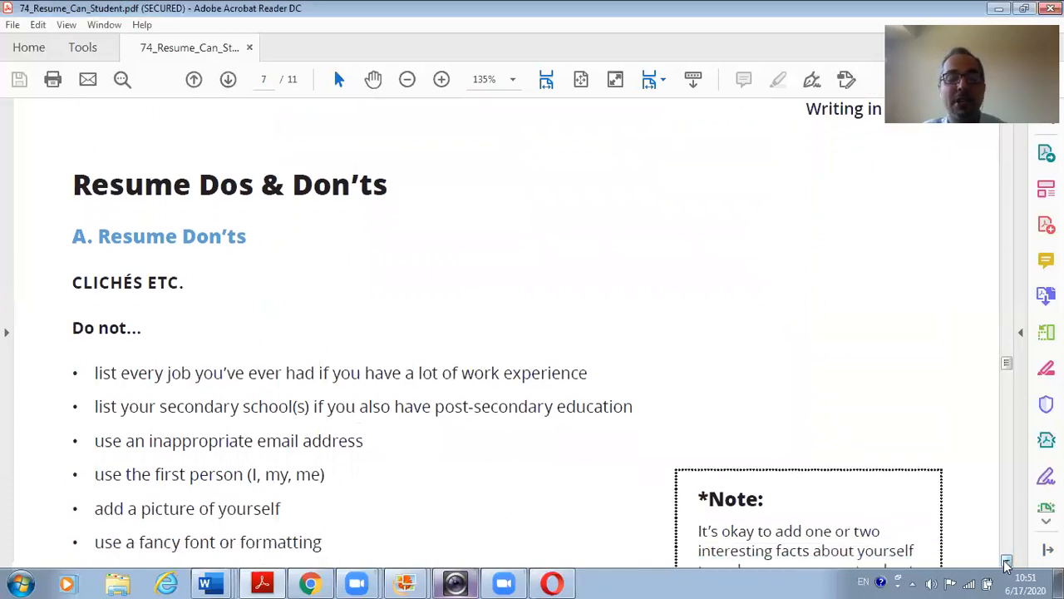
{"action": "scroll", "scroll_direction": "down", "scroll_amount": 3}
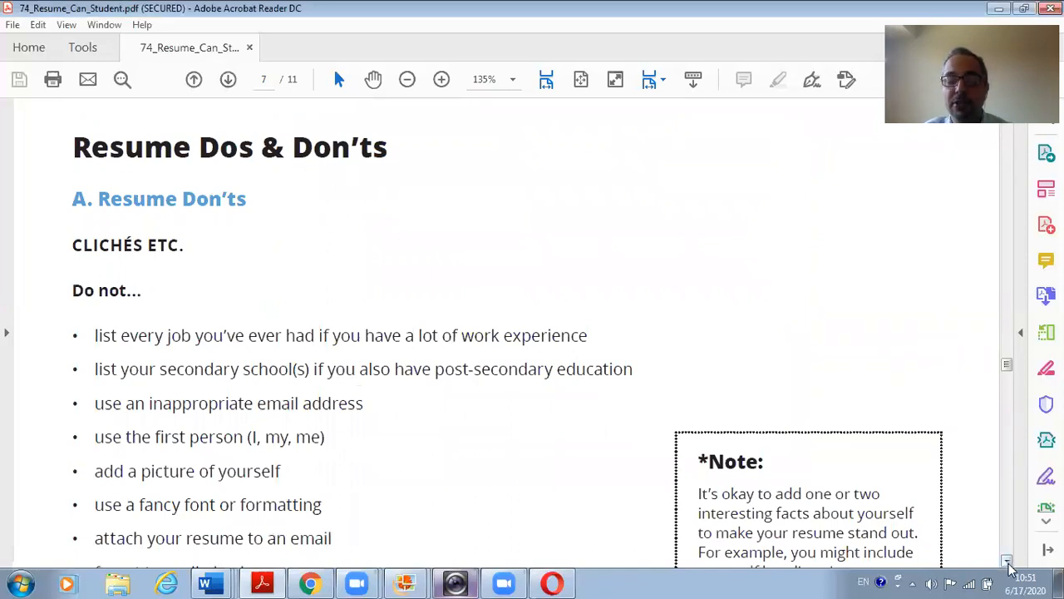
{"action": "scroll", "scroll_direction": "down", "scroll_amount": 3}
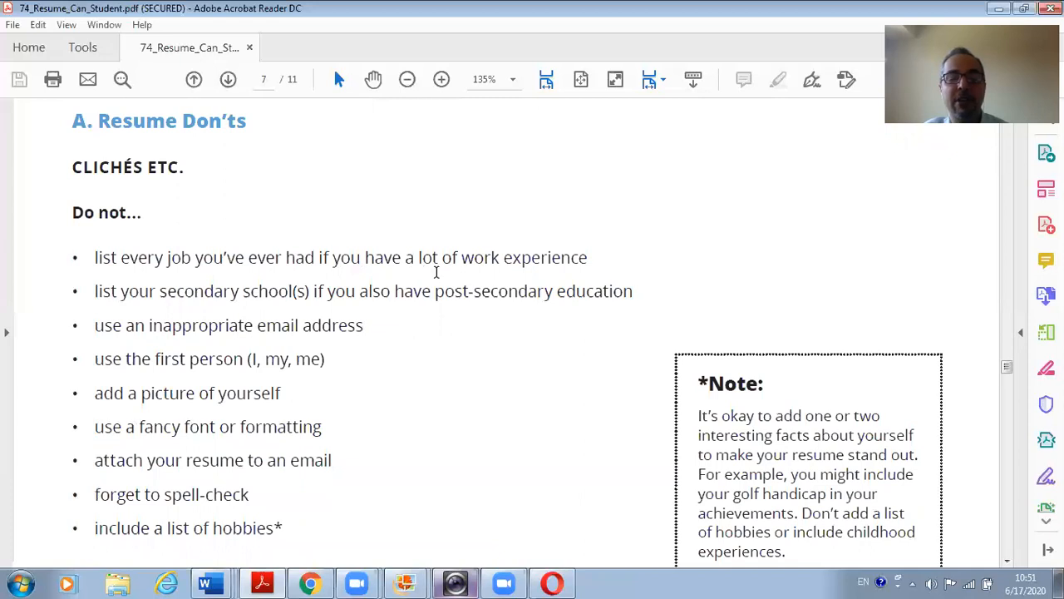
{"action": "mouse_move", "coordinate": [552, 275]}
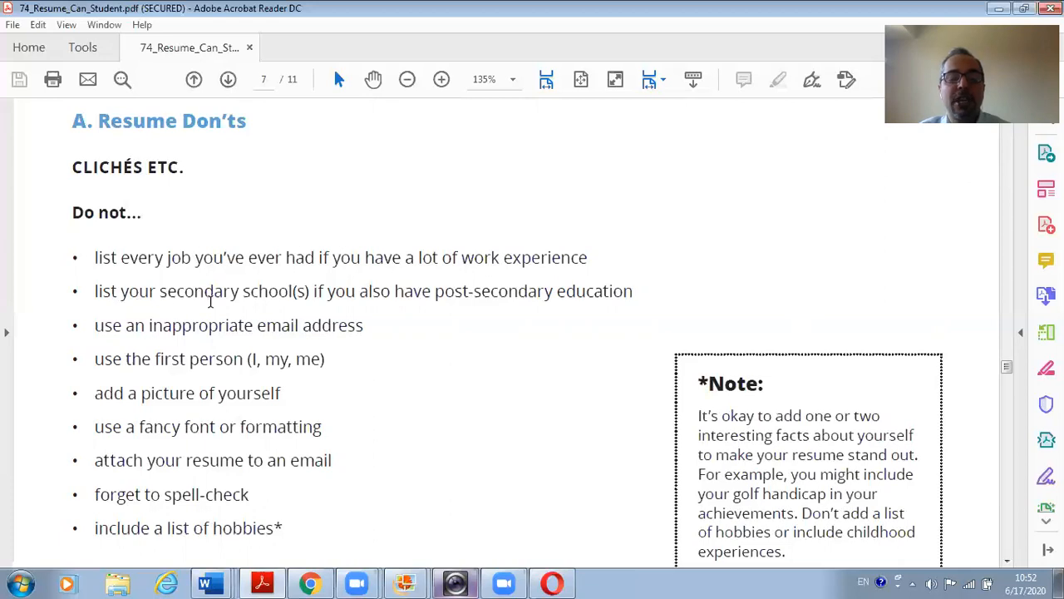
{"action": "mouse_move", "coordinate": [368, 305]}
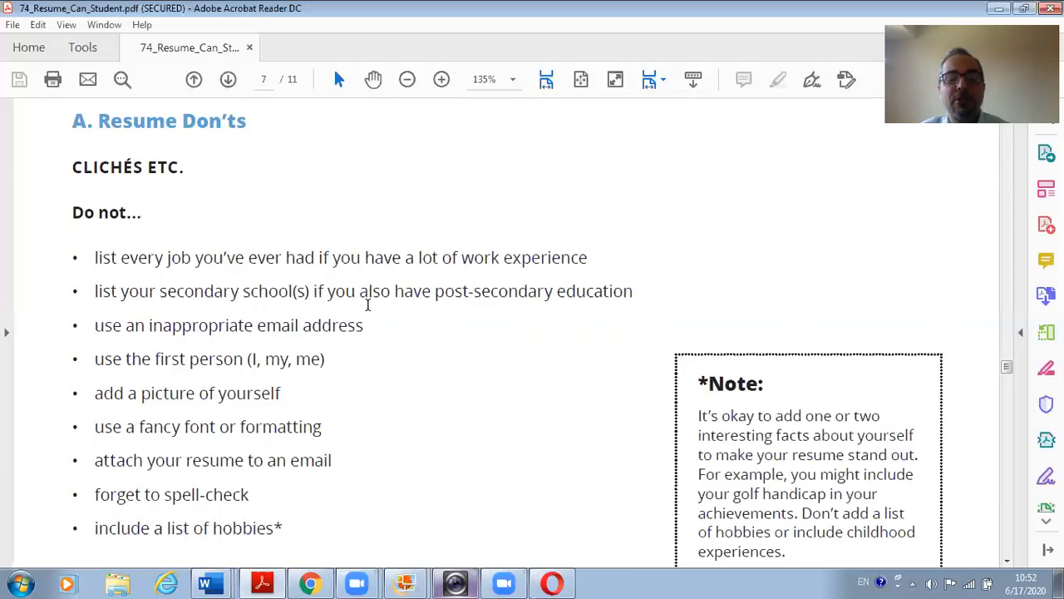
{"action": "mouse_move", "coordinate": [597, 291]}
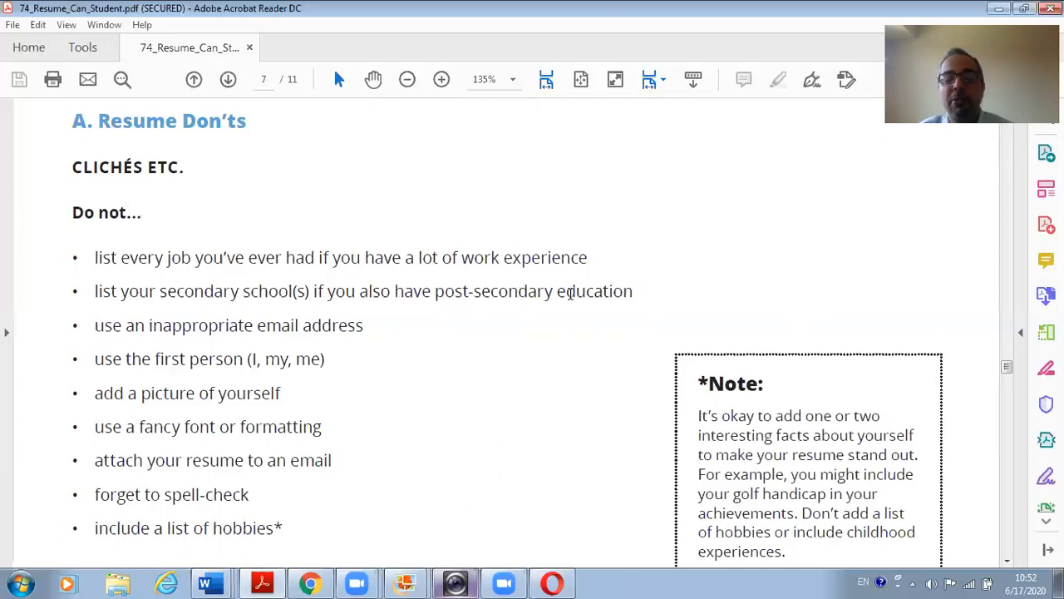
{"action": "mouse_move", "coordinate": [540, 291]}
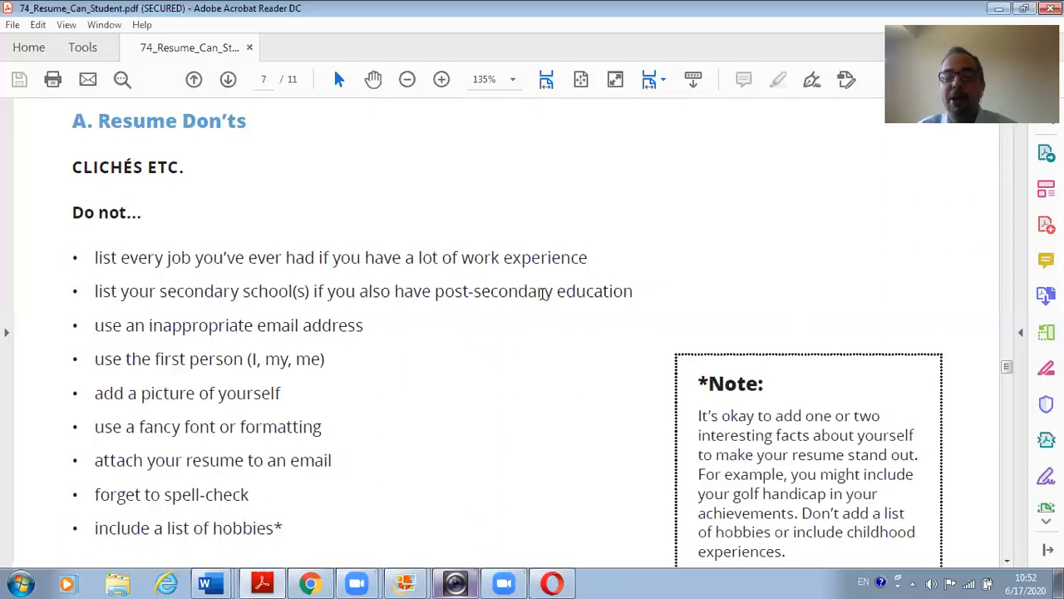
{"action": "mouse_move", "coordinate": [177, 299]}
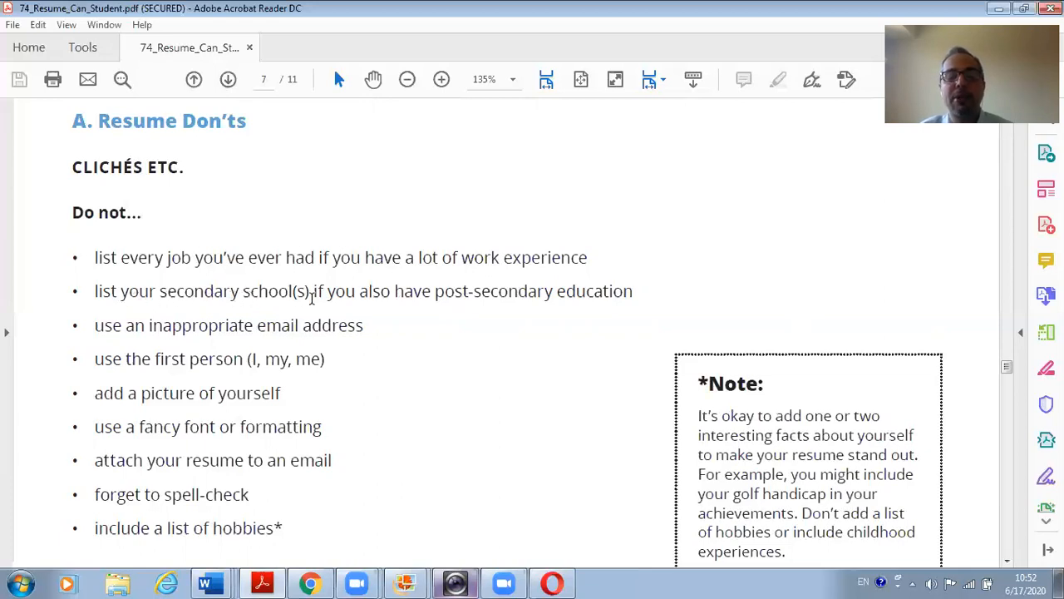
{"action": "mouse_move", "coordinate": [473, 290]}
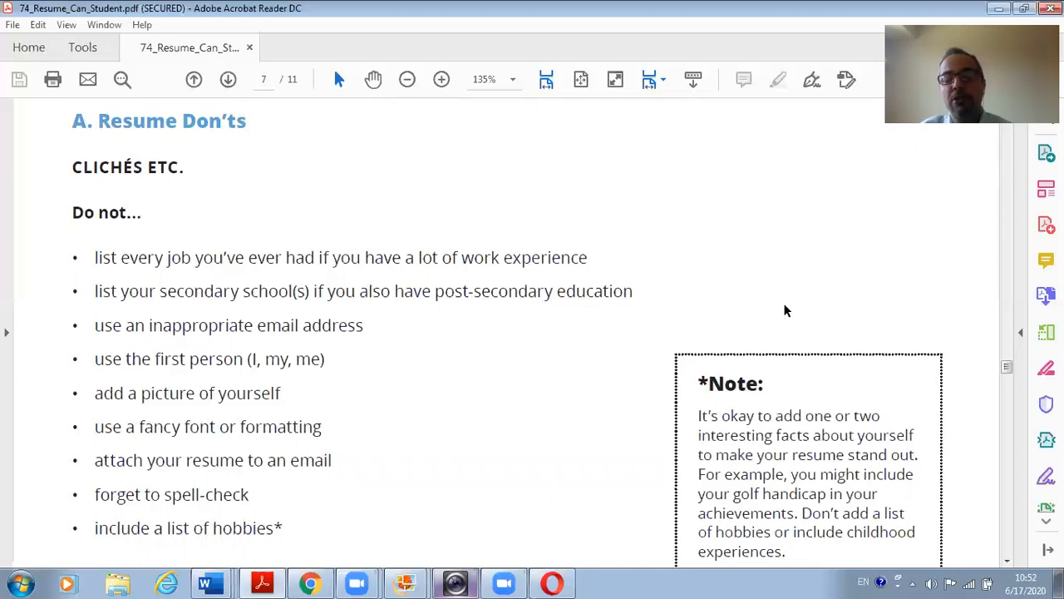
{"action": "mouse_move", "coordinate": [1009, 561]}
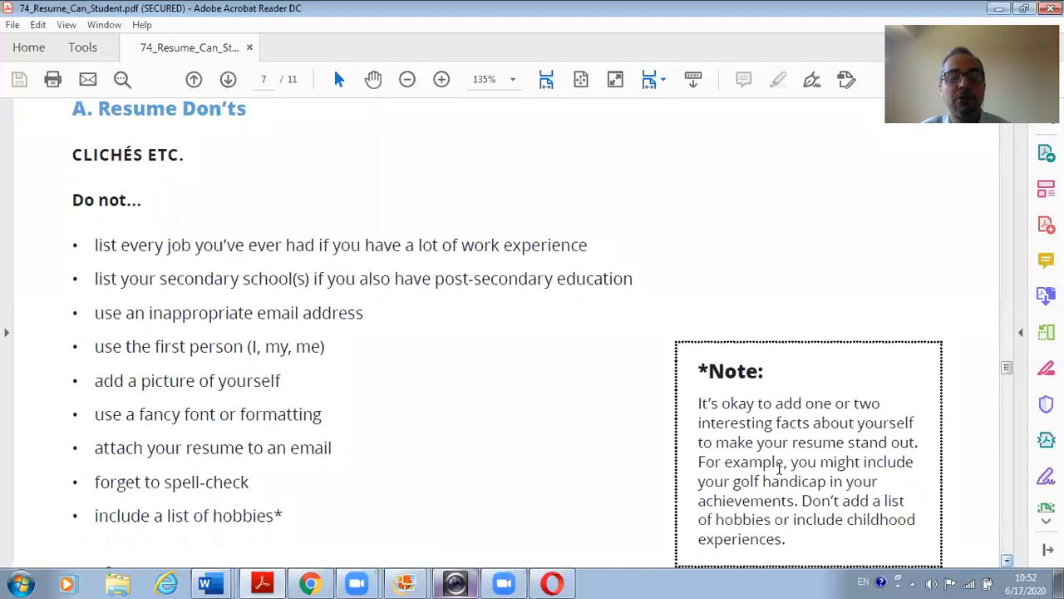
{"action": "mouse_move", "coordinate": [100, 322]}
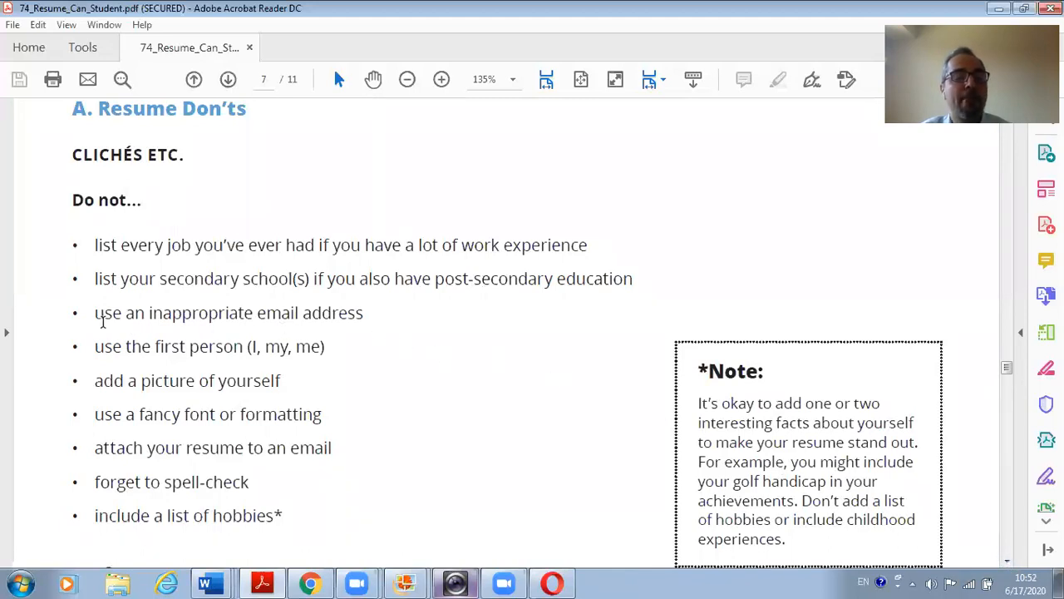
{"action": "mouse_move", "coordinate": [139, 330]}
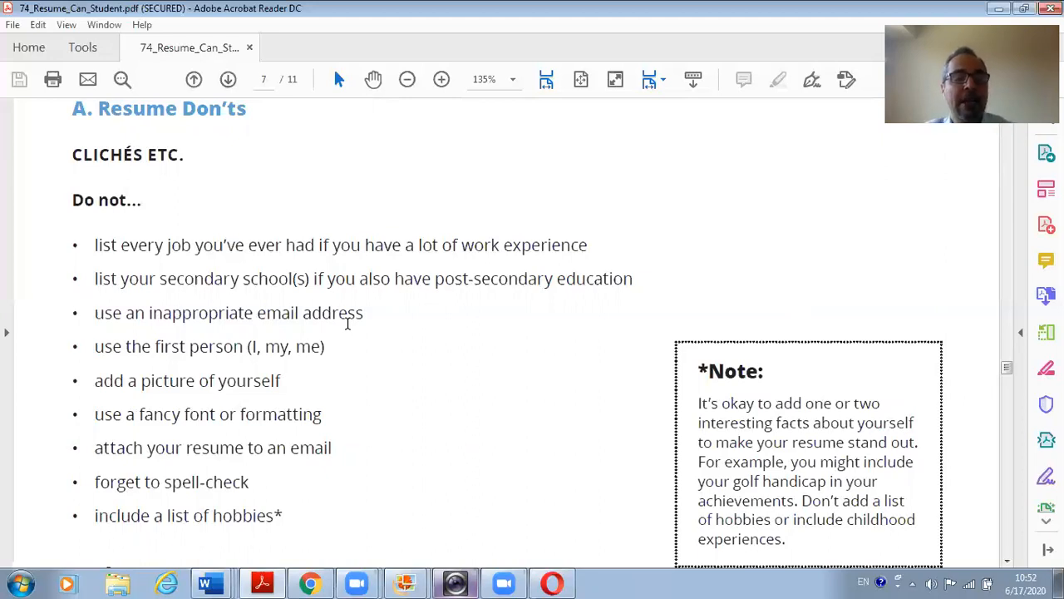
{"action": "mouse_move", "coordinate": [173, 353]}
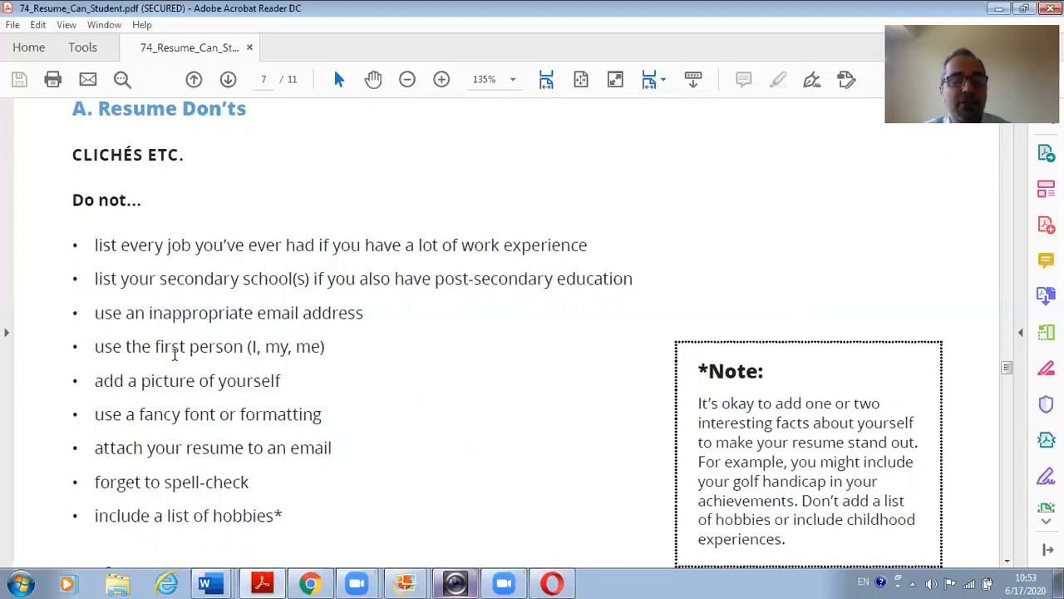
{"action": "mouse_move", "coordinate": [242, 350]}
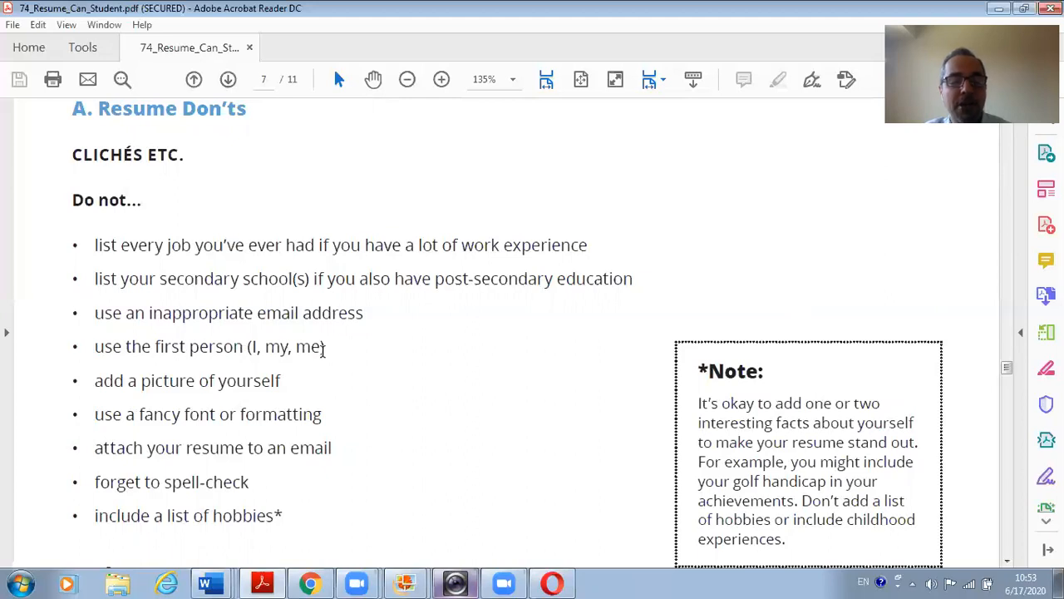
{"action": "mouse_move", "coordinate": [249, 346]}
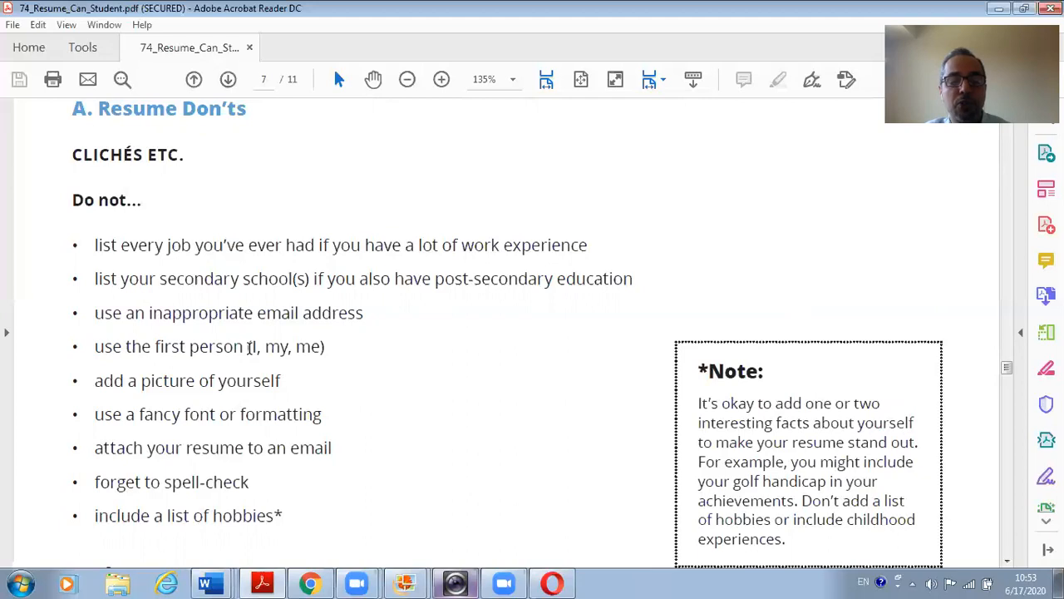
{"action": "left_click_drag", "start_coordinate": [247, 346], "coordinate": [324, 346]}
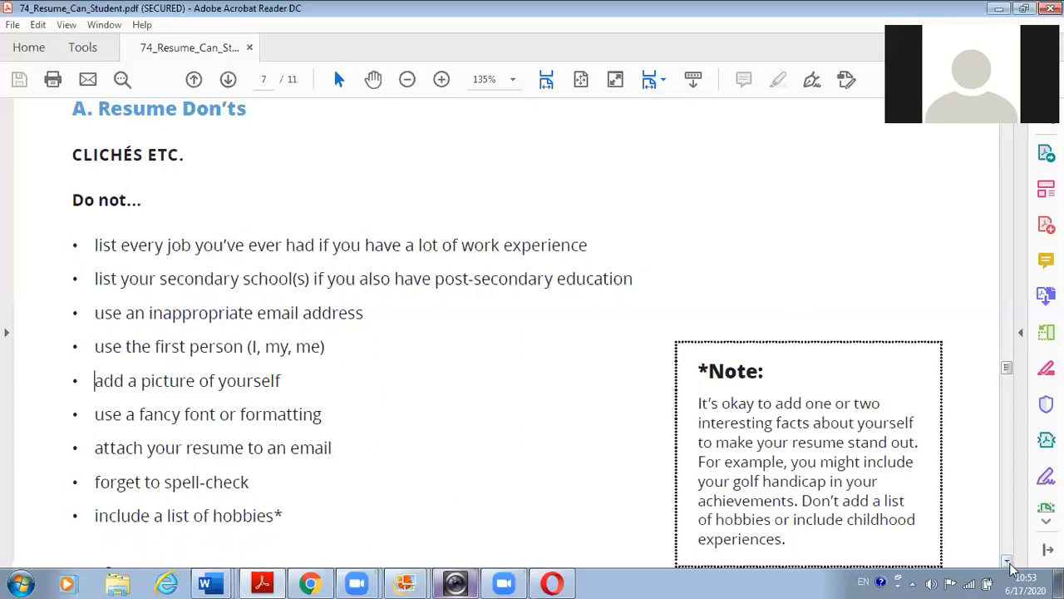
Scroll down to the Task 6 heading and the start of the Resume Clichés box.
{"action": "scroll", "scroll_direction": "down", "scroll_amount": 3}
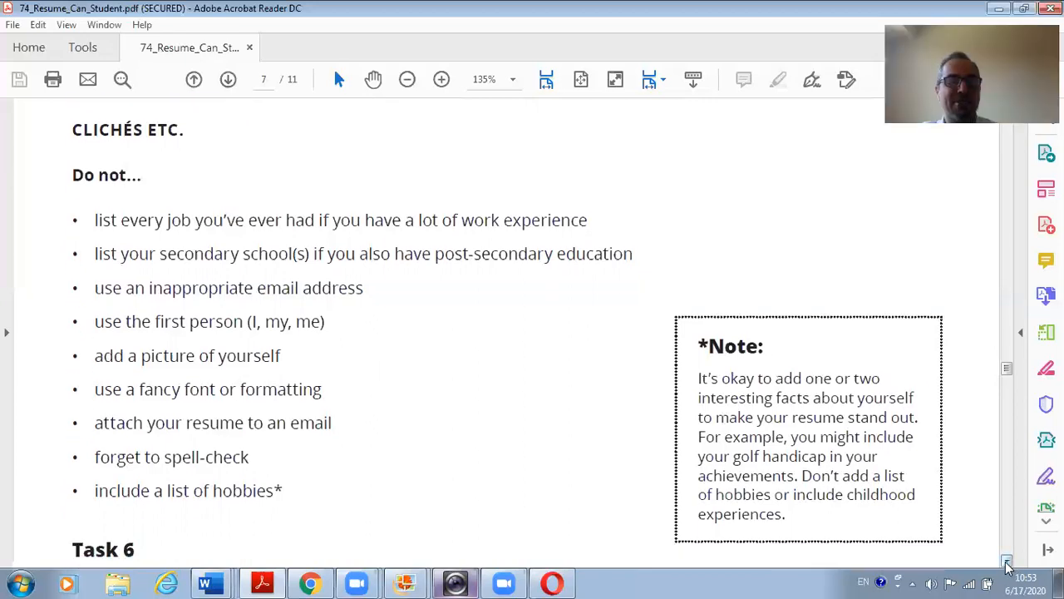
{"action": "scroll", "scroll_direction": "down", "scroll_amount": 3}
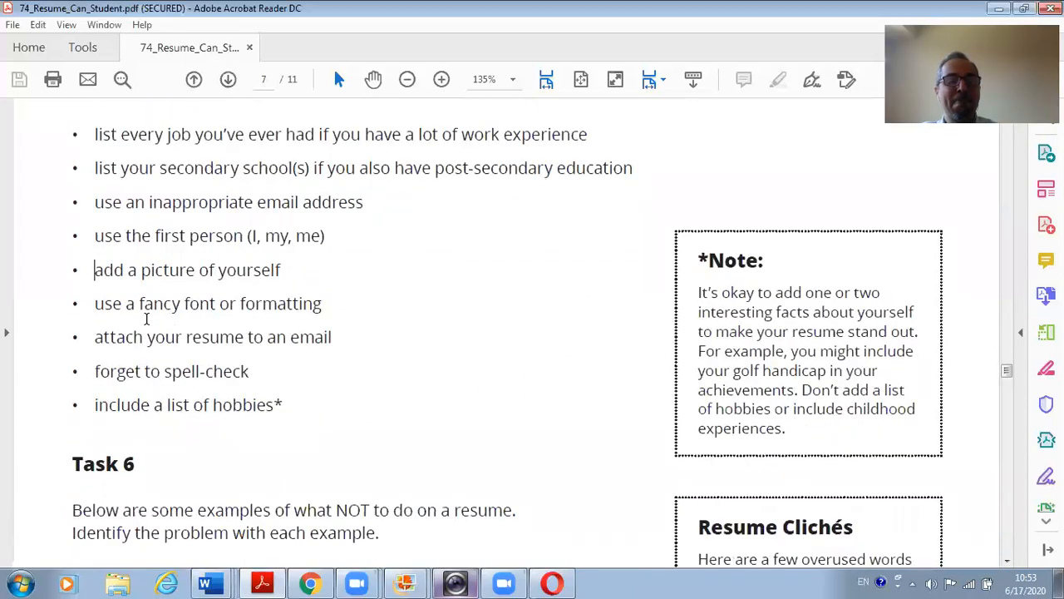
{"action": "mouse_move", "coordinate": [117, 312]}
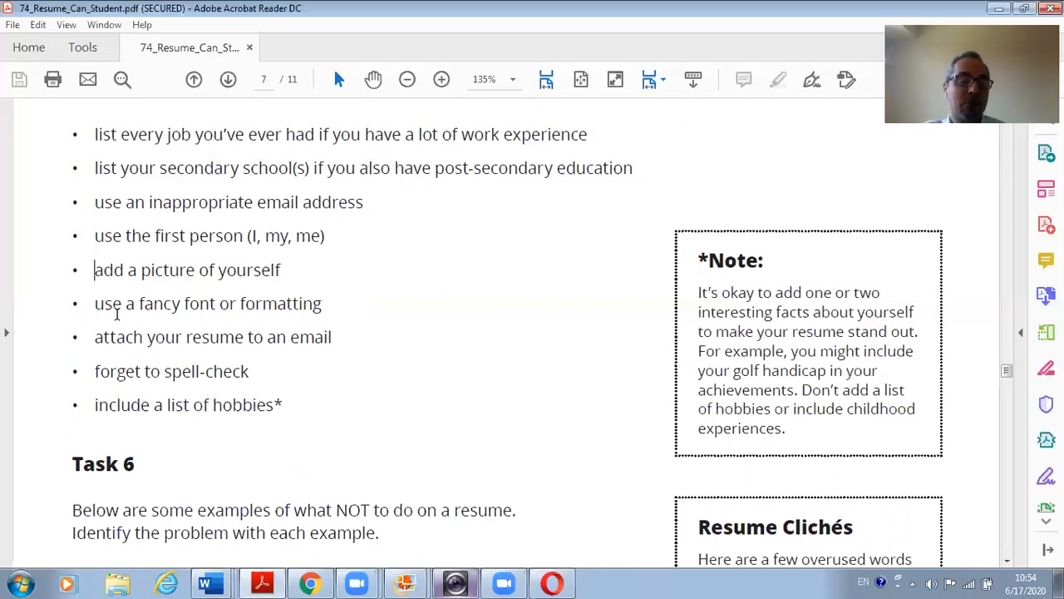
{"action": "mouse_move", "coordinate": [163, 274]}
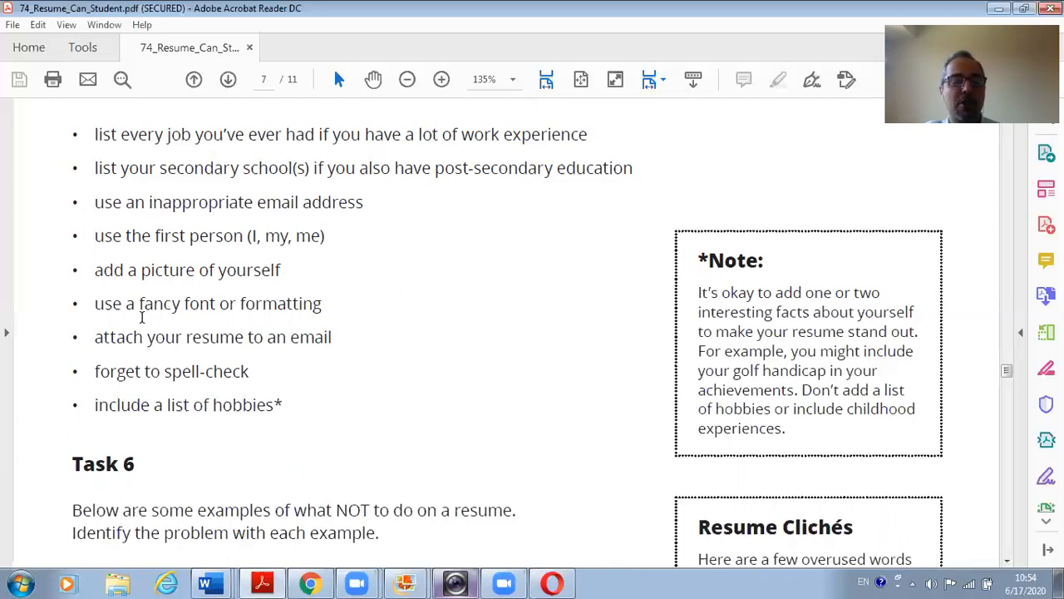
{"action": "mouse_move", "coordinate": [137, 317]}
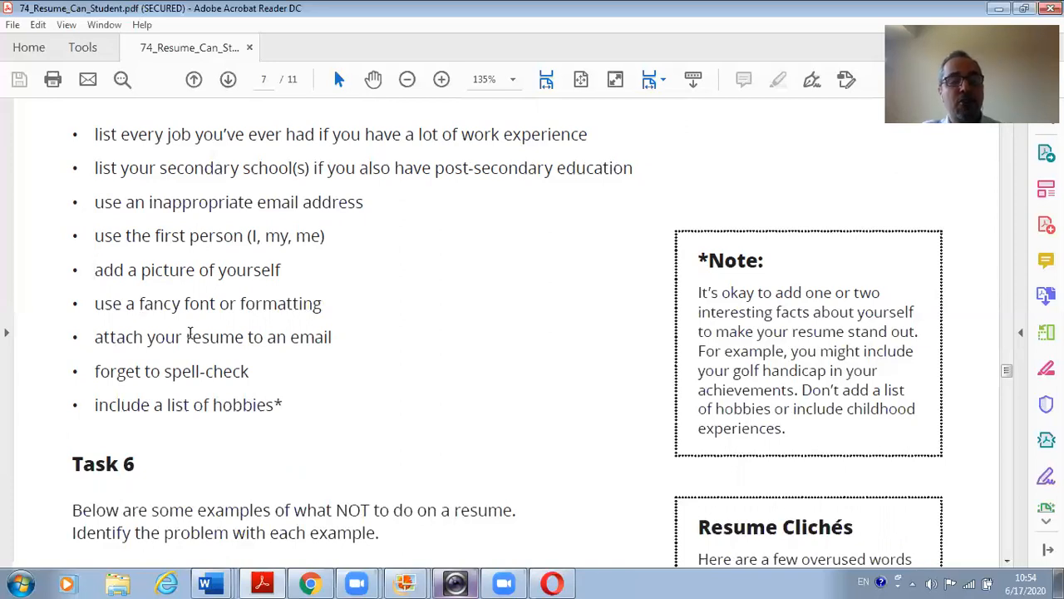
{"action": "mouse_move", "coordinate": [212, 343]}
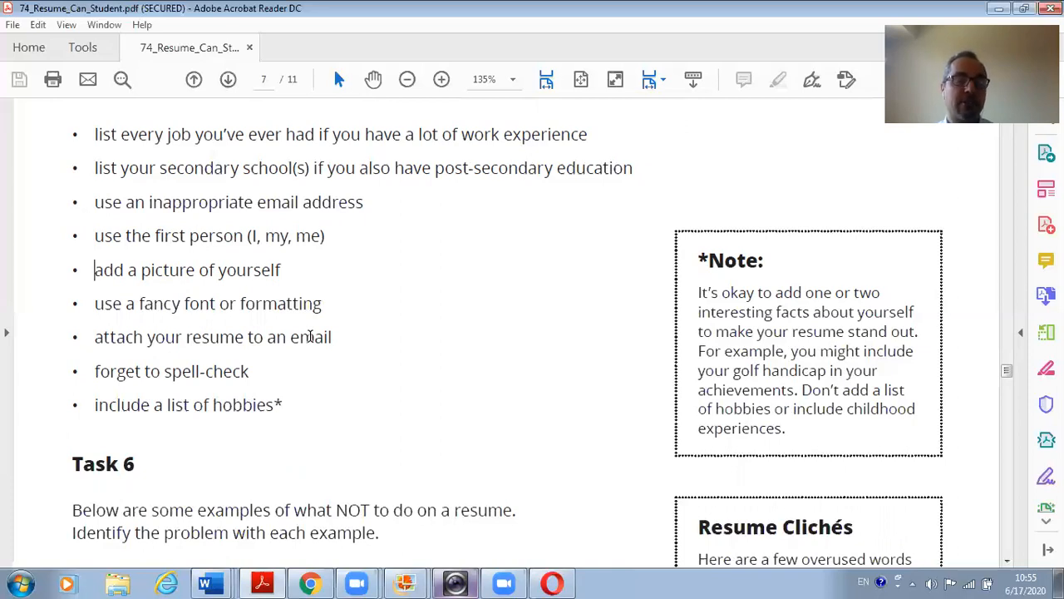
{"action": "mouse_move", "coordinate": [199, 353]}
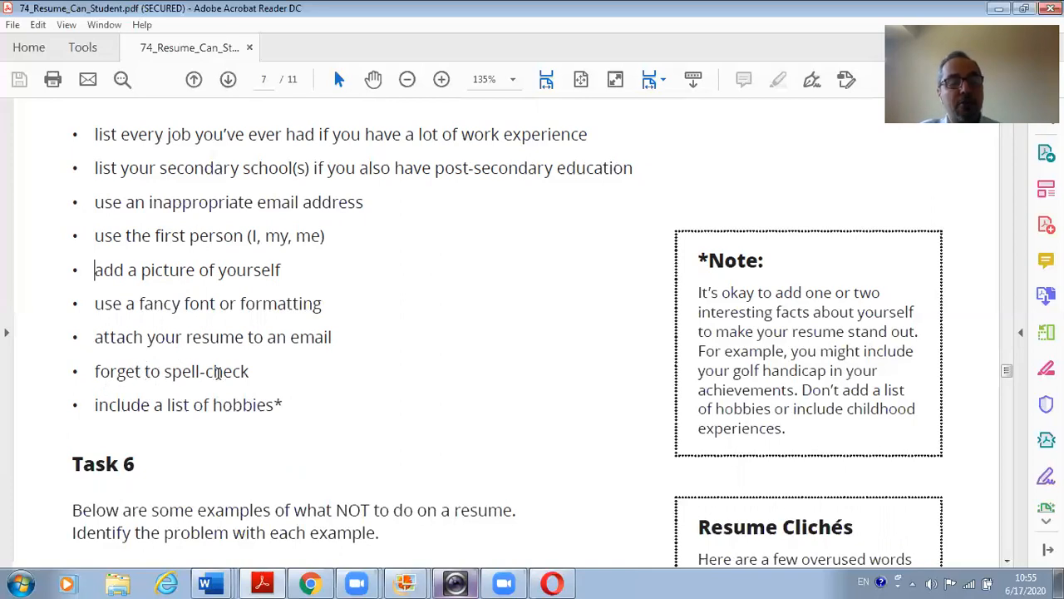
{"action": "mouse_move", "coordinate": [239, 391]}
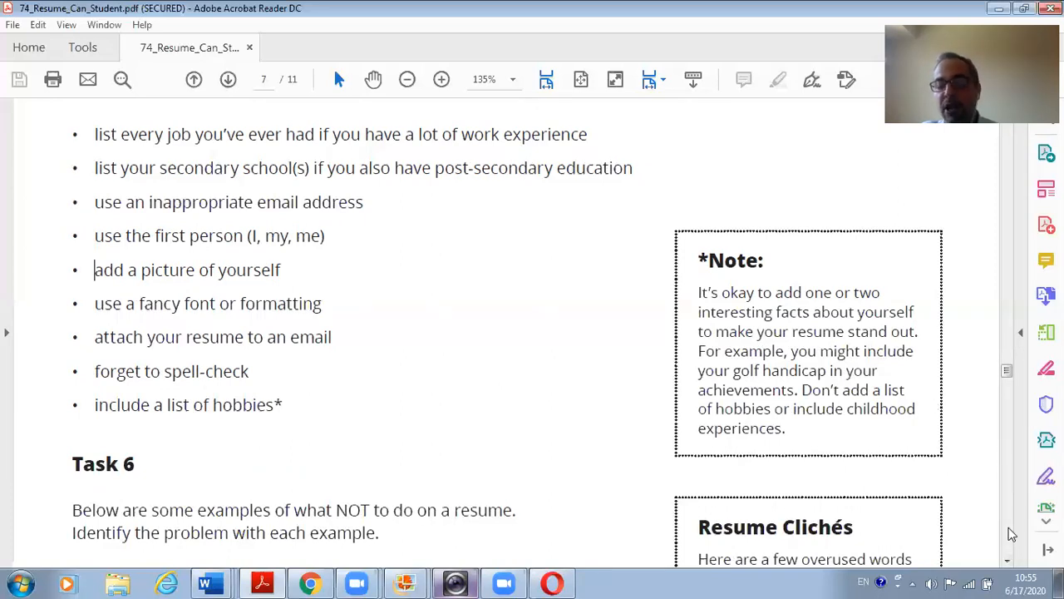
Scroll to show Task 6's six resume mistake examples and the full Resume Clichés list.
{"action": "scroll", "scroll_direction": "down", "scroll_amount": 3}
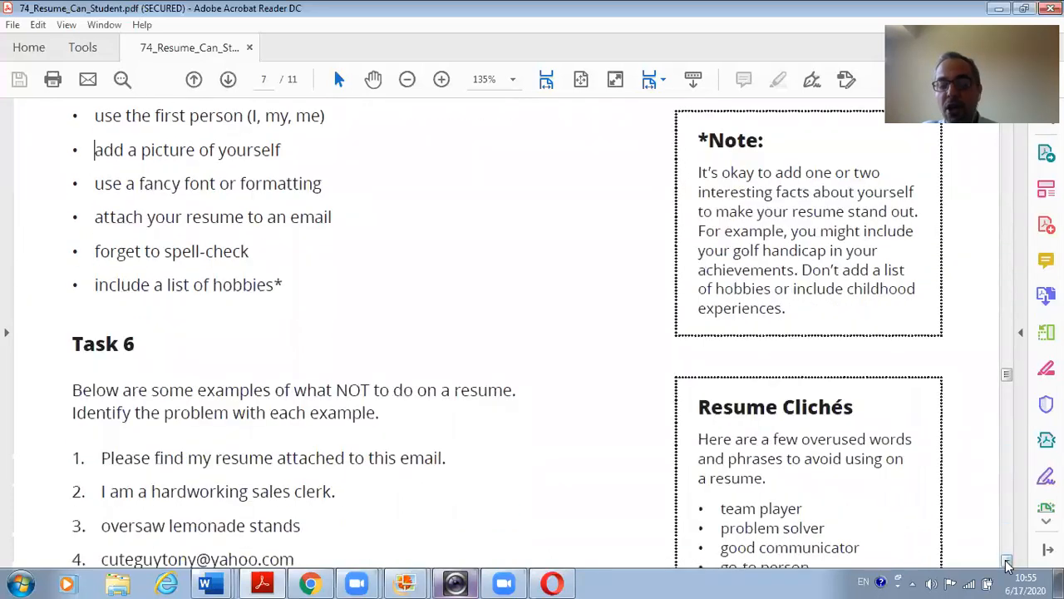
{"action": "scroll", "scroll_direction": "down", "scroll_amount": 3}
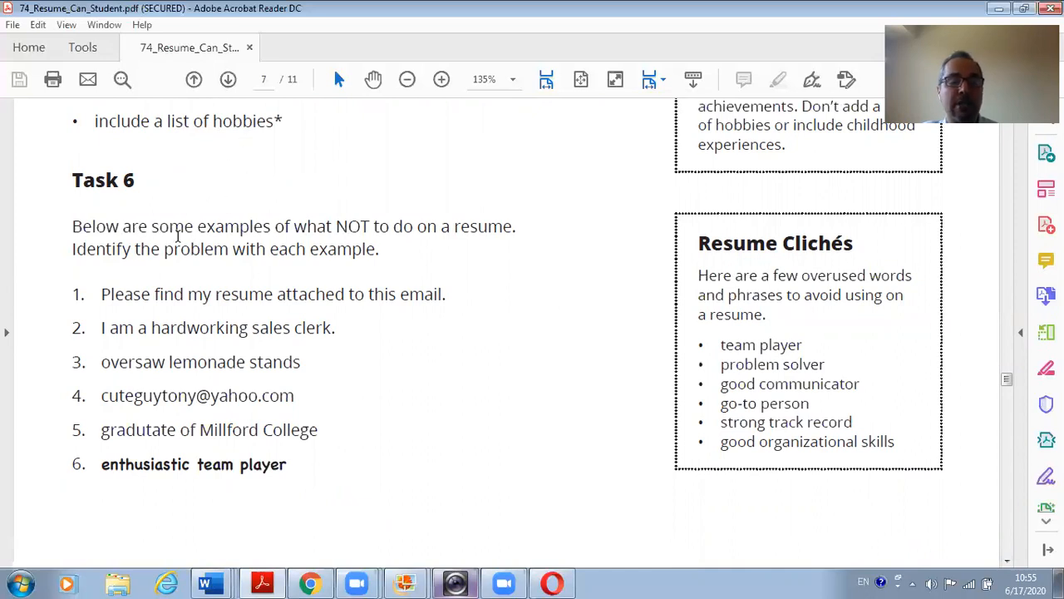
{"action": "mouse_move", "coordinate": [211, 271]}
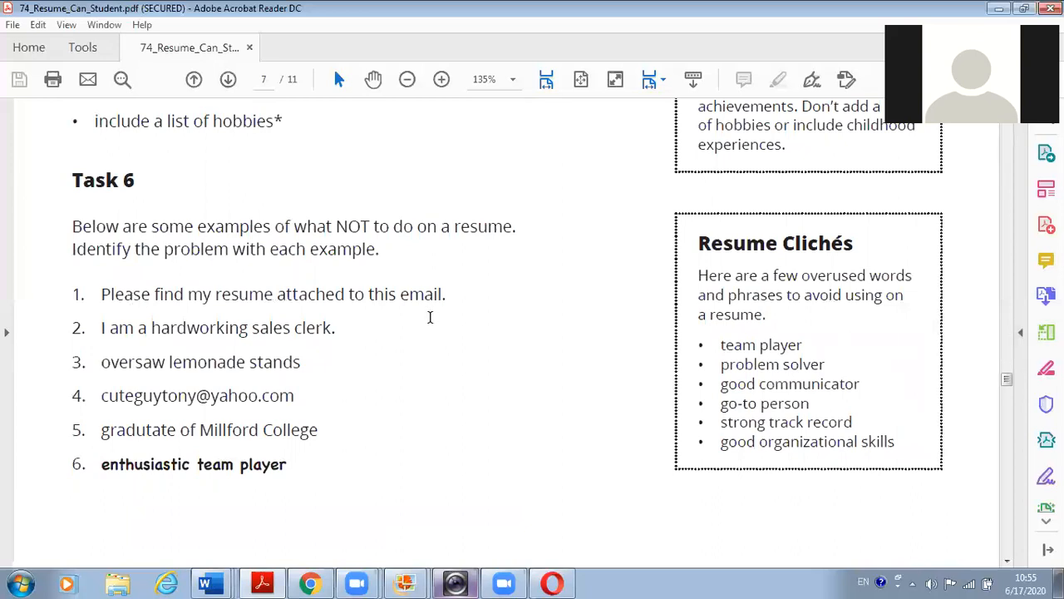
{"action": "mouse_move", "coordinate": [277, 249]}
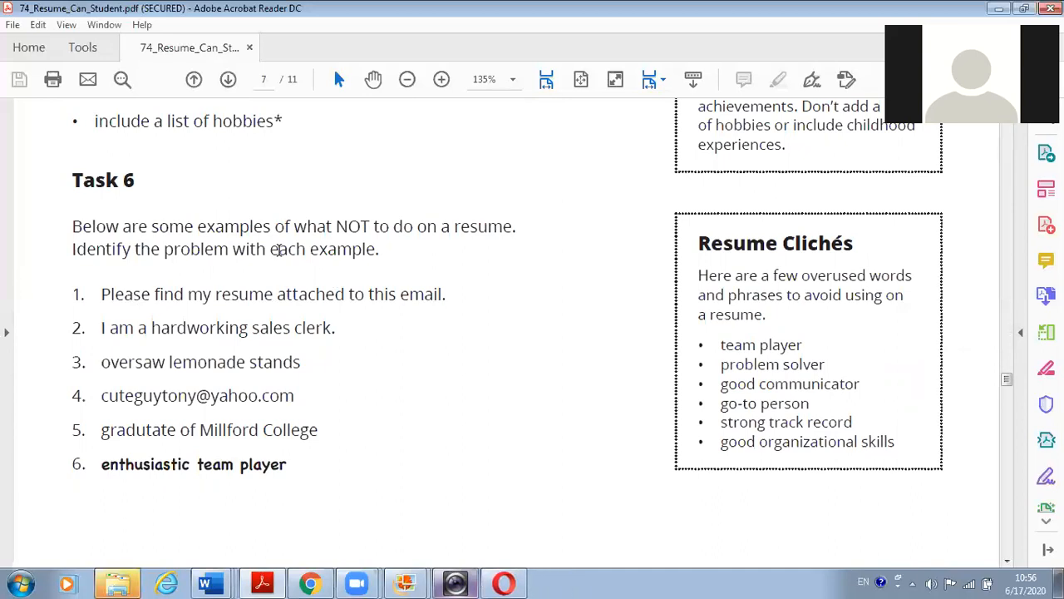
{"action": "mouse_move", "coordinate": [150, 334]}
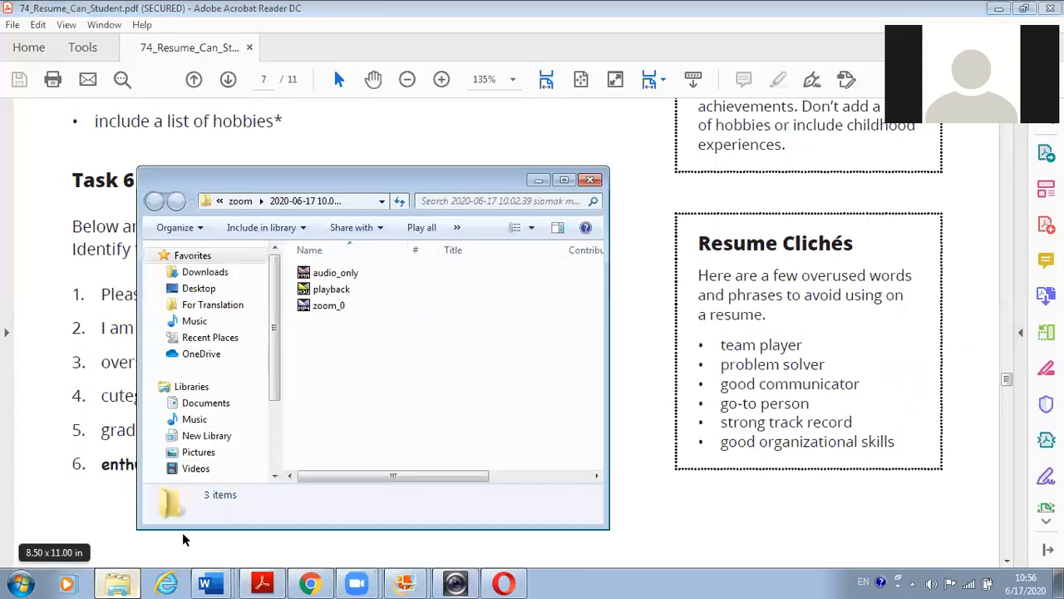
{"action": "left_click", "coordinate": [591, 180]}
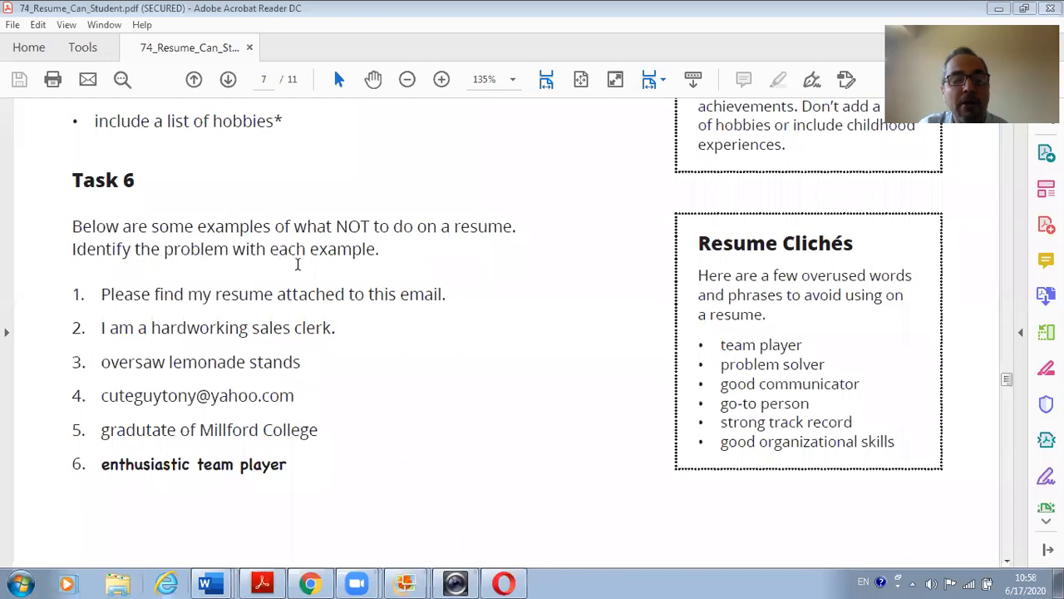
{"action": "mouse_move", "coordinate": [97, 312]}
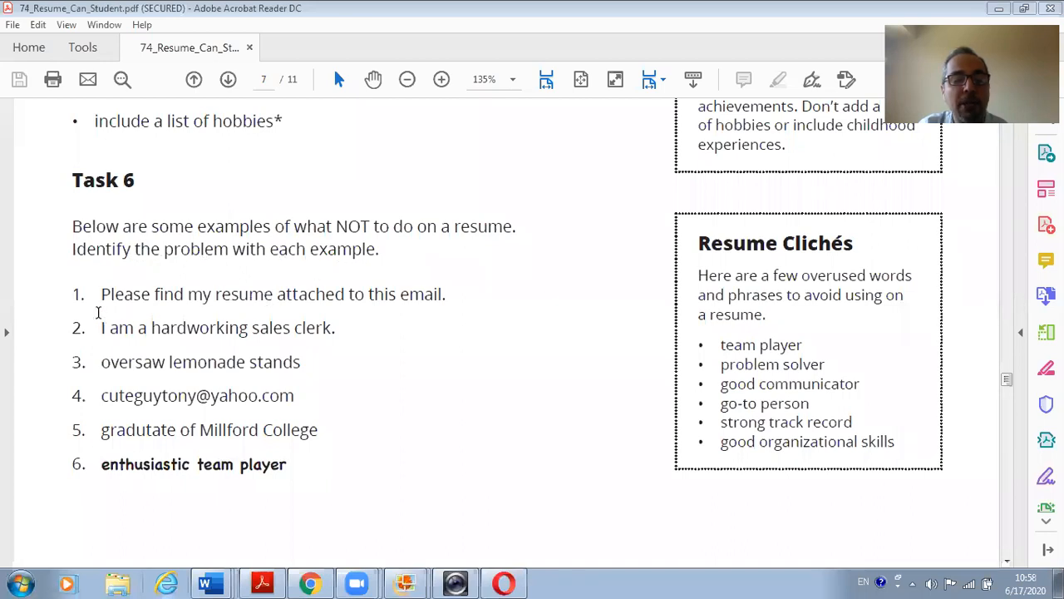
{"action": "mouse_move", "coordinate": [224, 310]}
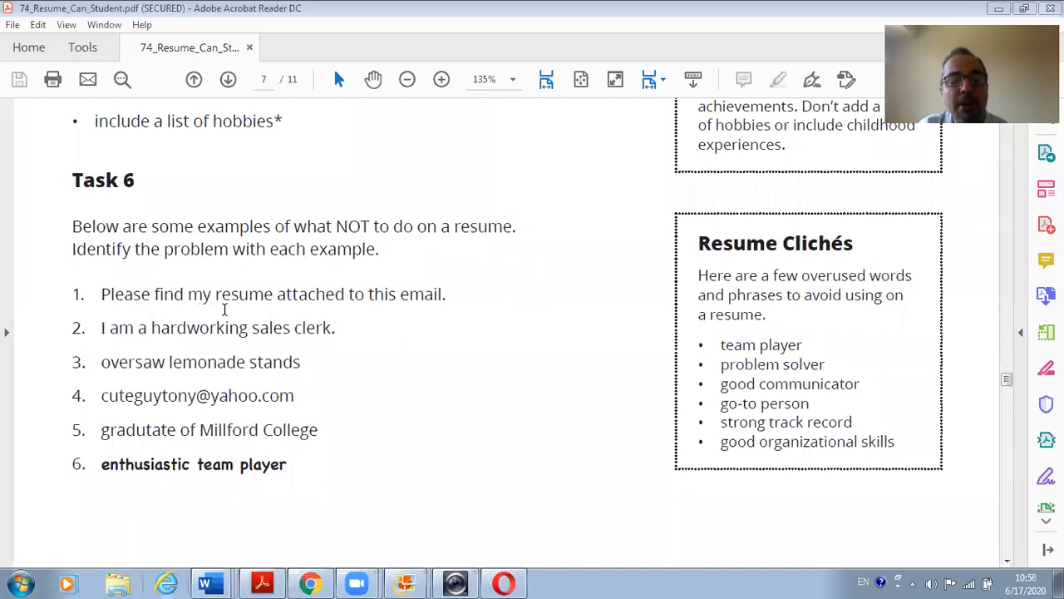
{"action": "mouse_move", "coordinate": [430, 312]}
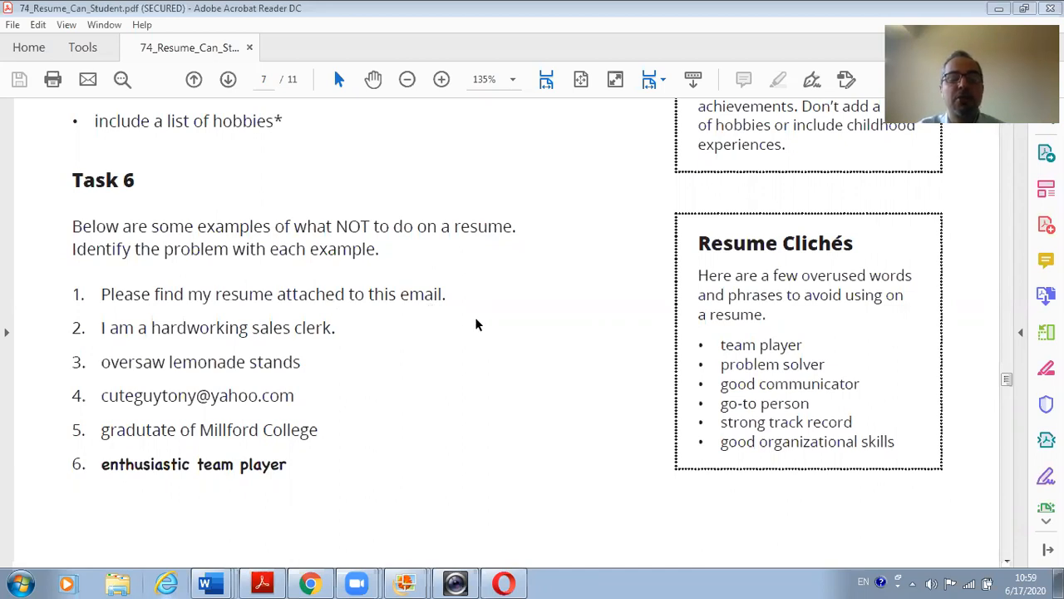
{"action": "mouse_move", "coordinate": [425, 351]}
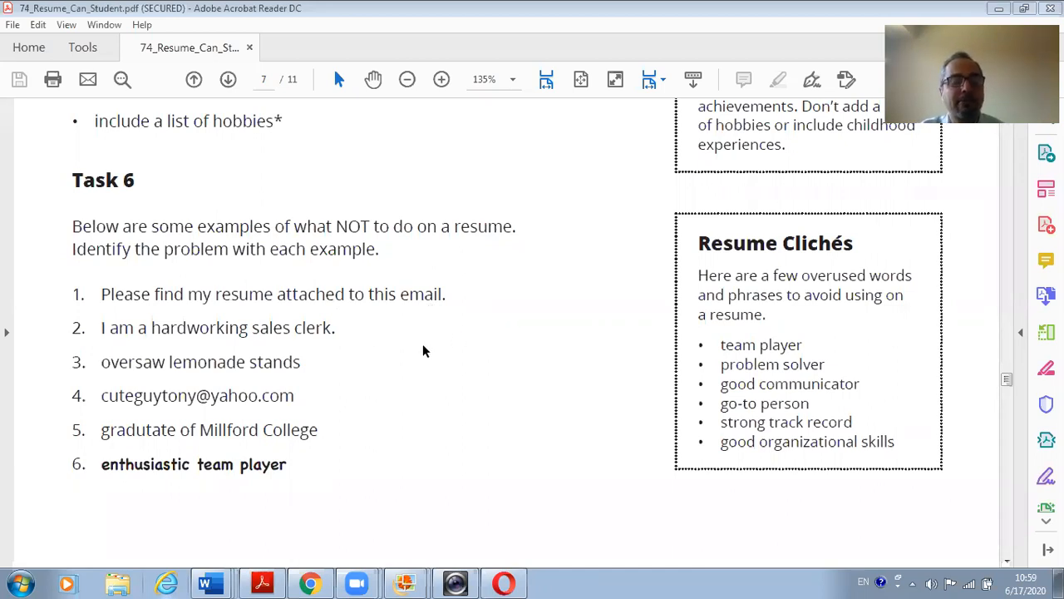
{"action": "mouse_move", "coordinate": [112, 347]}
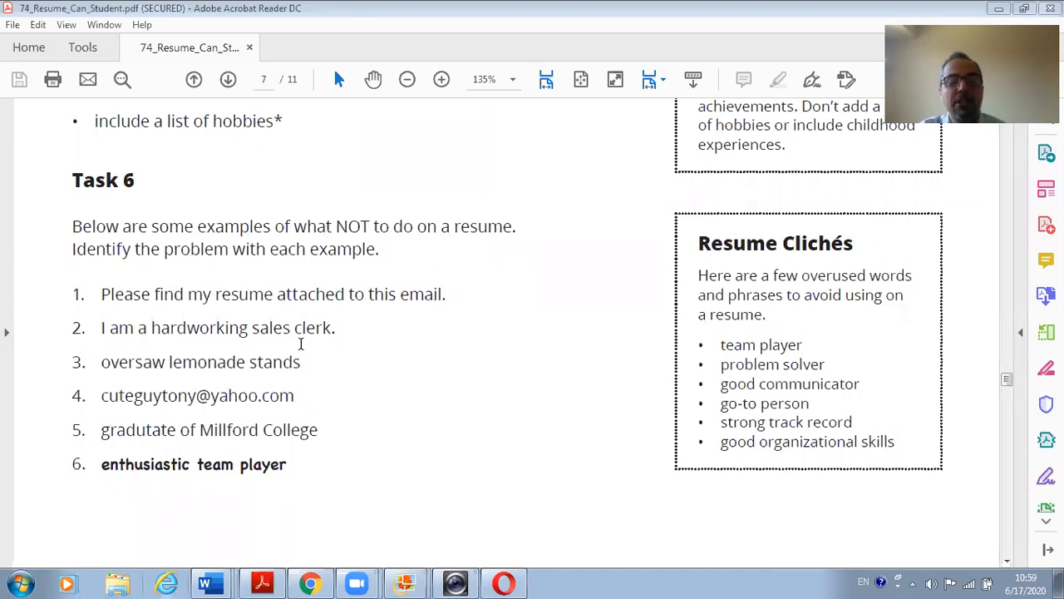
{"action": "mouse_move", "coordinate": [337, 345]}
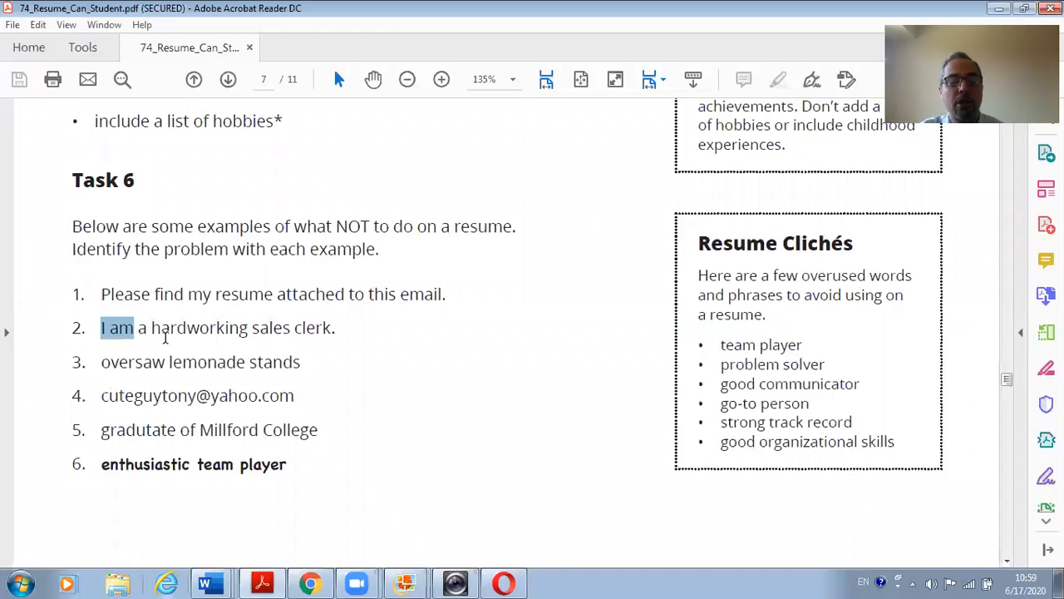
{"action": "mouse_move", "coordinate": [335, 334]}
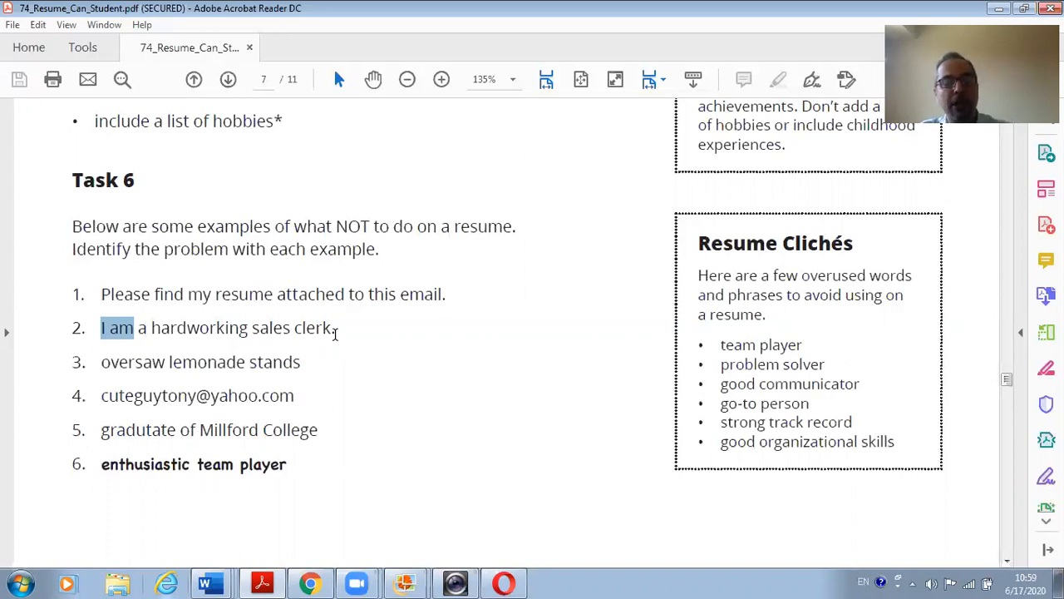
{"action": "mouse_move", "coordinate": [111, 378]}
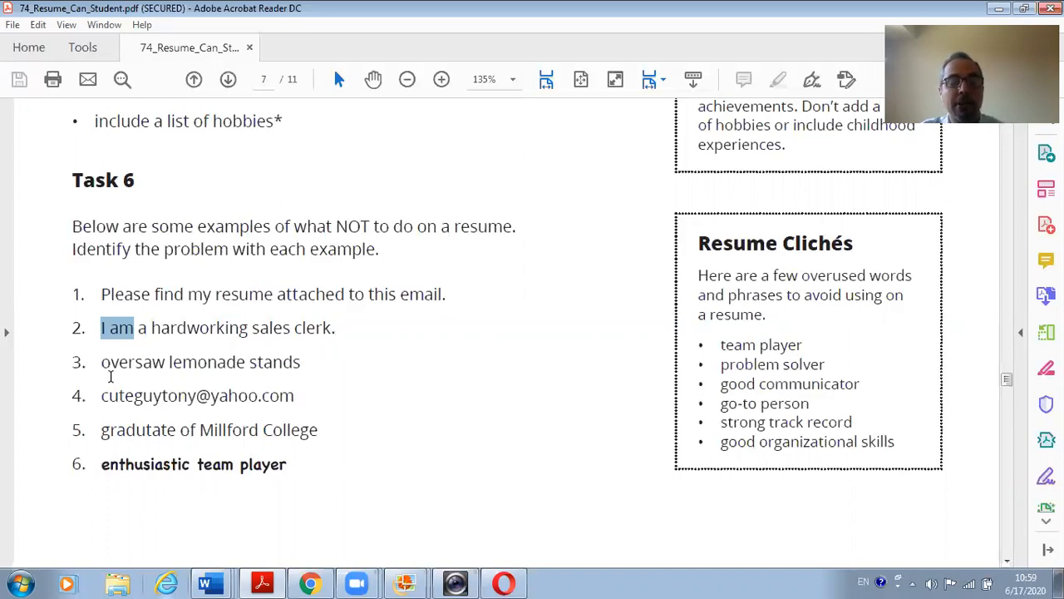
{"action": "mouse_move", "coordinate": [272, 368]}
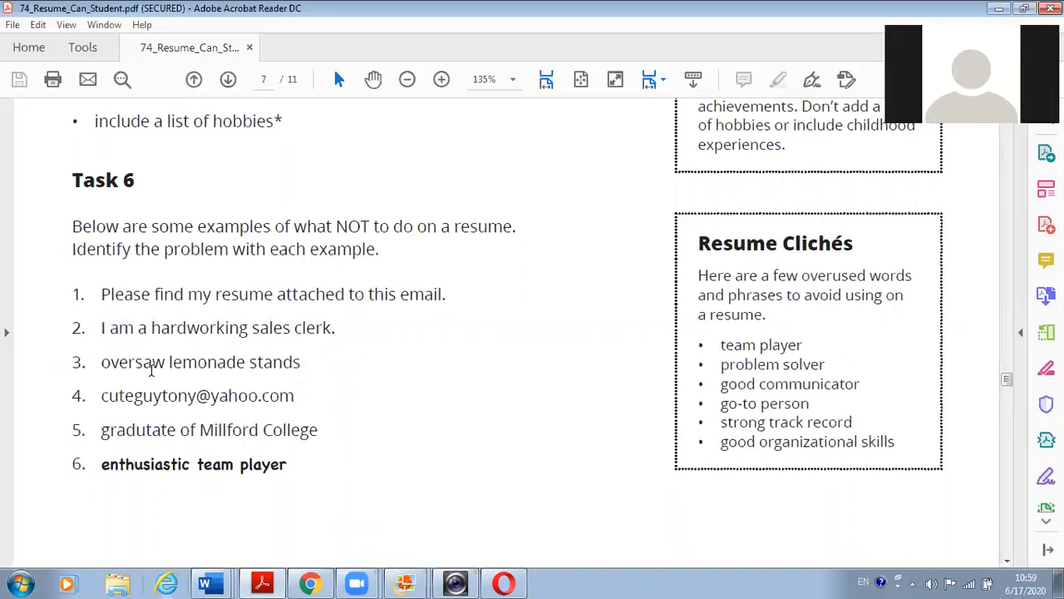
{"action": "mouse_move", "coordinate": [175, 373]}
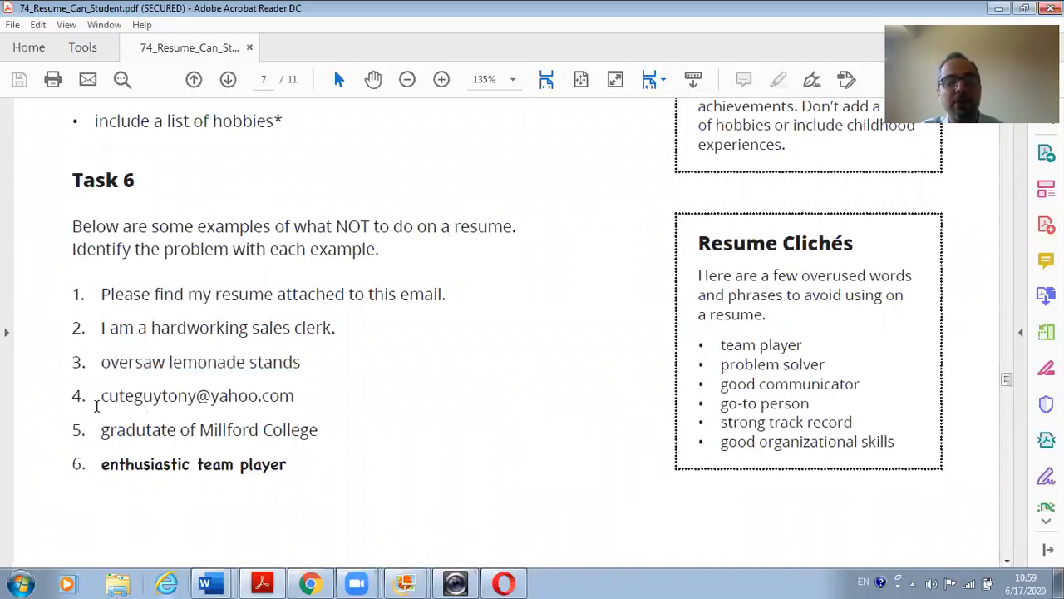
{"action": "mouse_move", "coordinate": [123, 407]}
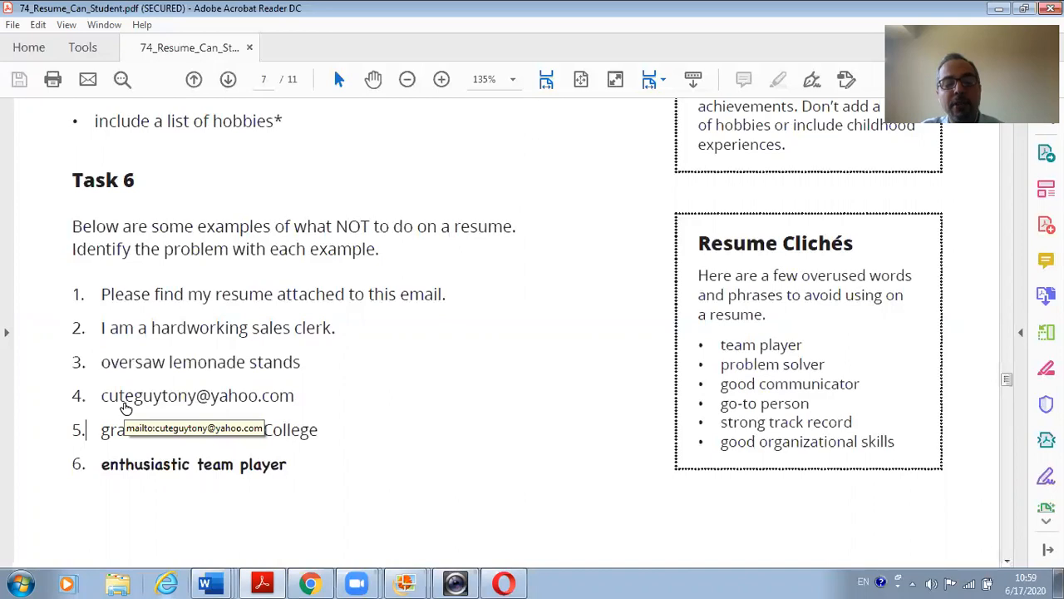
{"action": "mouse_move", "coordinate": [215, 403]}
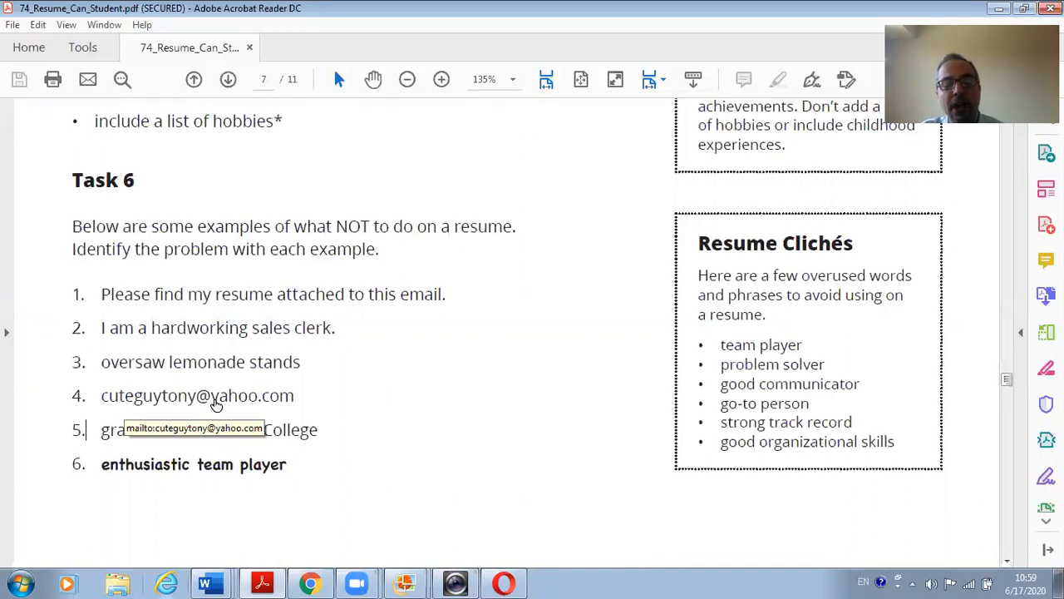
{"action": "mouse_move", "coordinate": [281, 410]}
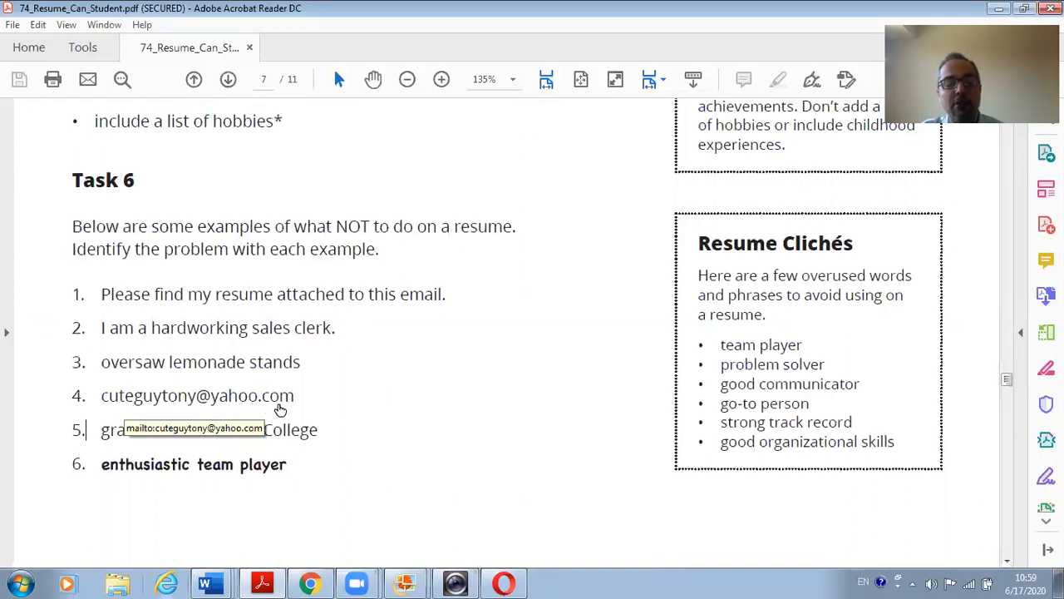
Highlight then clear the email username, and select item 5's 'gradutate of Millford College' line.
{"action": "double_click", "coordinate": [148, 396]}
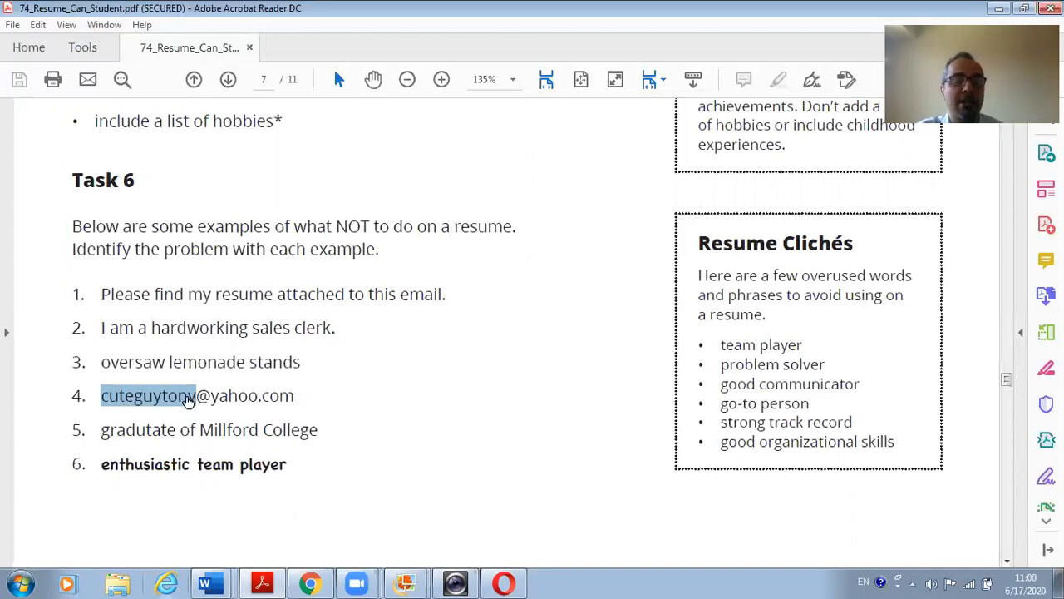
{"action": "mouse_move", "coordinate": [112, 399]}
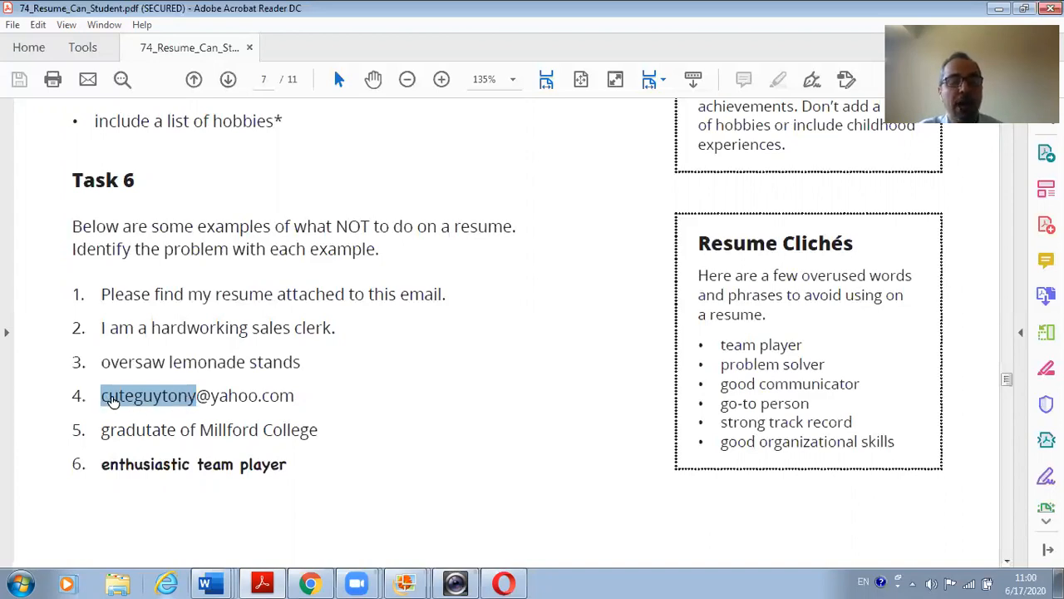
{"action": "mouse_move", "coordinate": [197, 402]}
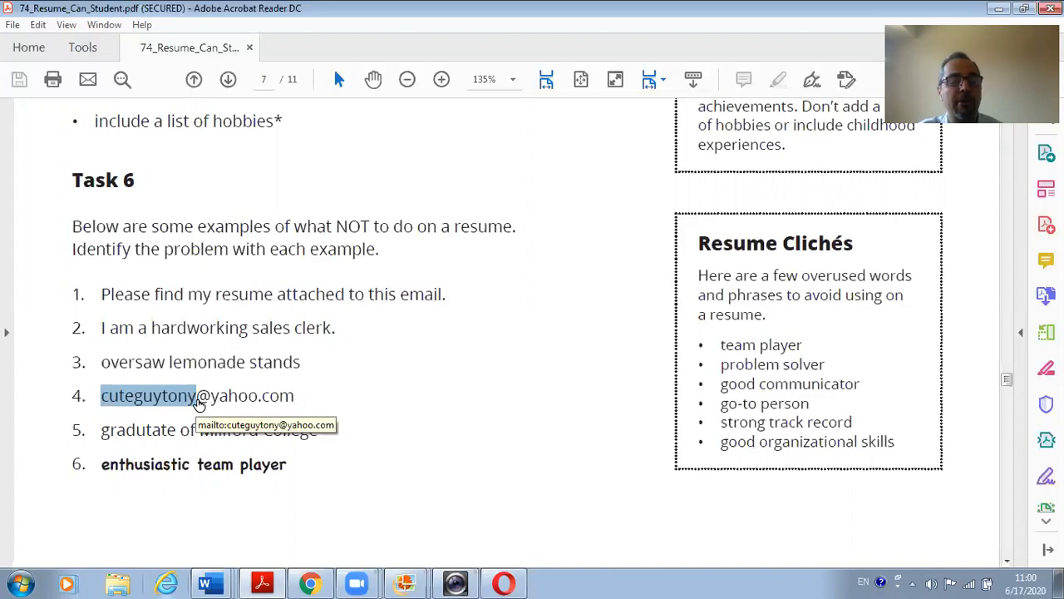
{"action": "mouse_move", "coordinate": [254, 406]}
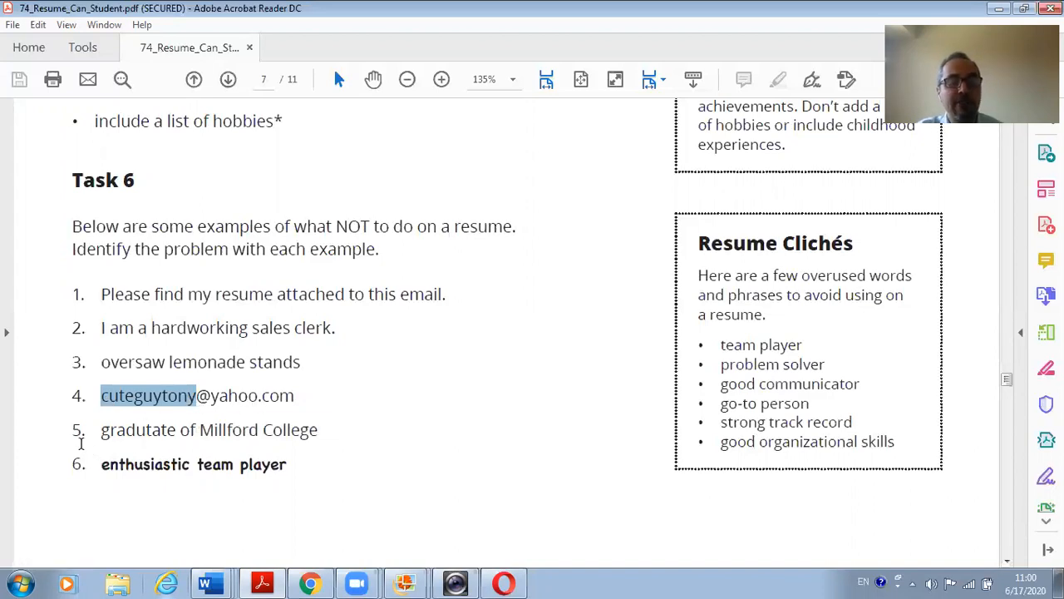
{"action": "left_click", "coordinate": [233, 449]}
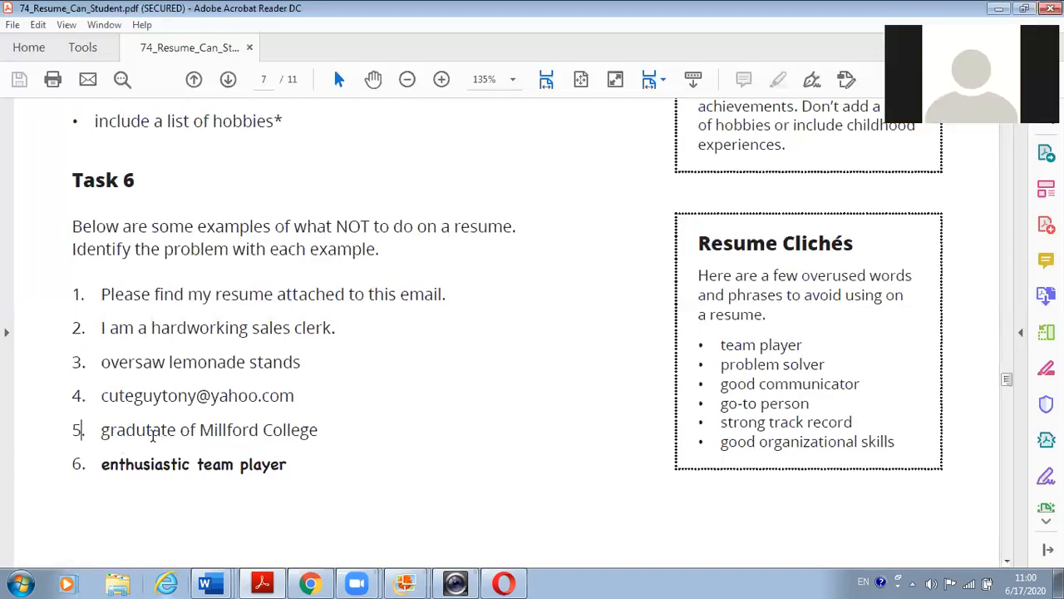
{"action": "mouse_move", "coordinate": [226, 435]}
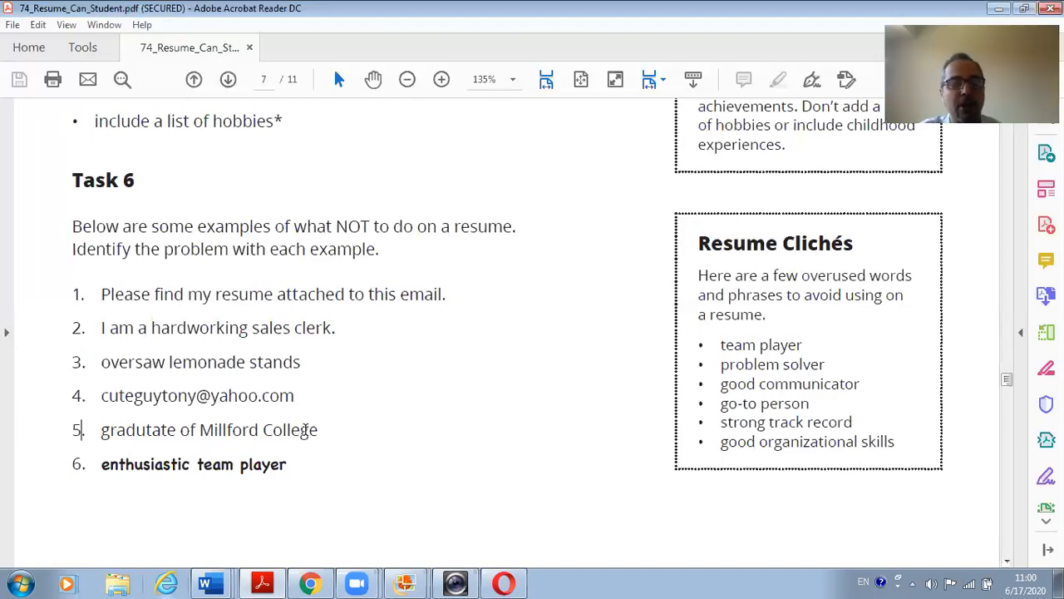
{"action": "left_click_drag", "start_coordinate": [101, 430], "coordinate": [258, 430]}
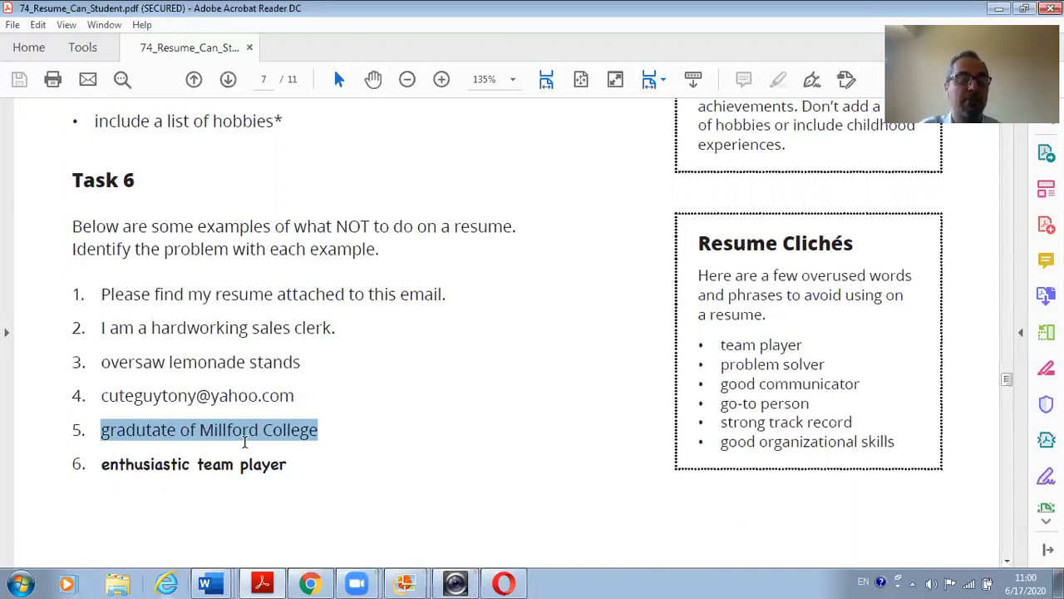
{"action": "mouse_move", "coordinate": [141, 473]}
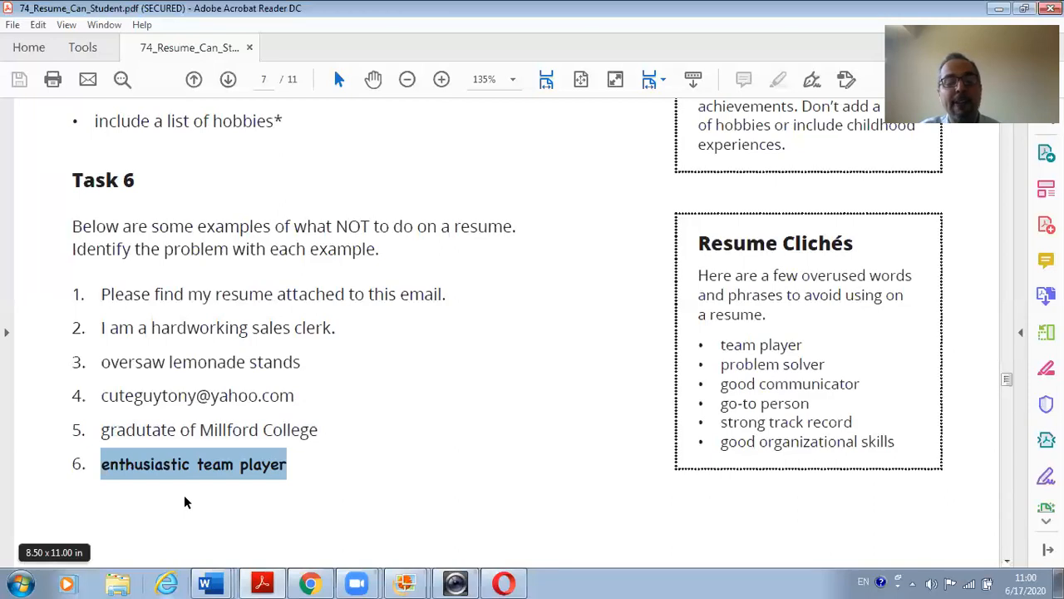
{"action": "mouse_move", "coordinate": [757, 252]}
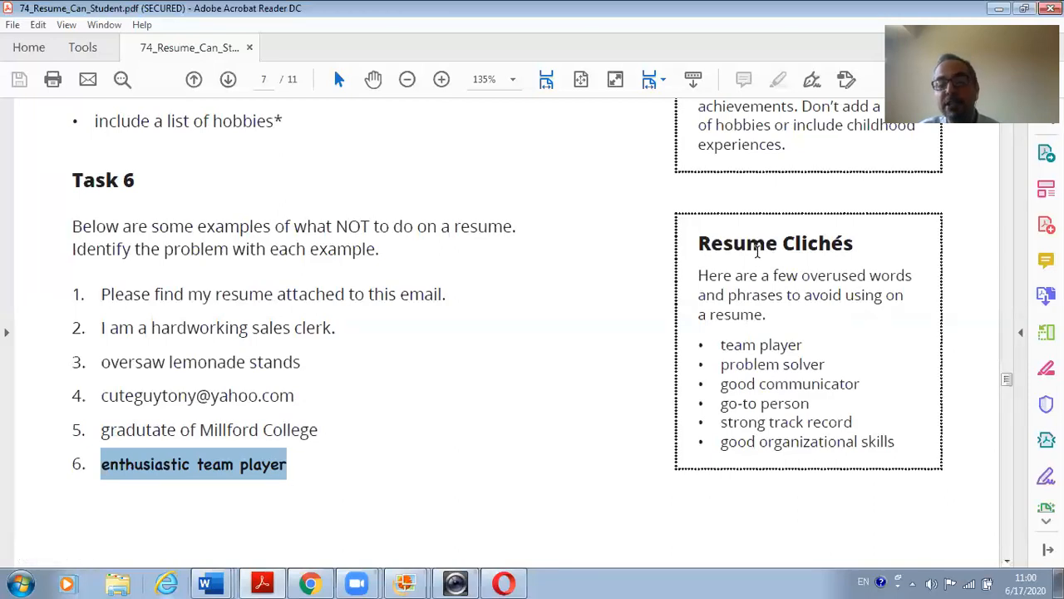
{"action": "mouse_move", "coordinate": [702, 243]}
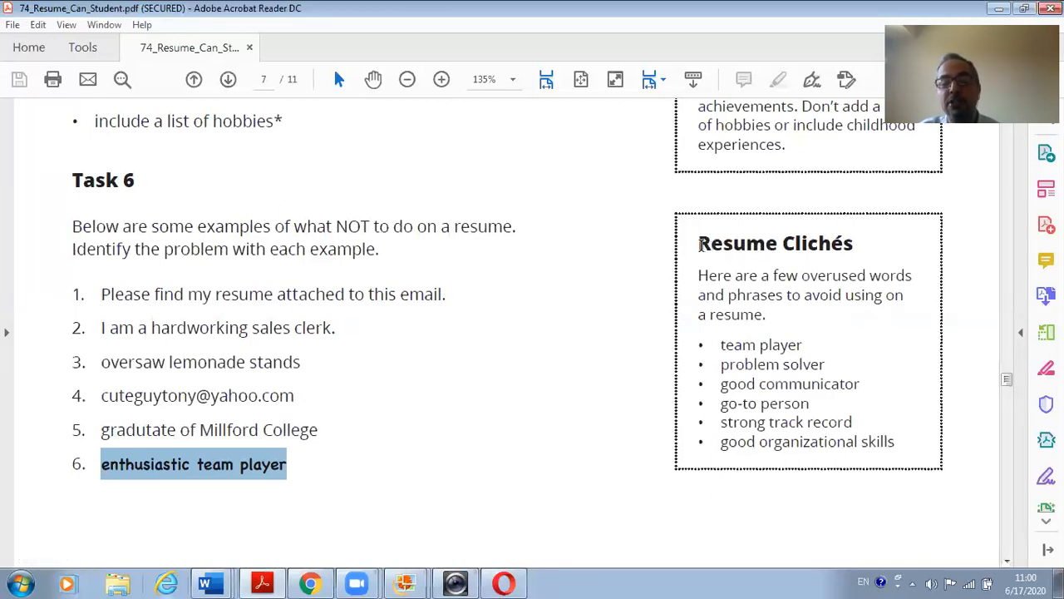
Highlight the Resume Clichés heading, then scroll to page 8, Resume Dos & Don'ts cont.
{"action": "double_click", "coordinate": [773, 243]}
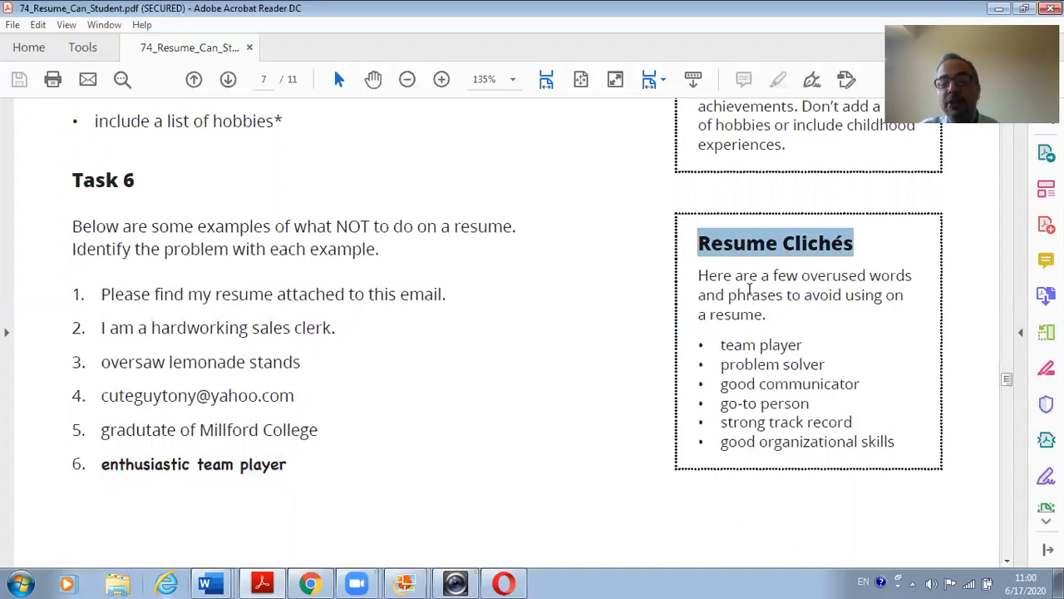
{"action": "mouse_move", "coordinate": [730, 304]}
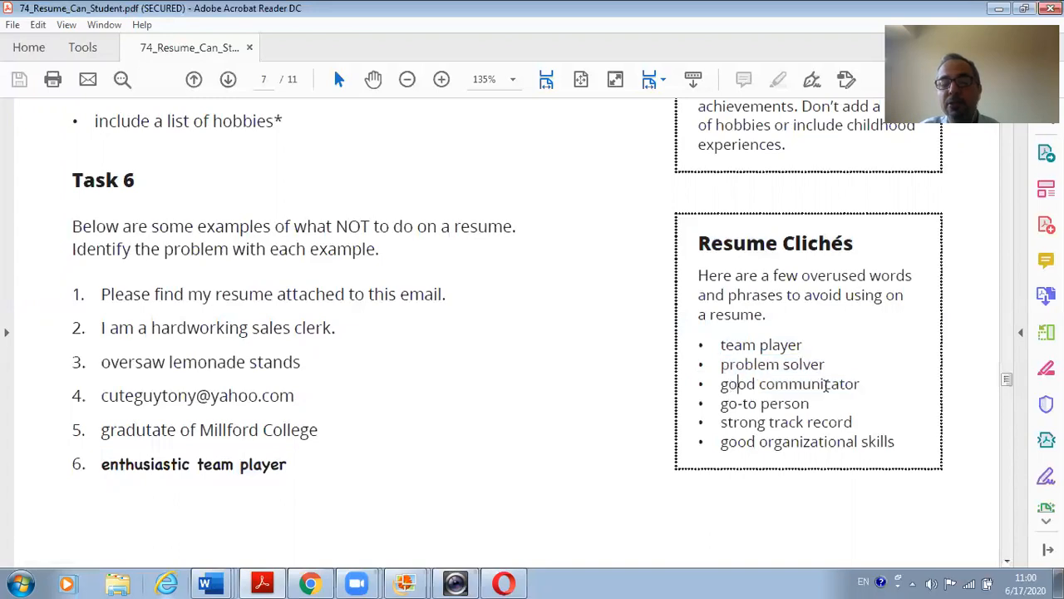
{"action": "mouse_move", "coordinate": [781, 405]}
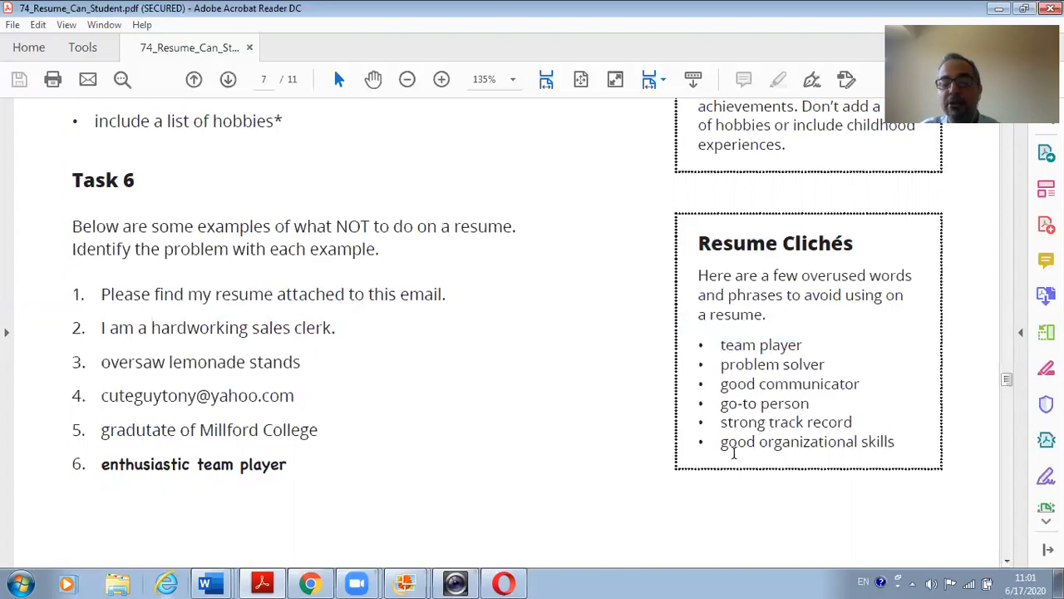
{"action": "mouse_move", "coordinate": [786, 446]}
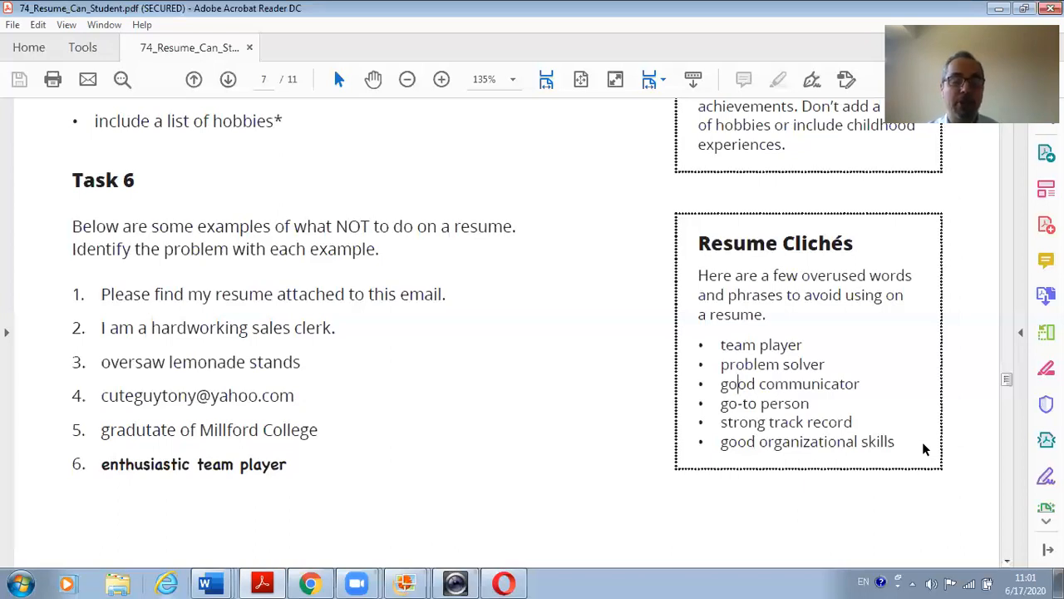
{"action": "mouse_move", "coordinate": [985, 372]}
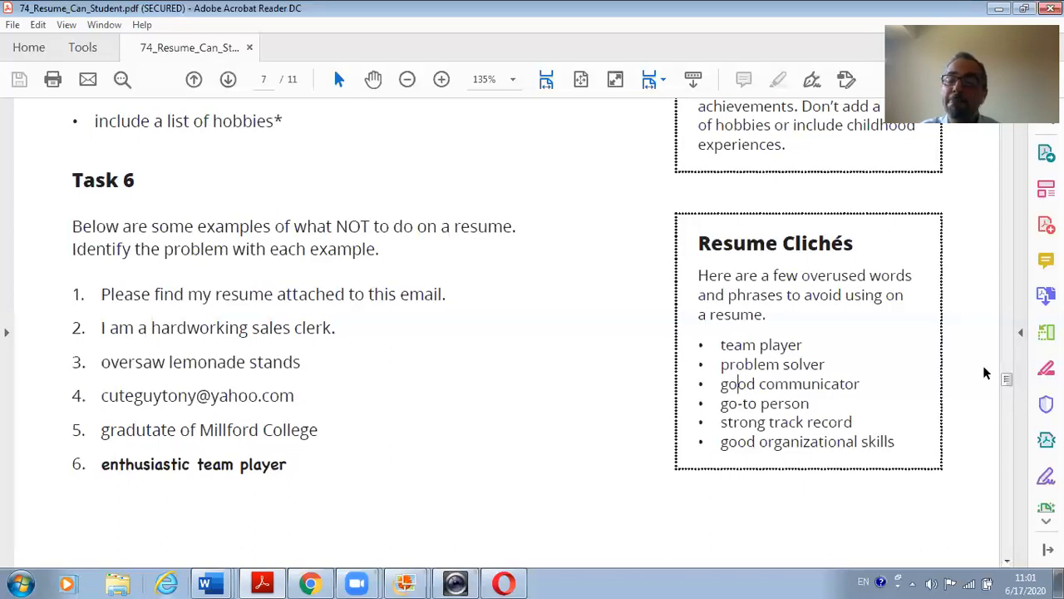
{"action": "scroll", "scroll_direction": "down", "scroll_amount": 3}
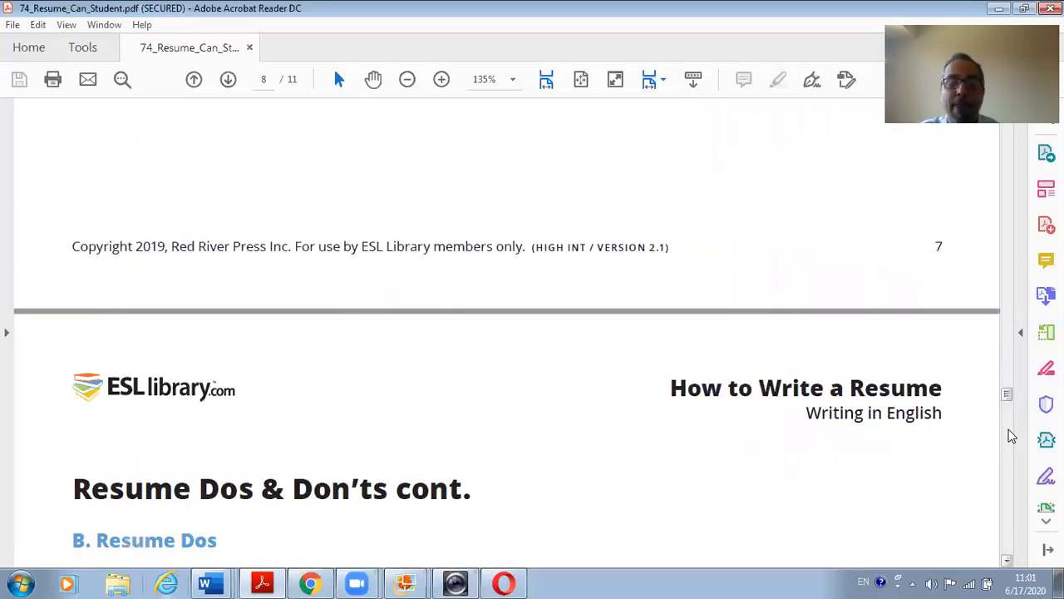
Scroll page 8 down to the POWER WORDS paragraph with its verb and adjective lists.
{"action": "scroll", "scroll_direction": "down", "scroll_amount": 3}
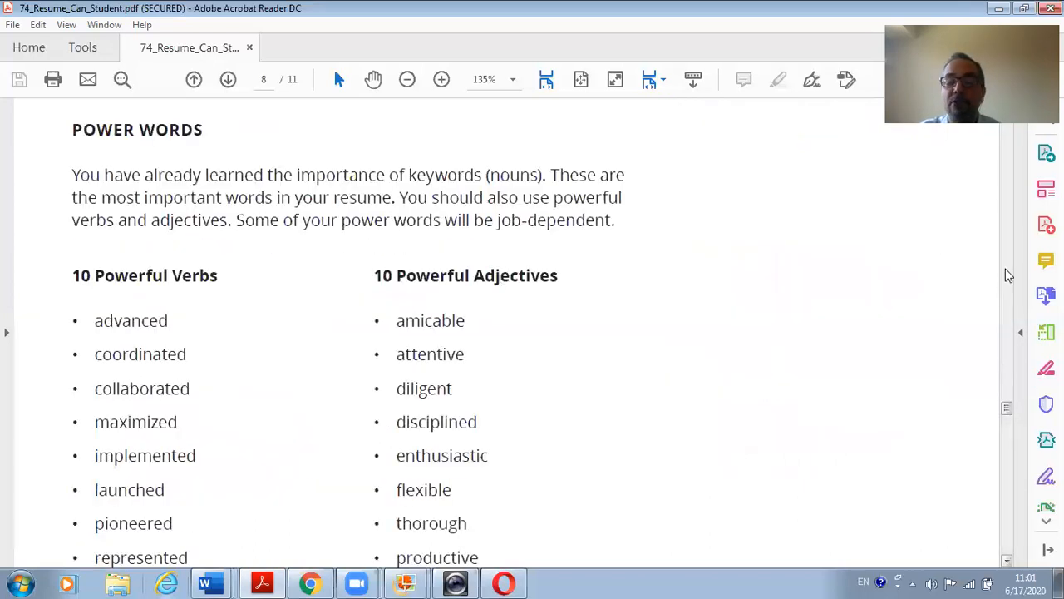
{"action": "scroll", "scroll_direction": "down", "scroll_amount": 3}
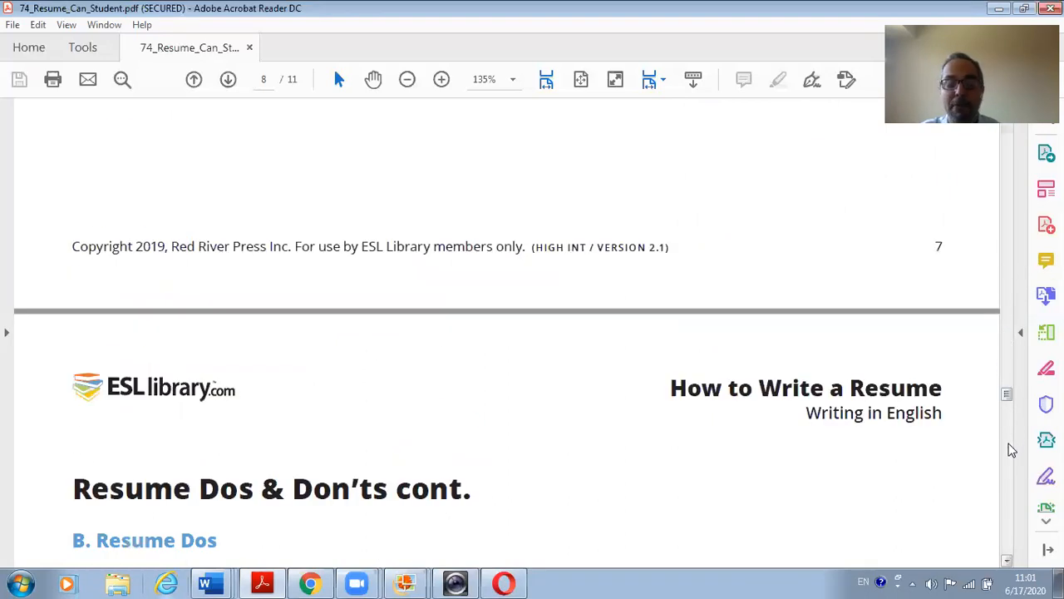
{"action": "scroll", "scroll_direction": "down", "scroll_amount": 3}
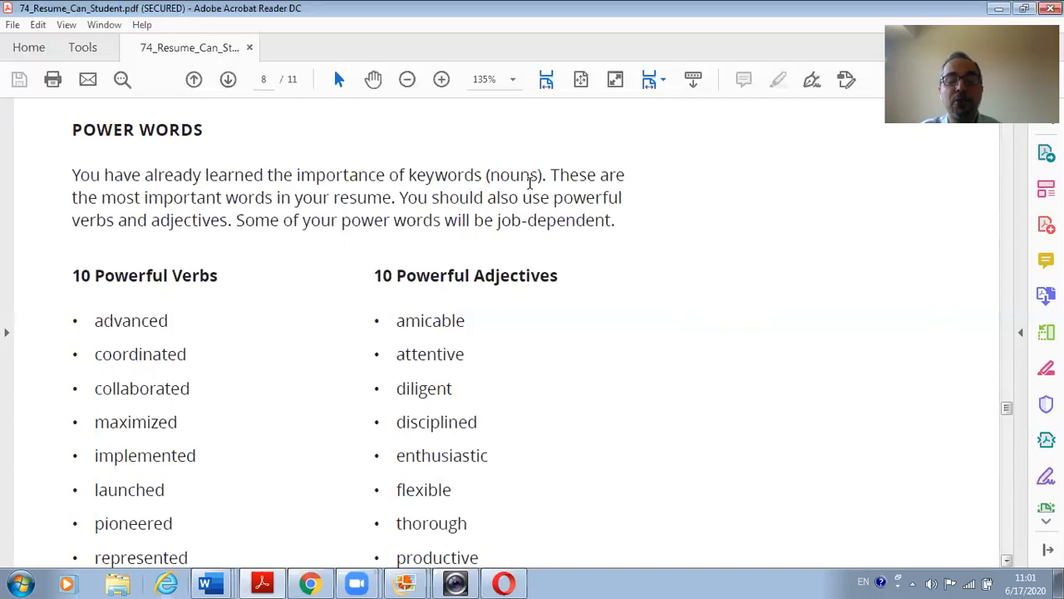
{"action": "mouse_move", "coordinate": [235, 197]}
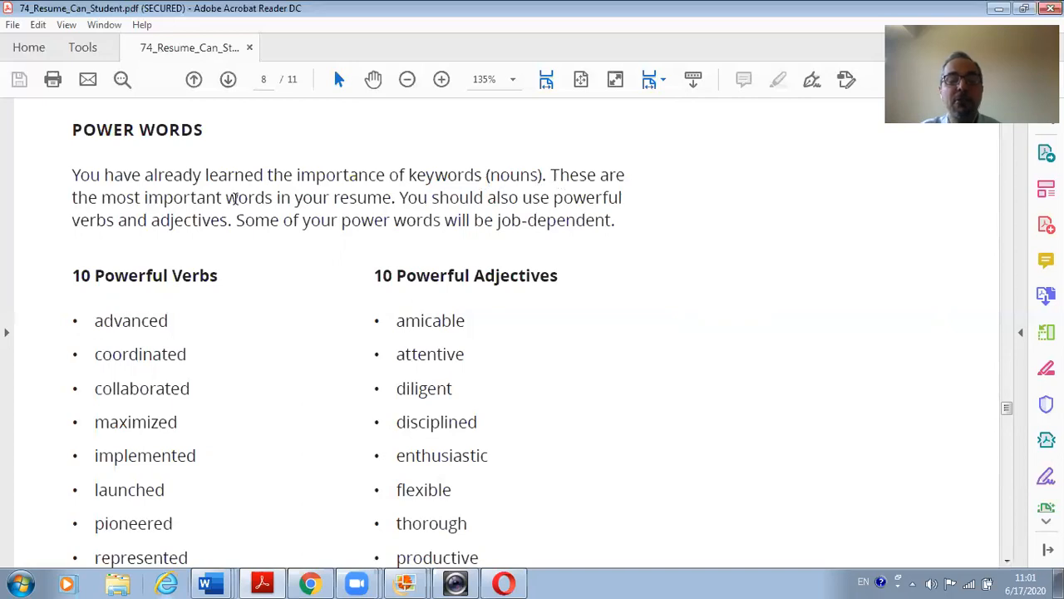
{"action": "mouse_move", "coordinate": [470, 197]}
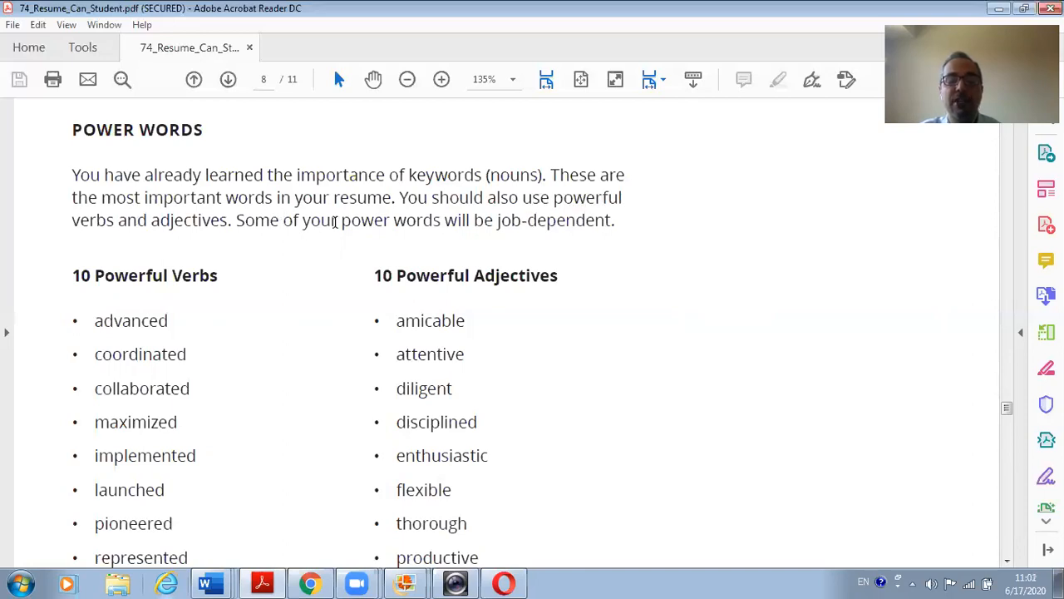
{"action": "mouse_move", "coordinate": [377, 223]}
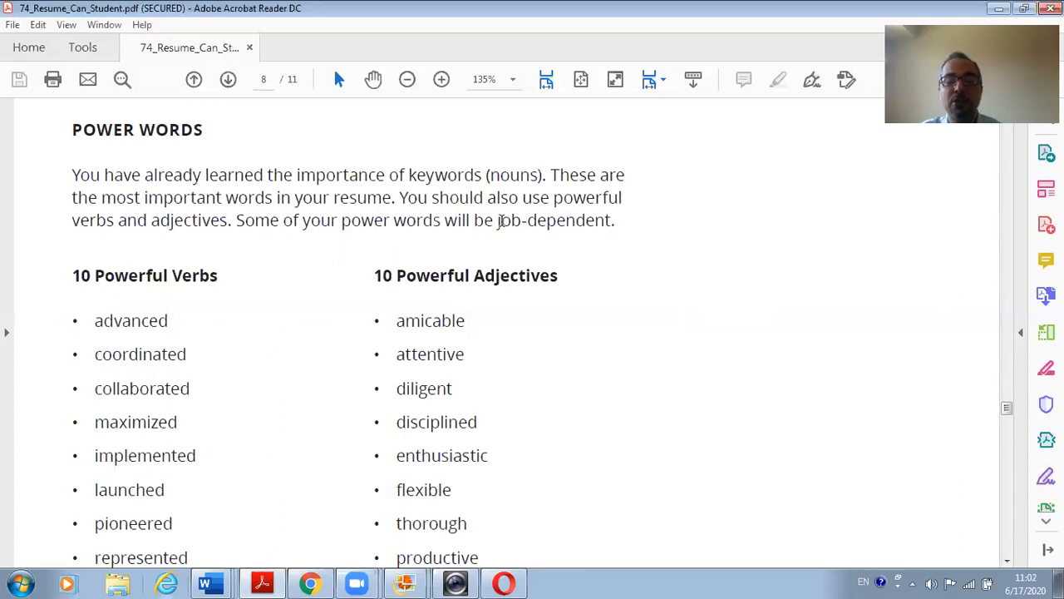
{"action": "mouse_move", "coordinate": [610, 232]}
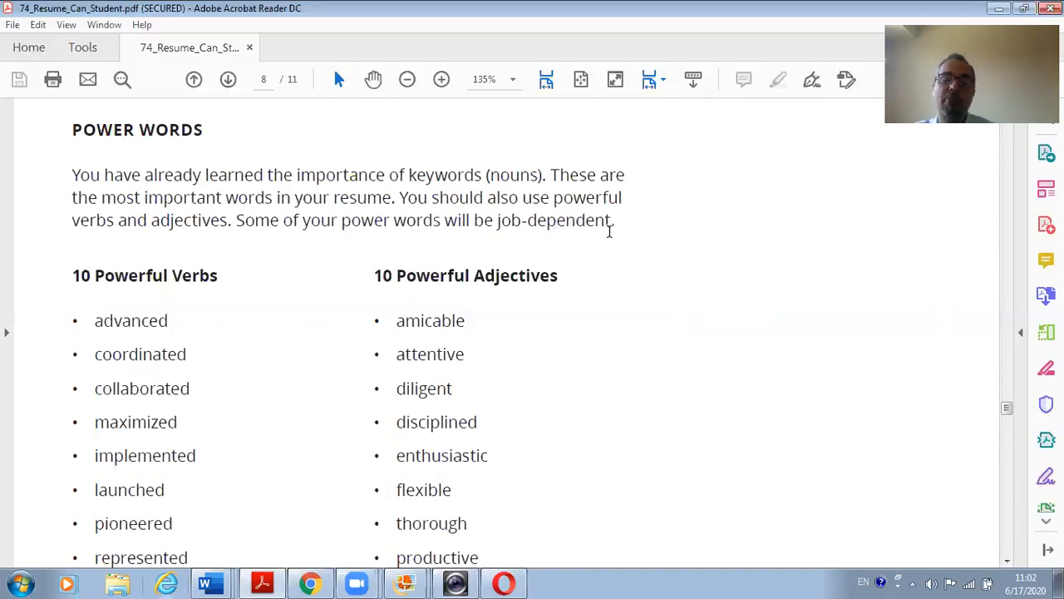
{"action": "scroll", "scroll_direction": "down", "scroll_amount": 3}
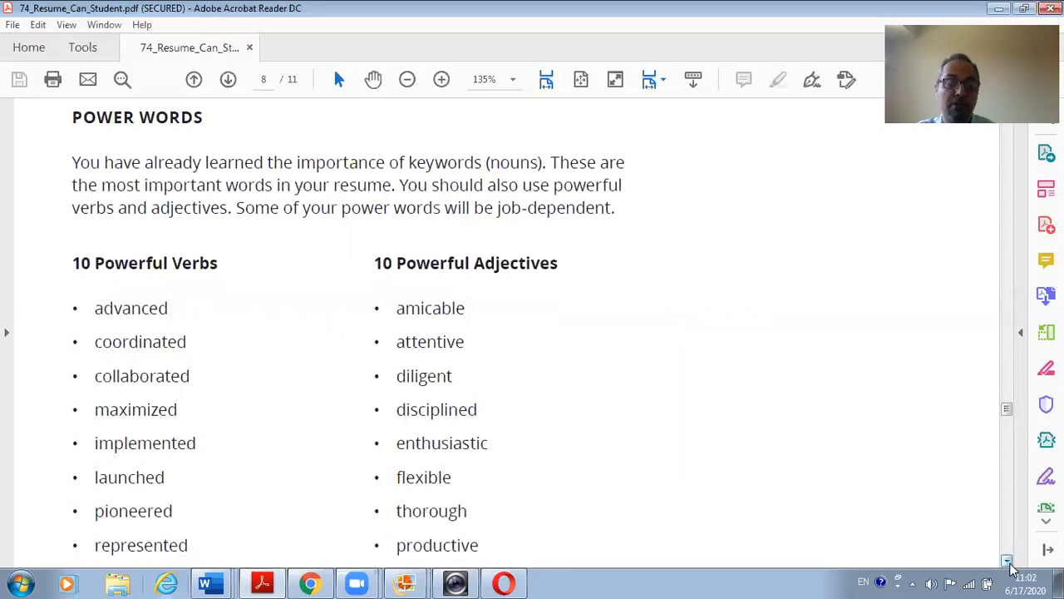
Highlight the verbs implemented, launched and spearheaded in the 10 Powerful Verbs list.
{"action": "scroll", "scroll_direction": "down", "scroll_amount": 3}
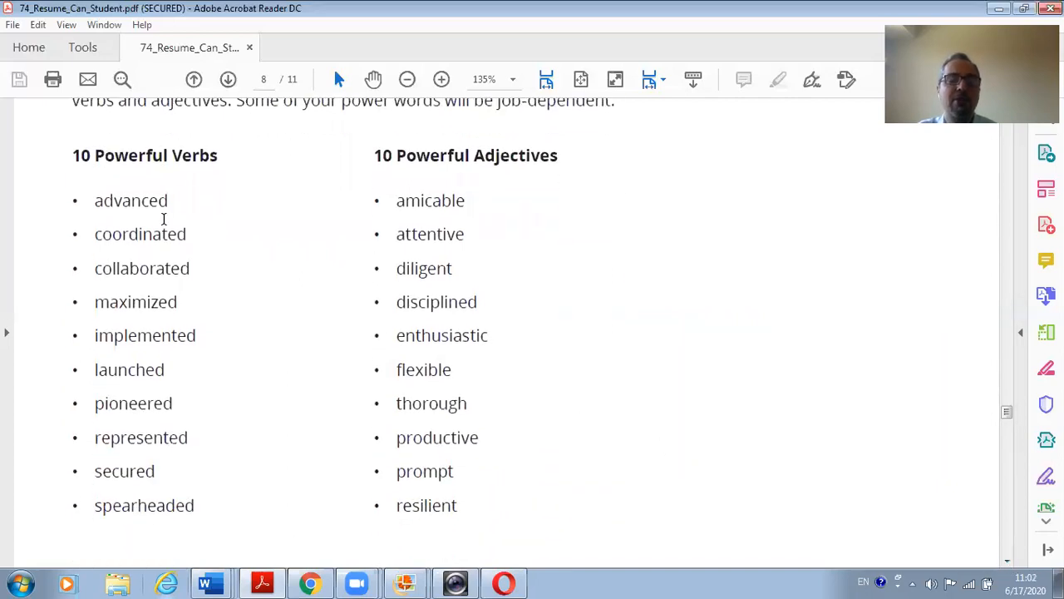
{"action": "mouse_move", "coordinate": [74, 167]}
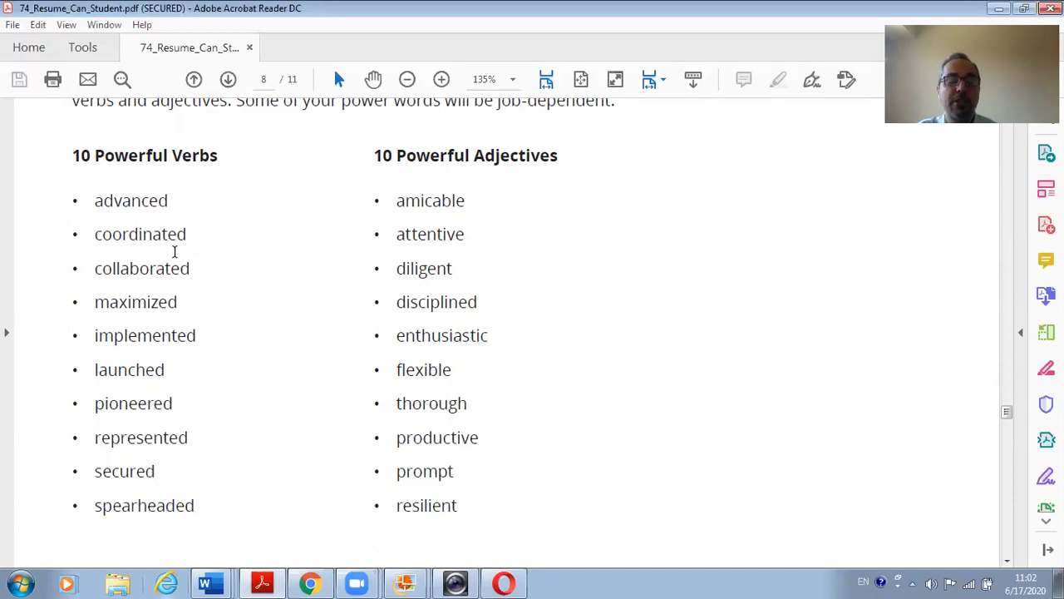
{"action": "mouse_move", "coordinate": [119, 281]}
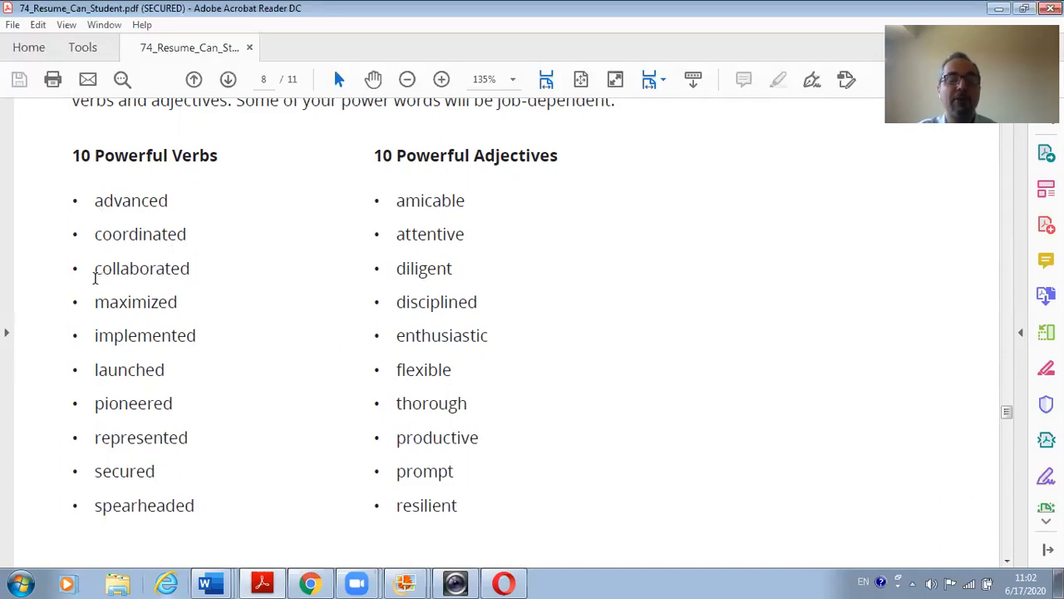
{"action": "mouse_move", "coordinate": [137, 301]}
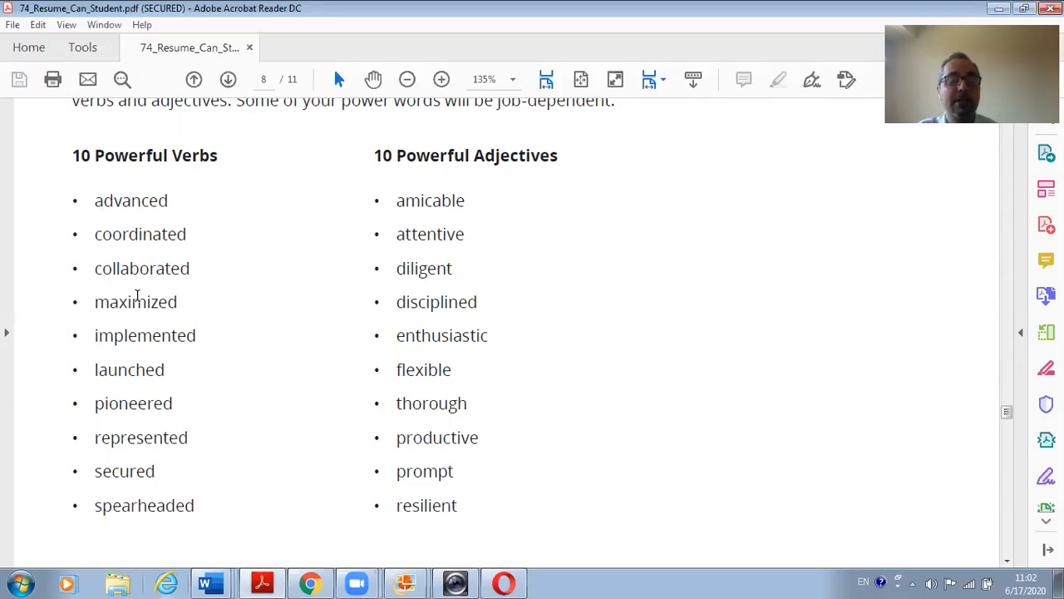
{"action": "mouse_move", "coordinate": [132, 319]}
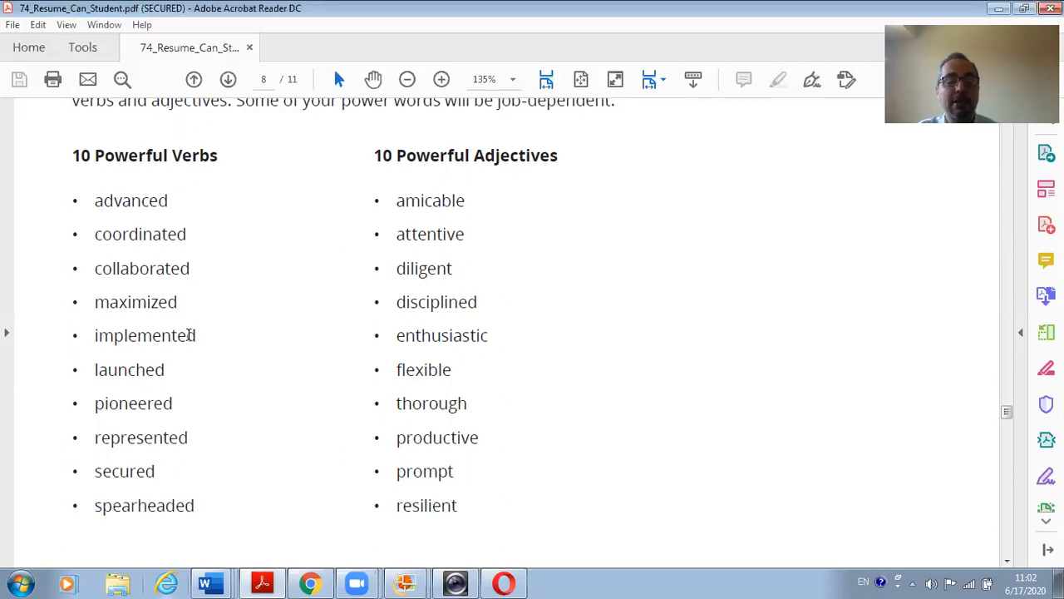
{"action": "double_click", "coordinate": [144, 335]}
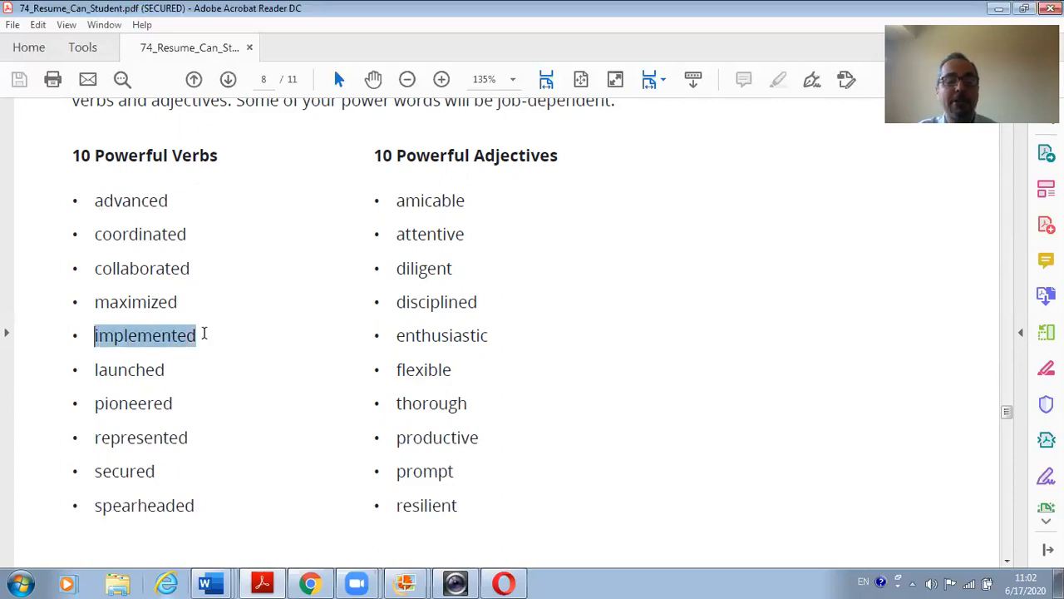
{"action": "mouse_move", "coordinate": [242, 348]}
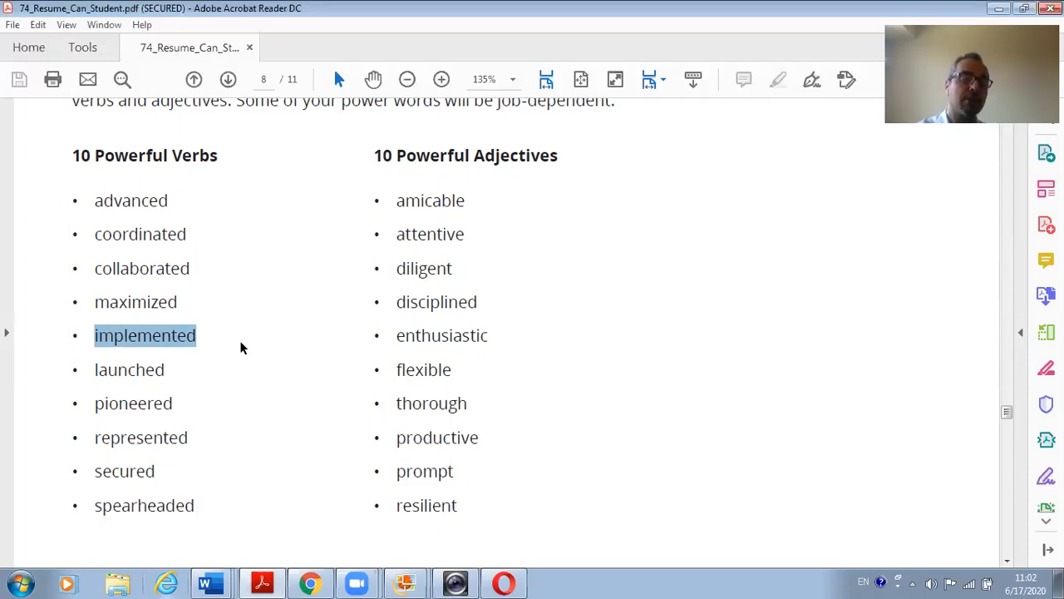
{"action": "mouse_move", "coordinate": [233, 356]}
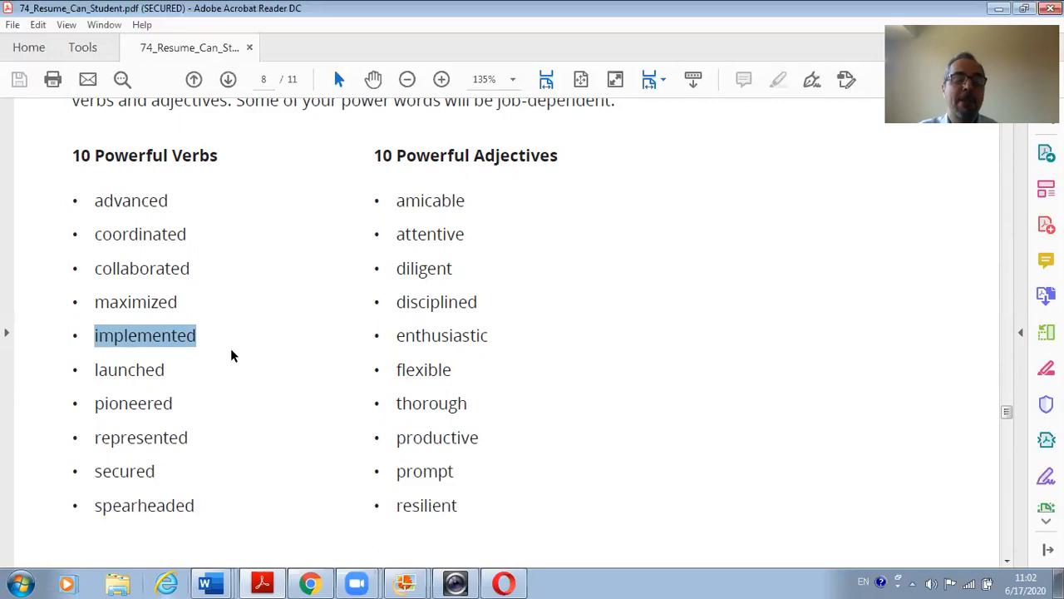
{"action": "double_click", "coordinate": [129, 370]}
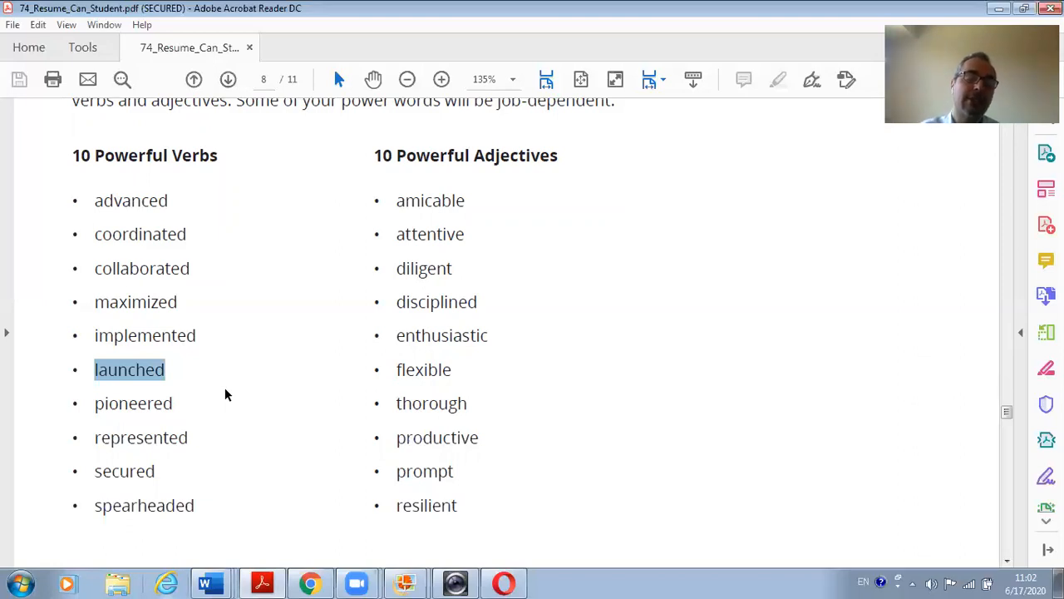
{"action": "mouse_move", "coordinate": [105, 415]}
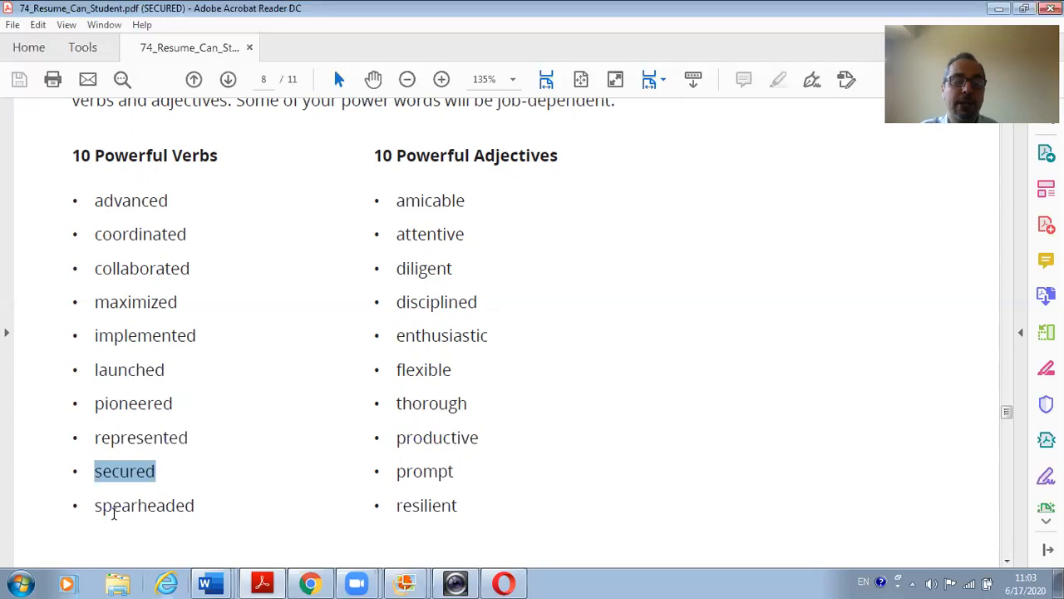
{"action": "double_click", "coordinate": [144, 505]}
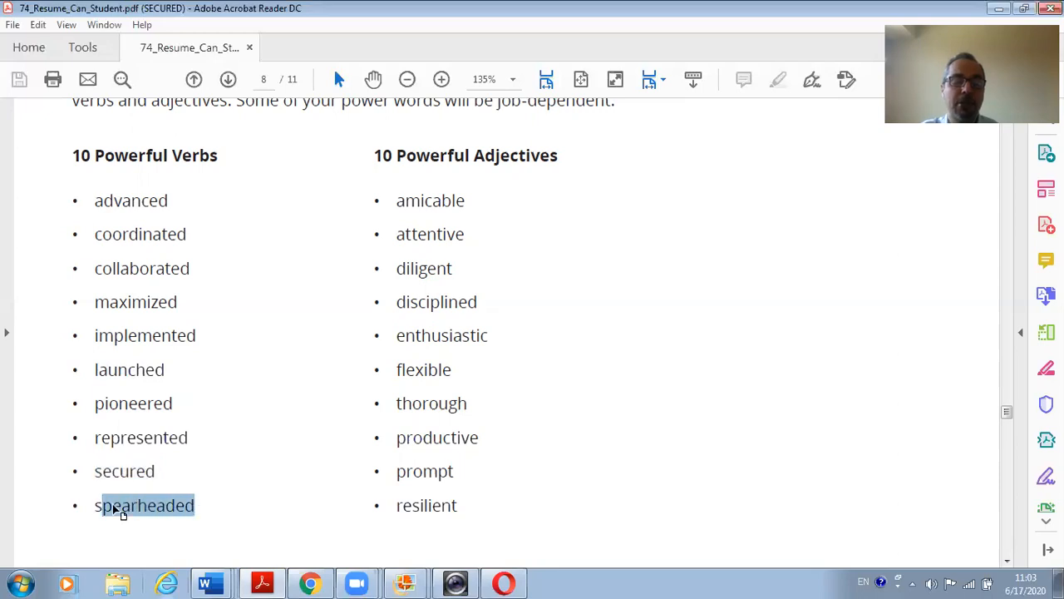
{"action": "double_click", "coordinate": [145, 504]}
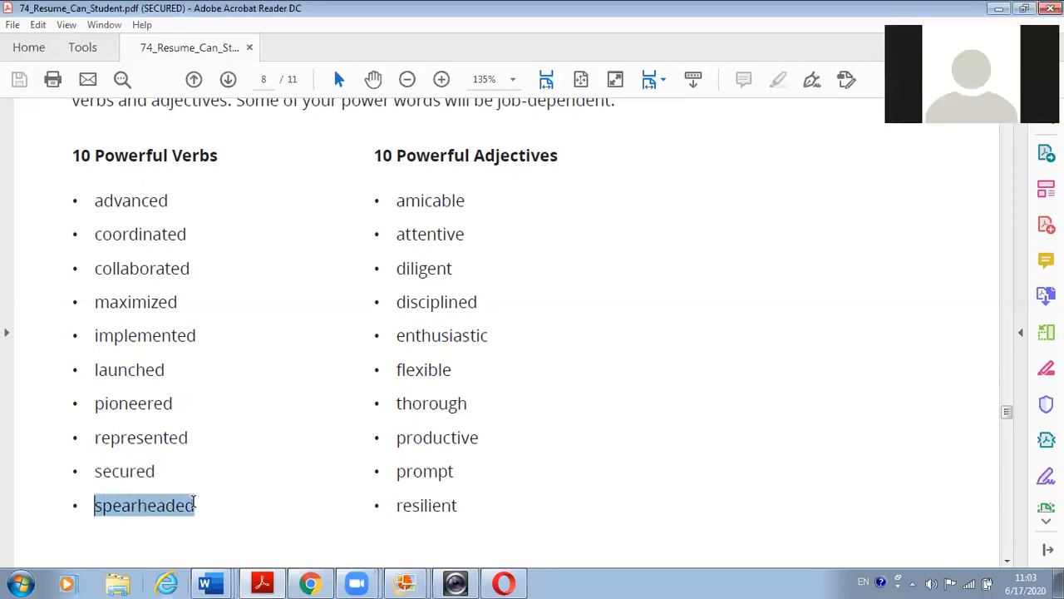
{"action": "mouse_move", "coordinate": [238, 487]}
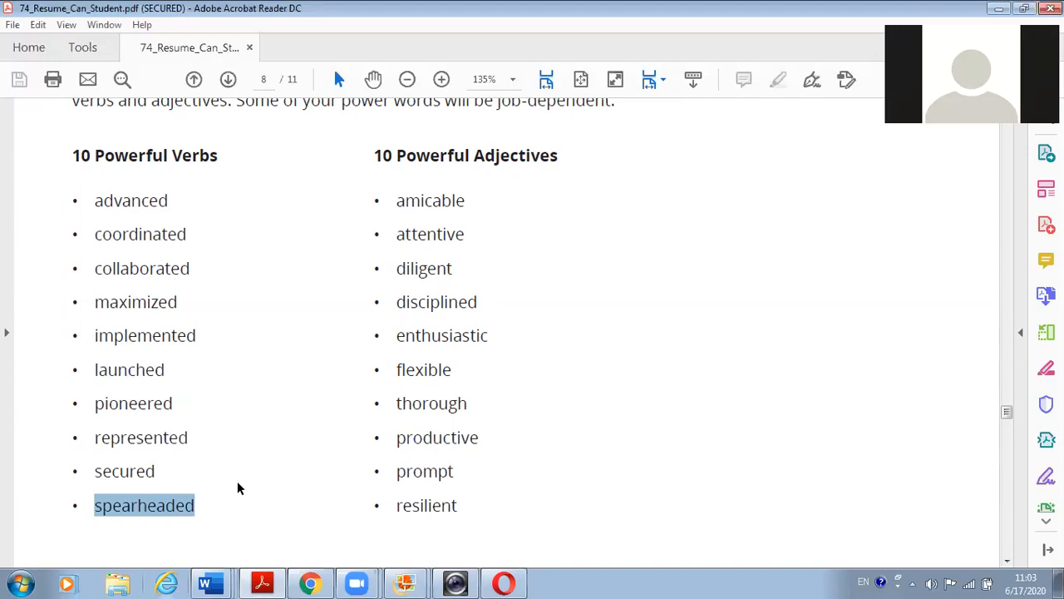